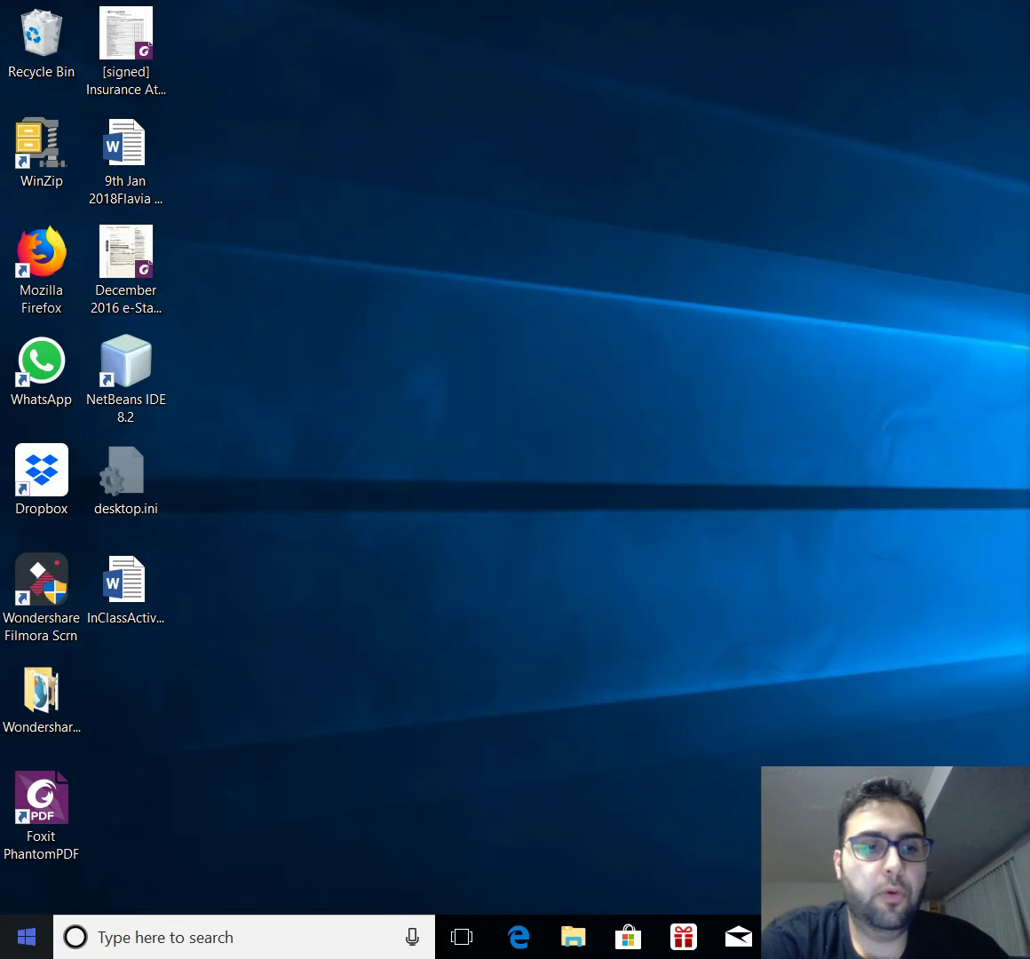
- Search 'py' from the Windows Start menu to launch PyCharm
{"action": "left_click", "coordinate": [26, 937]}
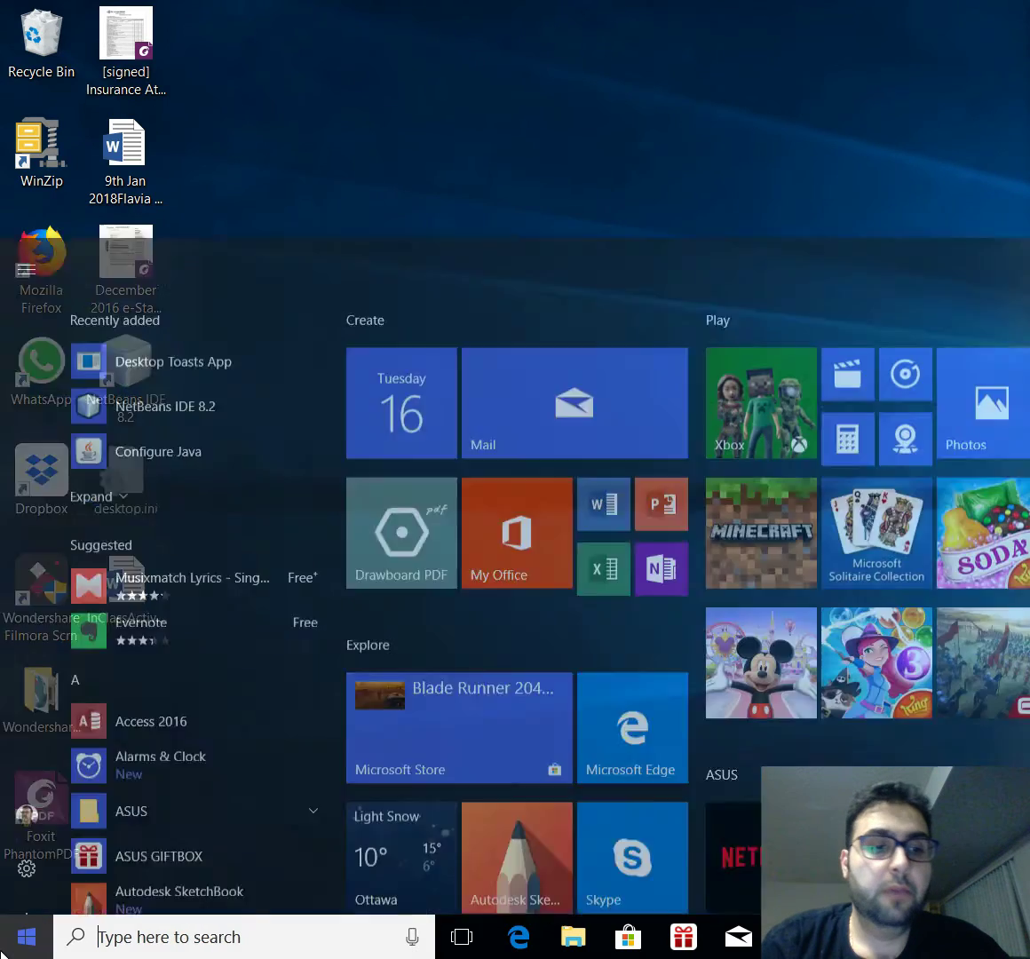
{"action": "type", "text": "py"}
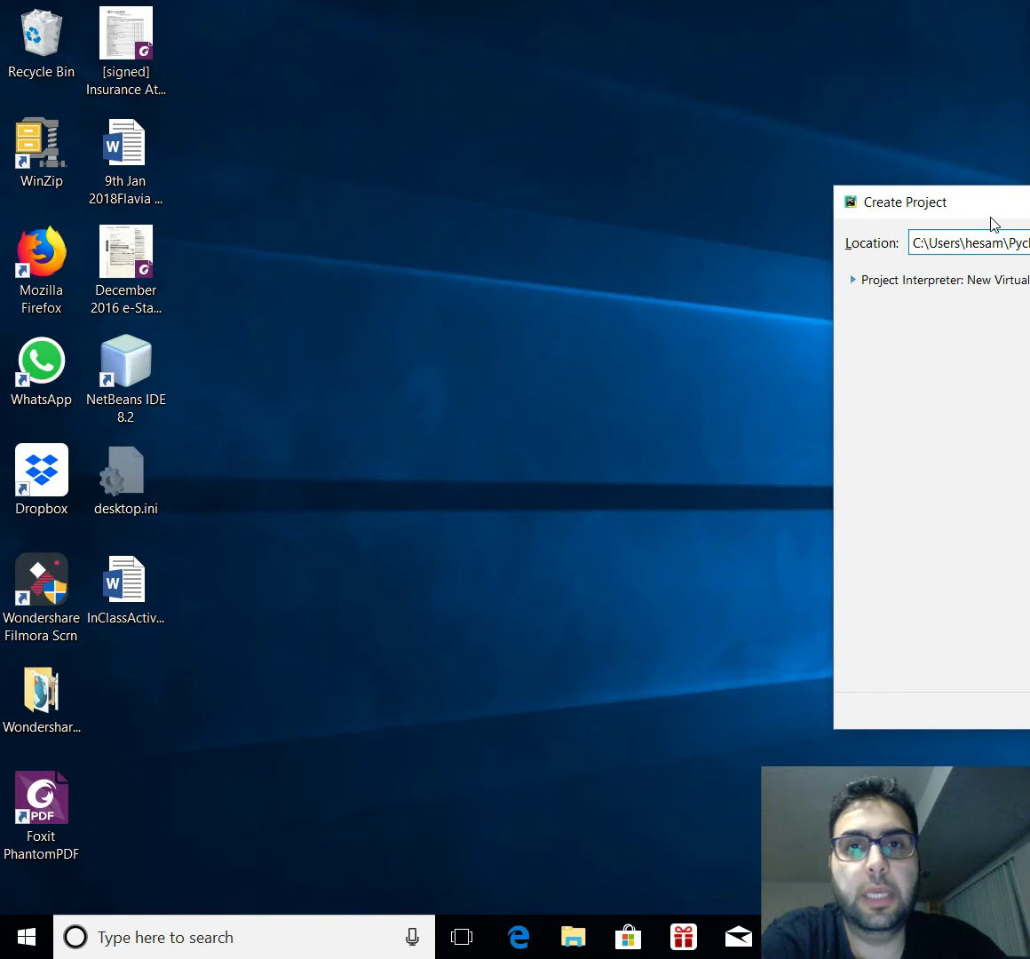
{"action": "mouse_move", "coordinate": [1014, 220]}
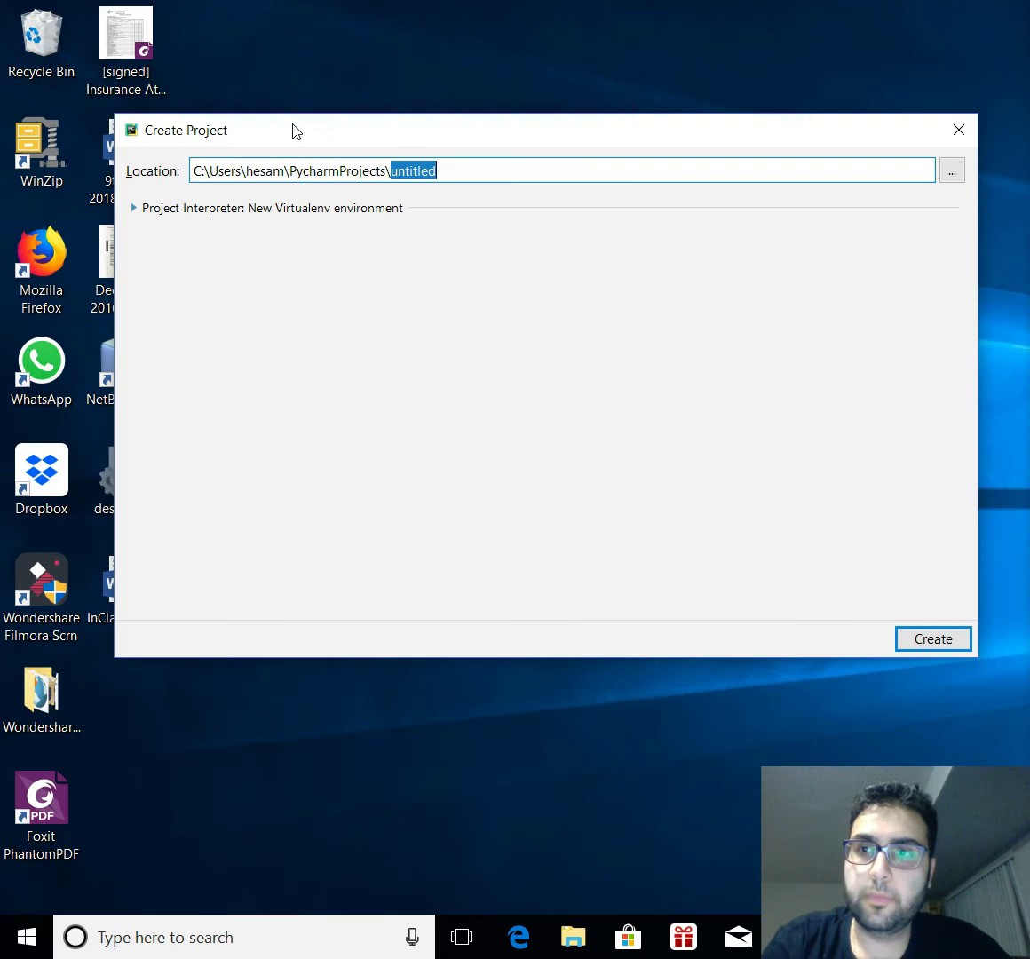
- Replace 'untitled' with 'firstProgram' in the project location and create the project
{"action": "key", "text": "Delete"}
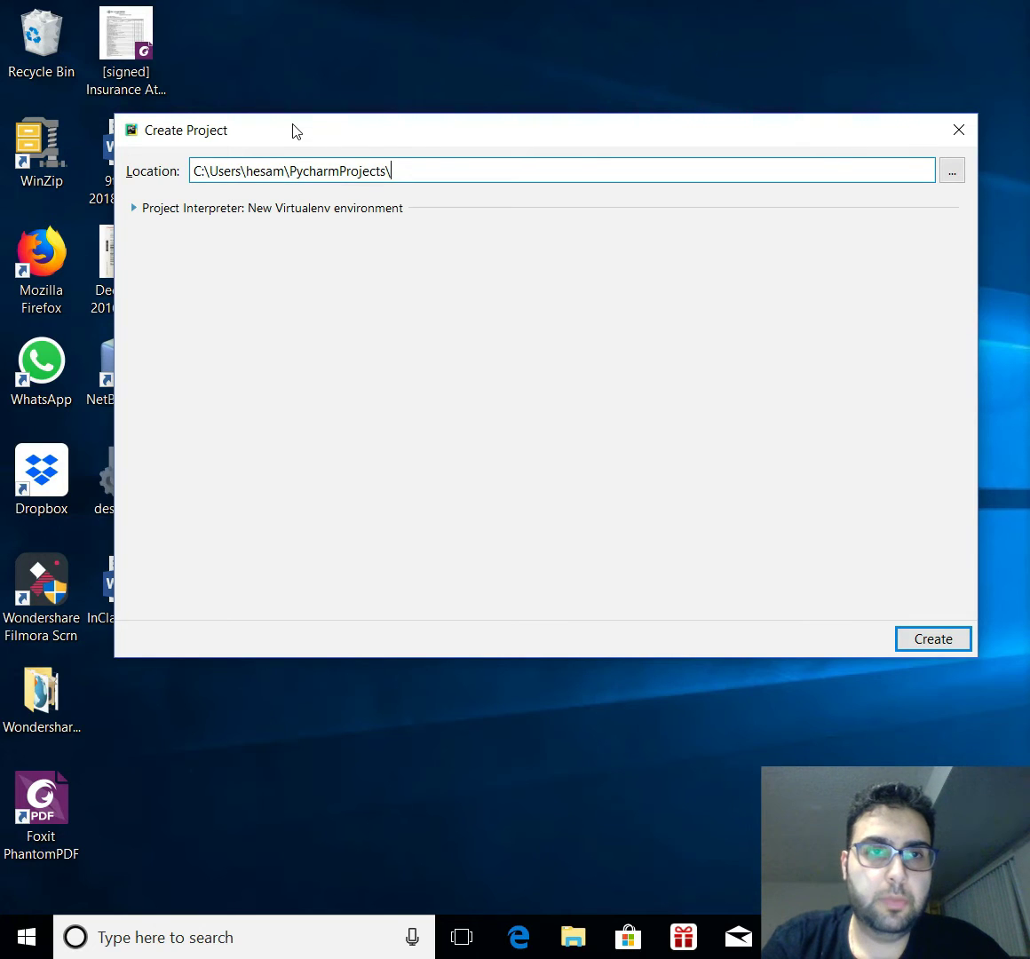
{"action": "type", "text": "f"}
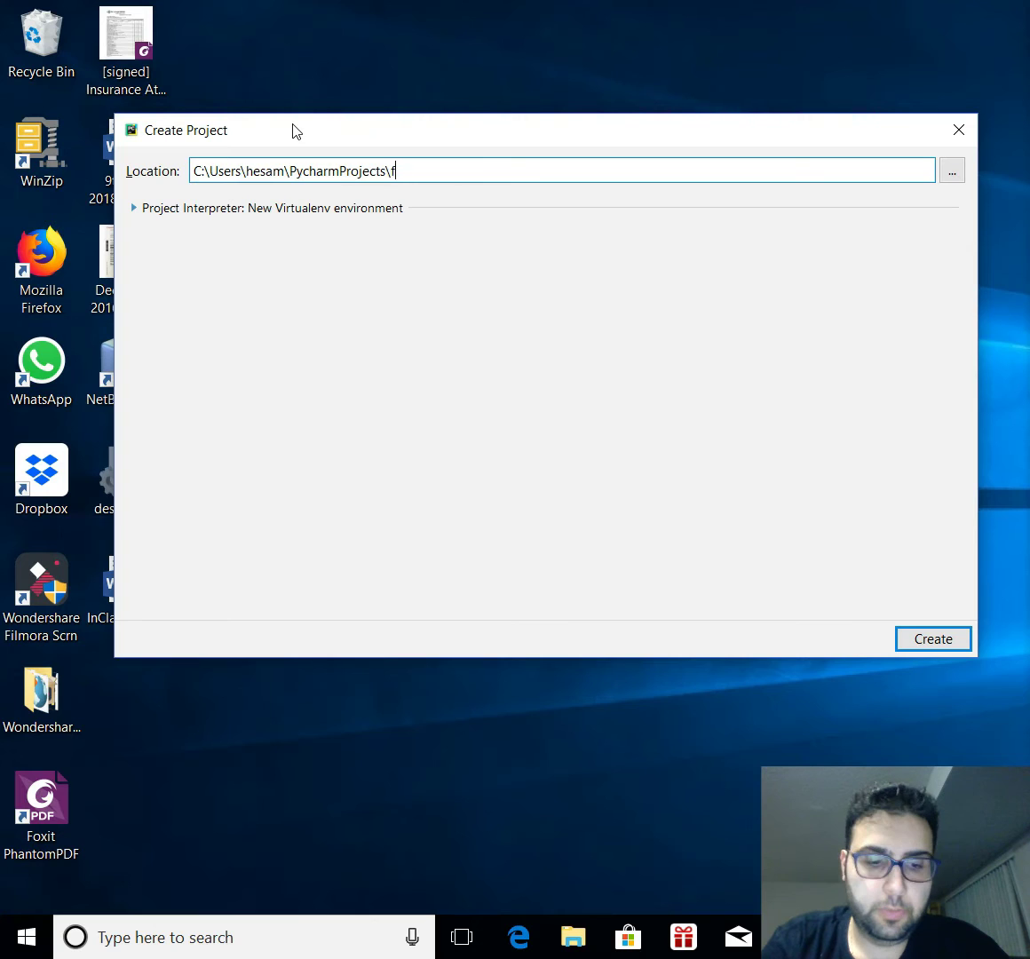
{"action": "key", "text": "backspace"}
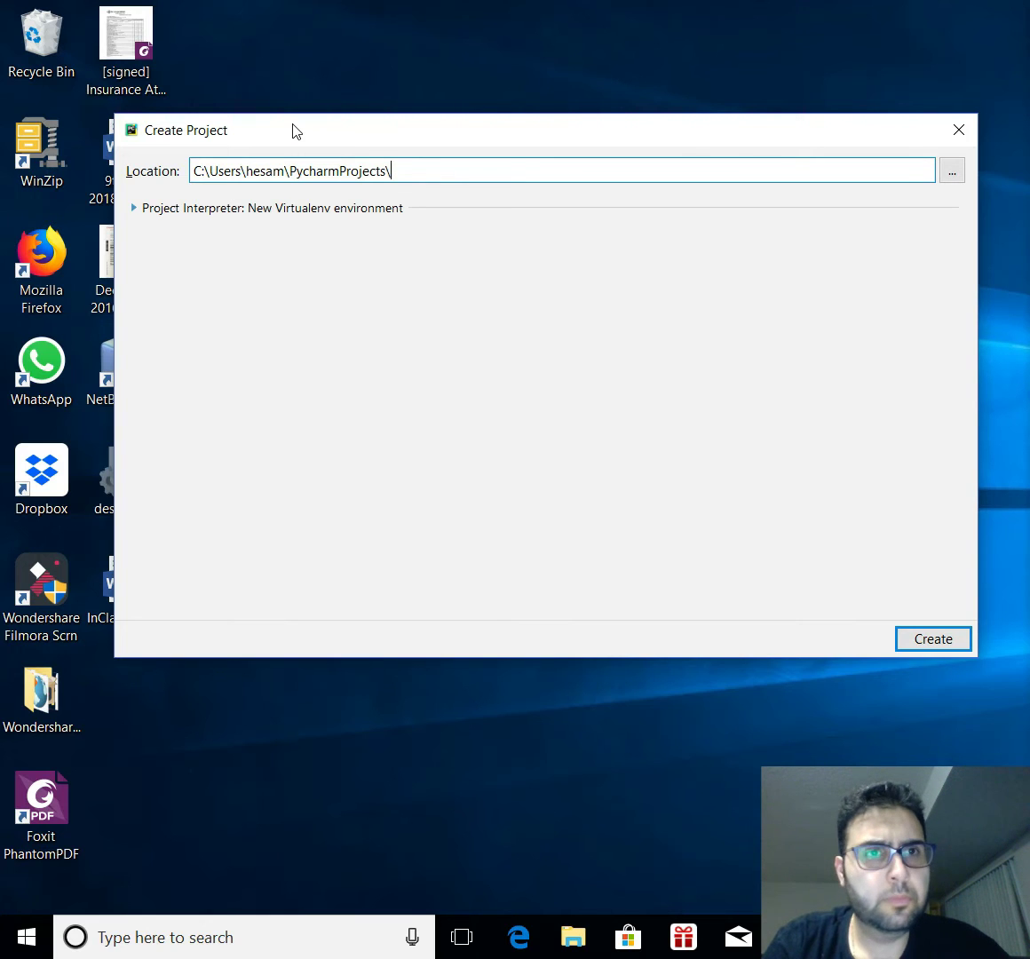
{"action": "type", "text": "f"}
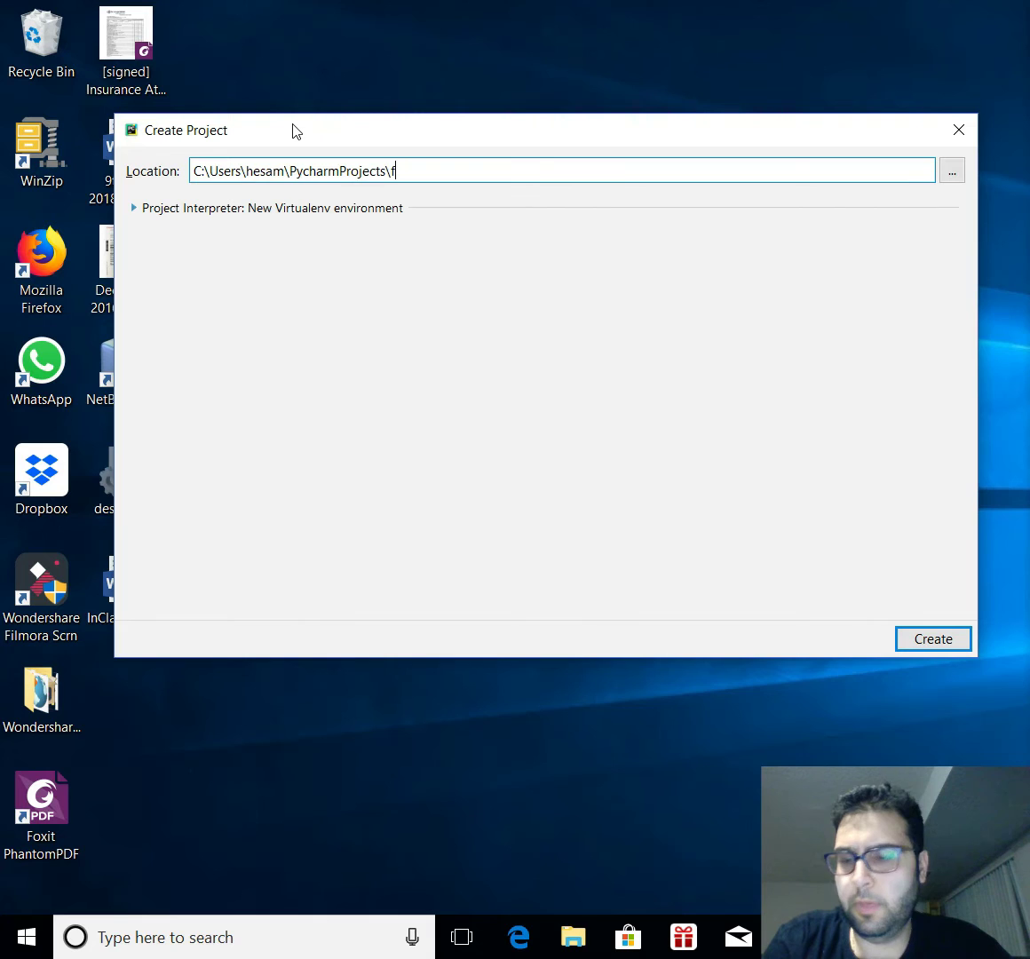
{"action": "type", "text": "irst"}
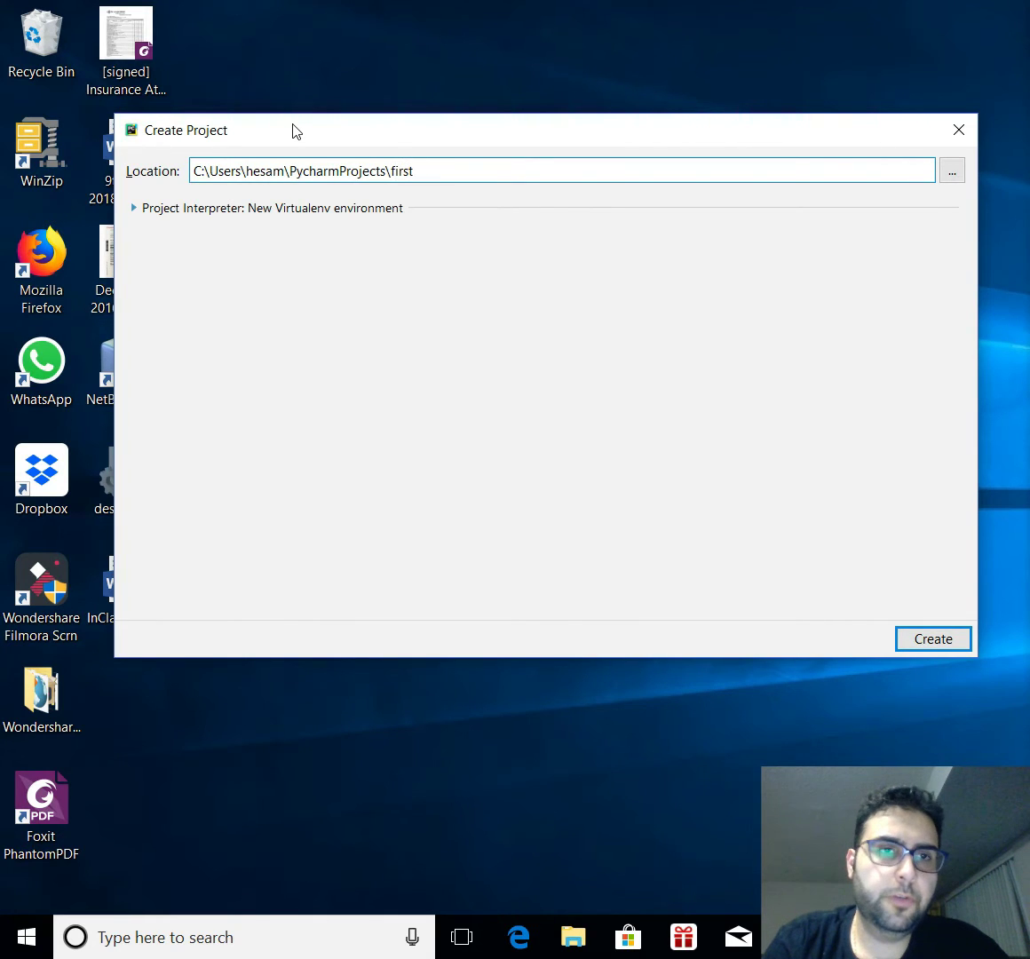
{"action": "type", "text": "P"}
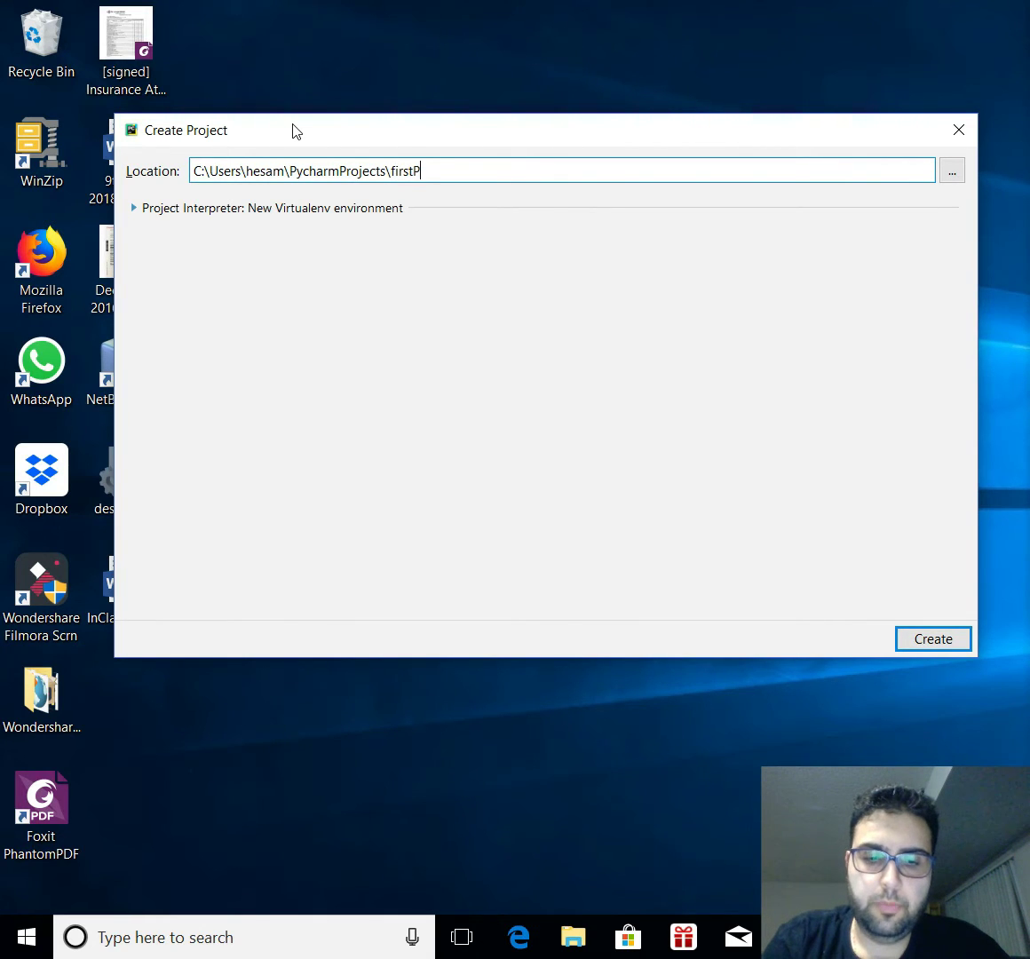
{"action": "type", "text": "roh"}
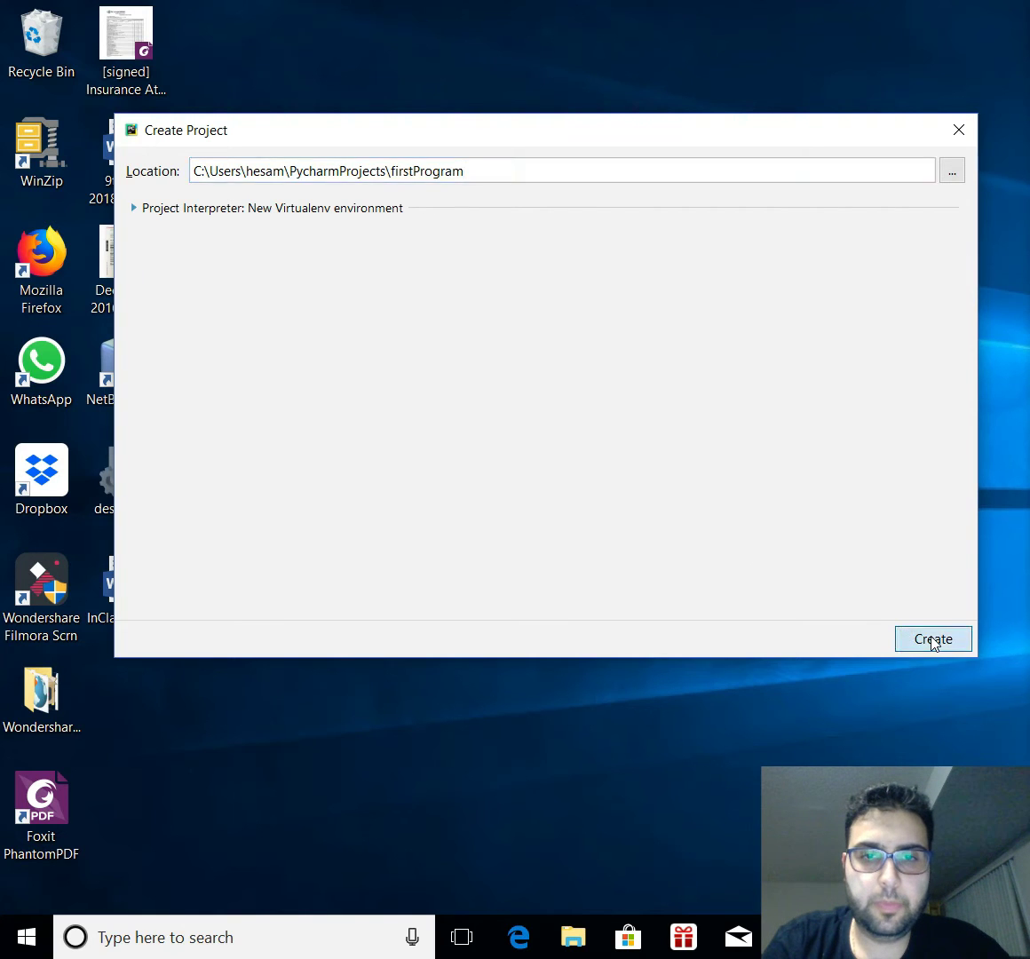
{"action": "left_click", "coordinate": [933, 639]}
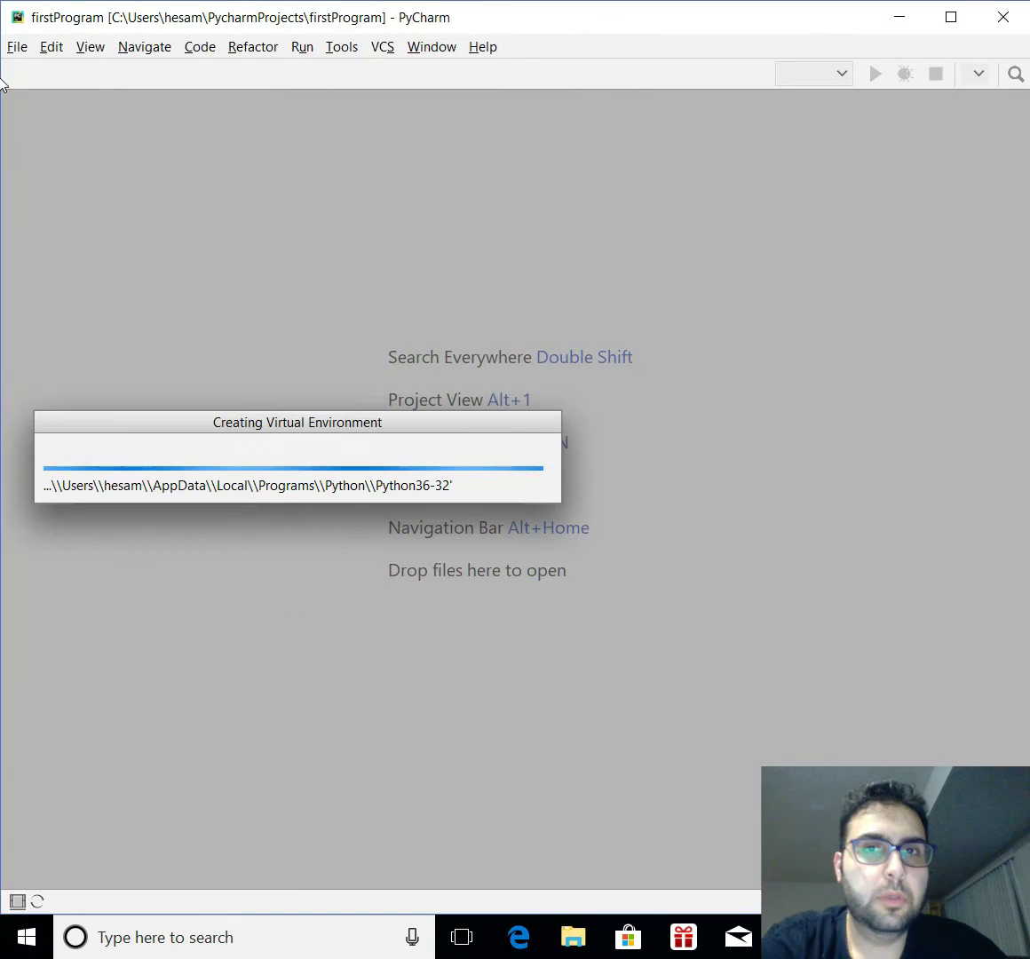
{"action": "mouse_move", "coordinate": [456, 573]}
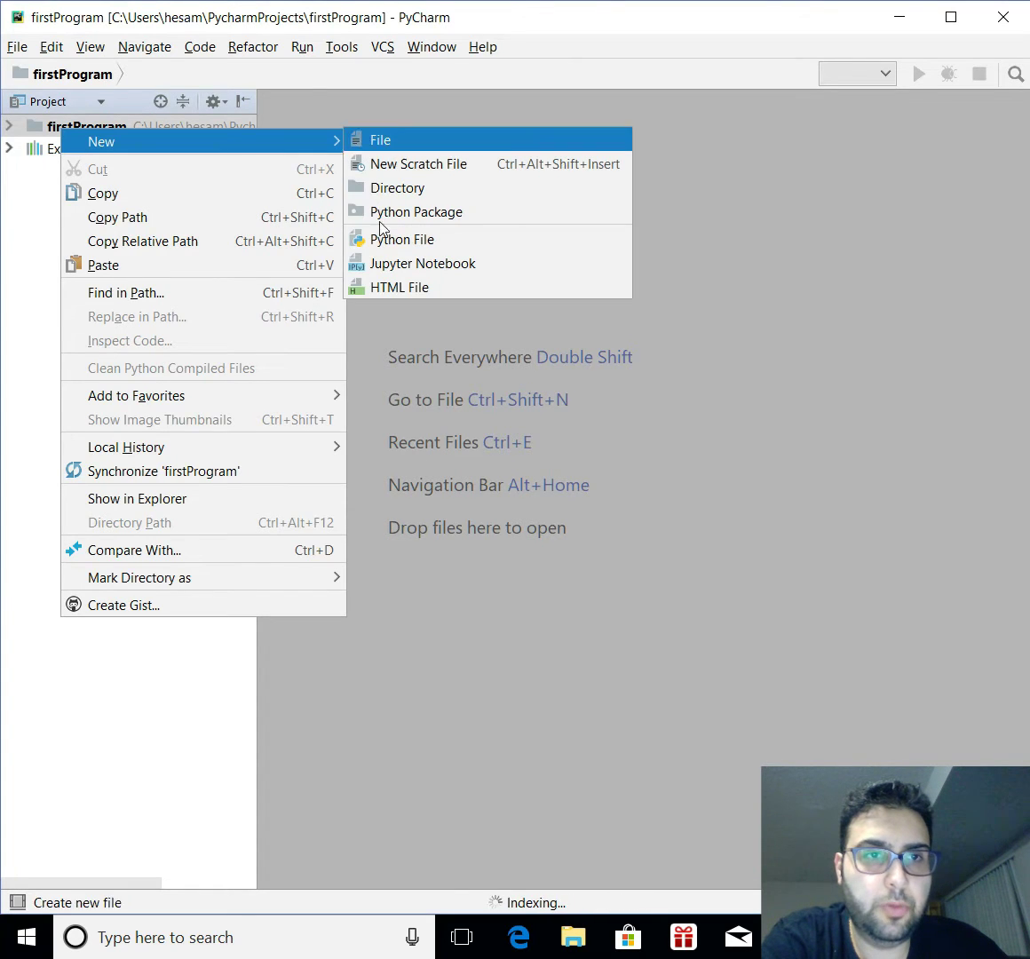
- Create a new Python file named 'main' in the firstProgram project
{"action": "left_click", "coordinate": [404, 239]}
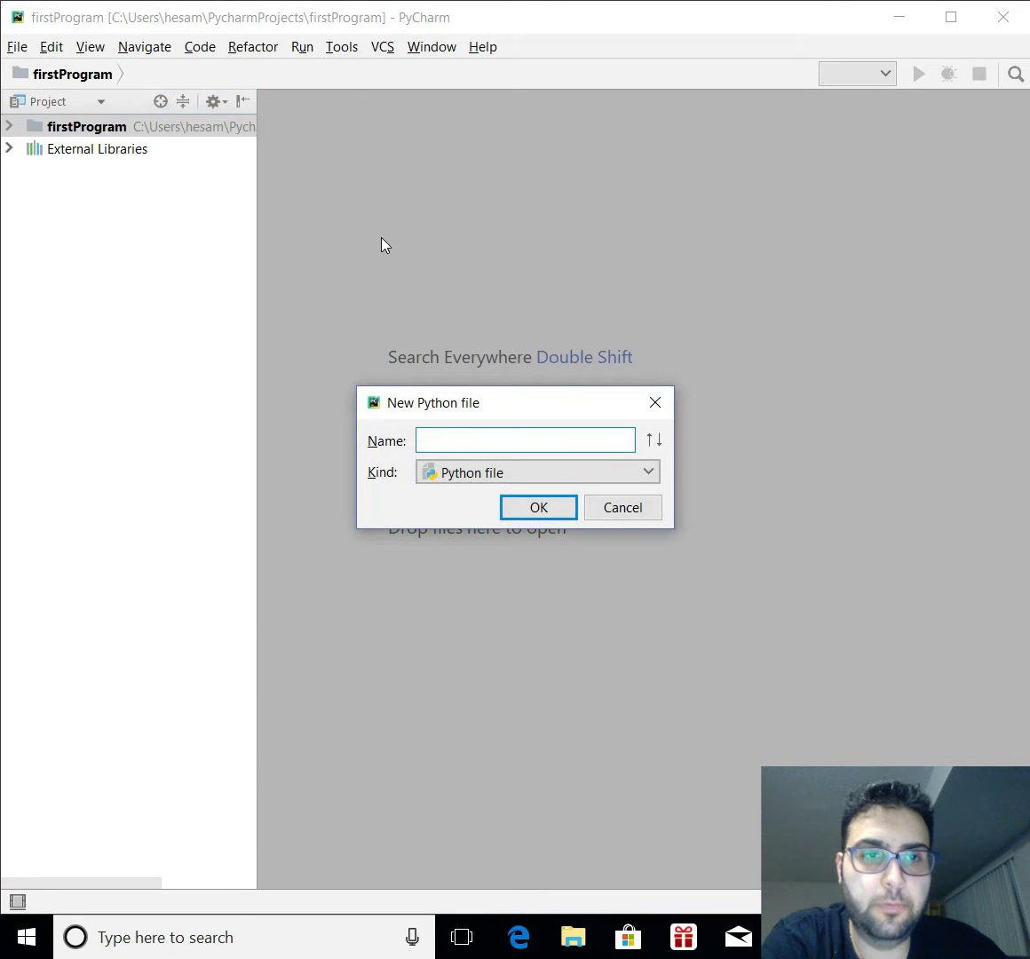
{"action": "type", "text": "main"}
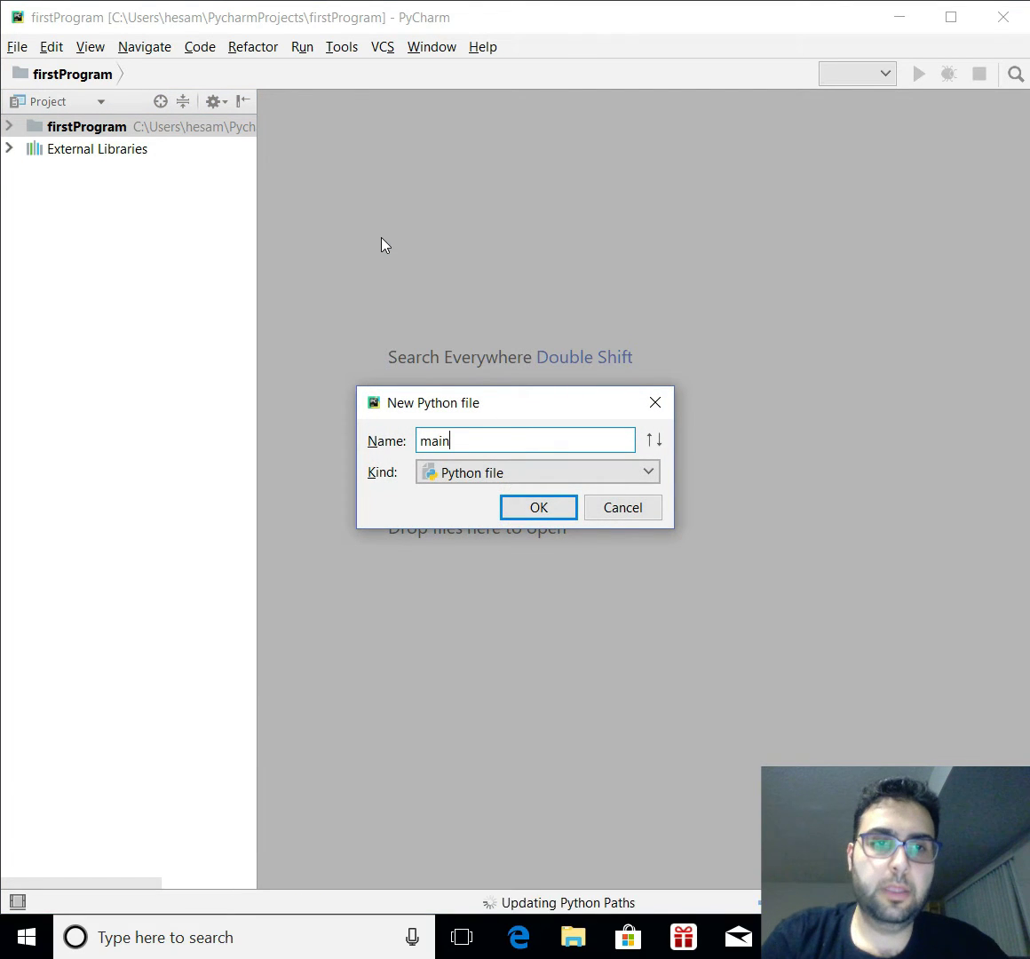
{"action": "left_click", "coordinate": [538, 507]}
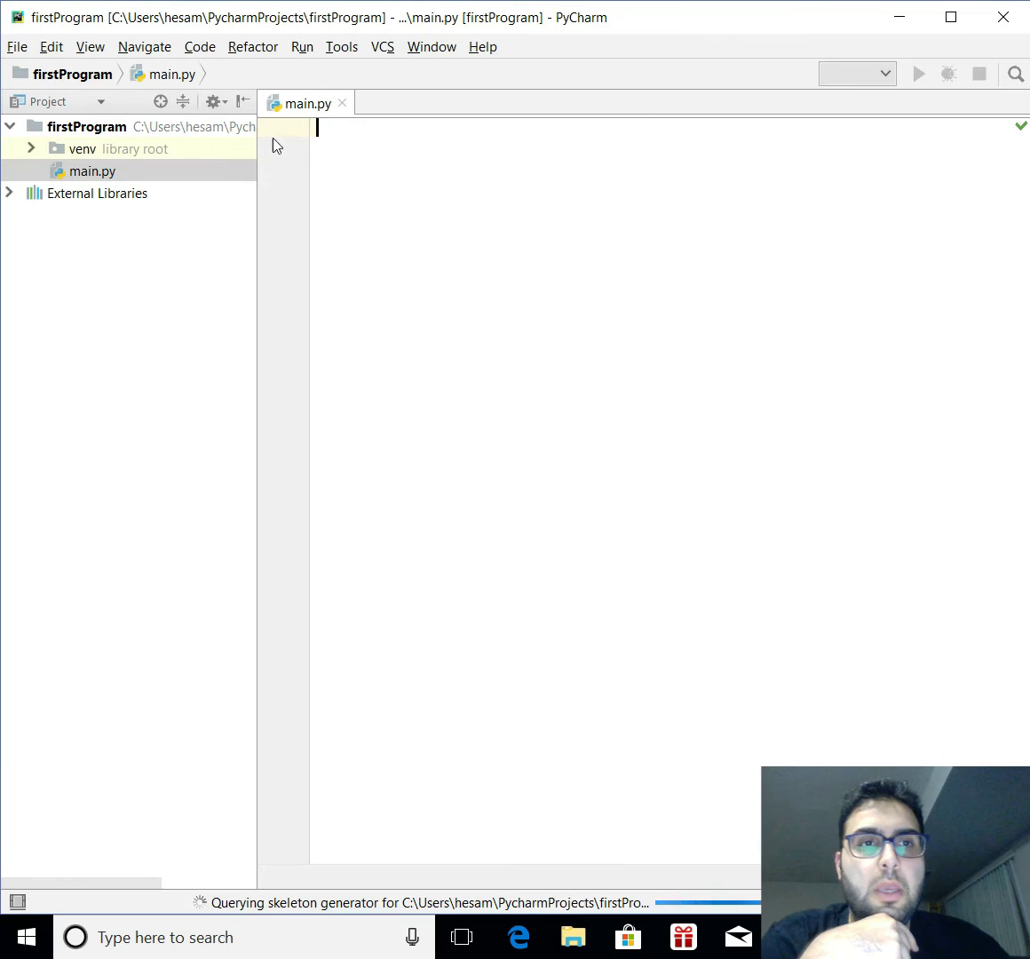
- Set the editor font size to 25 under Settings > Editor > Font
{"action": "left_click", "coordinate": [16, 46]}
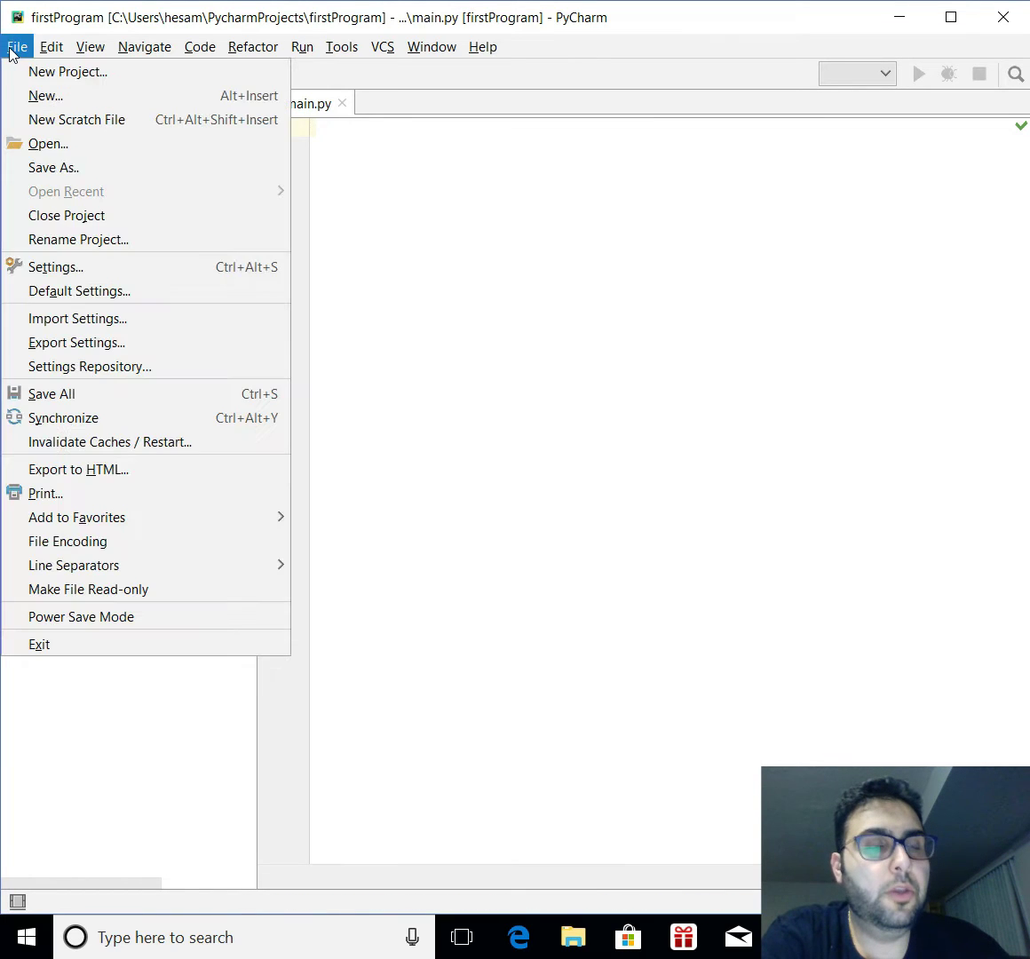
{"action": "mouse_move", "coordinate": [79, 239]}
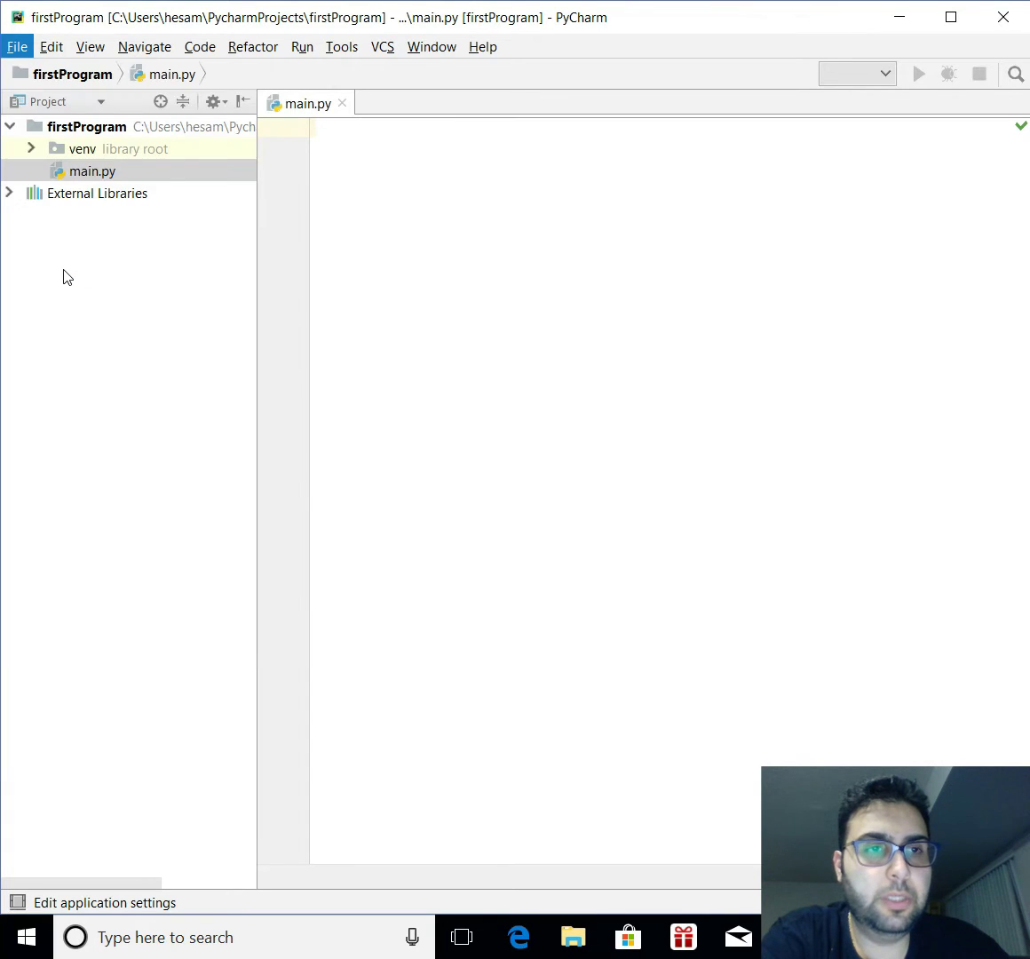
{"action": "left_click", "coordinate": [16, 47]}
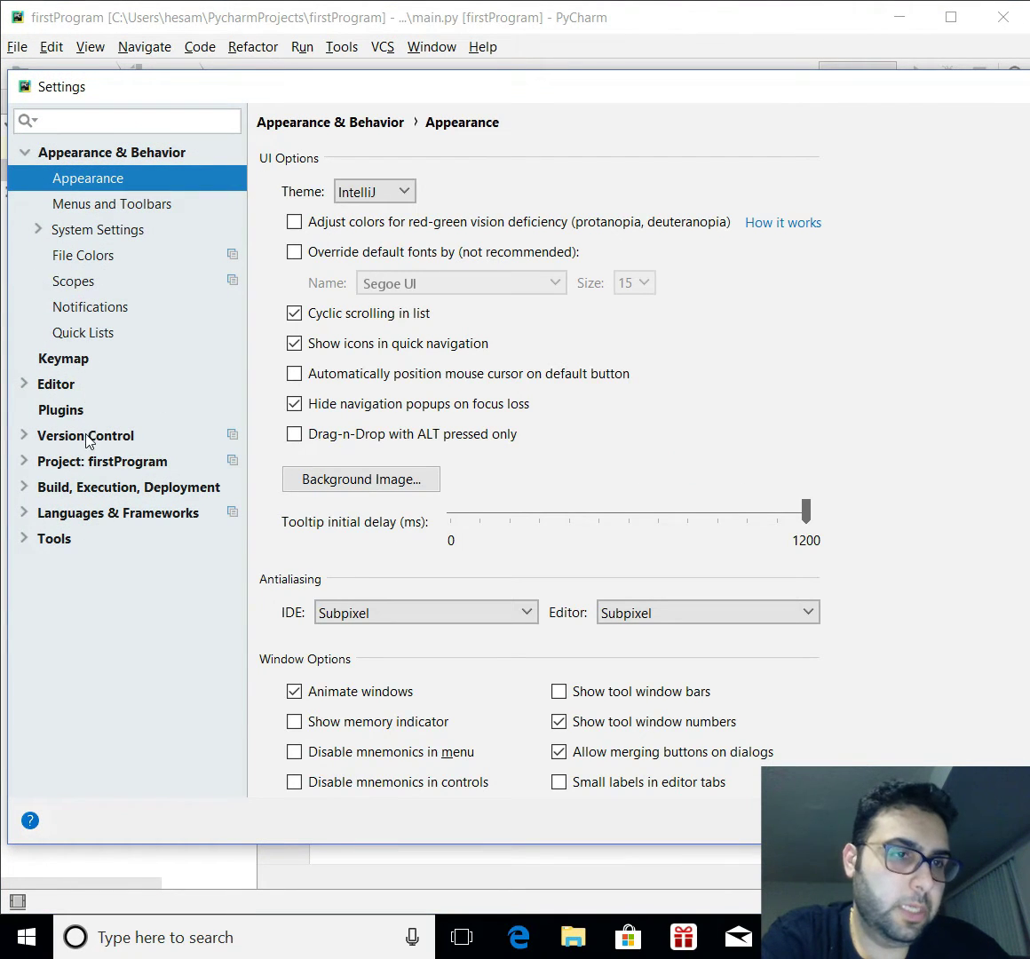
{"action": "left_click", "coordinate": [24, 384]}
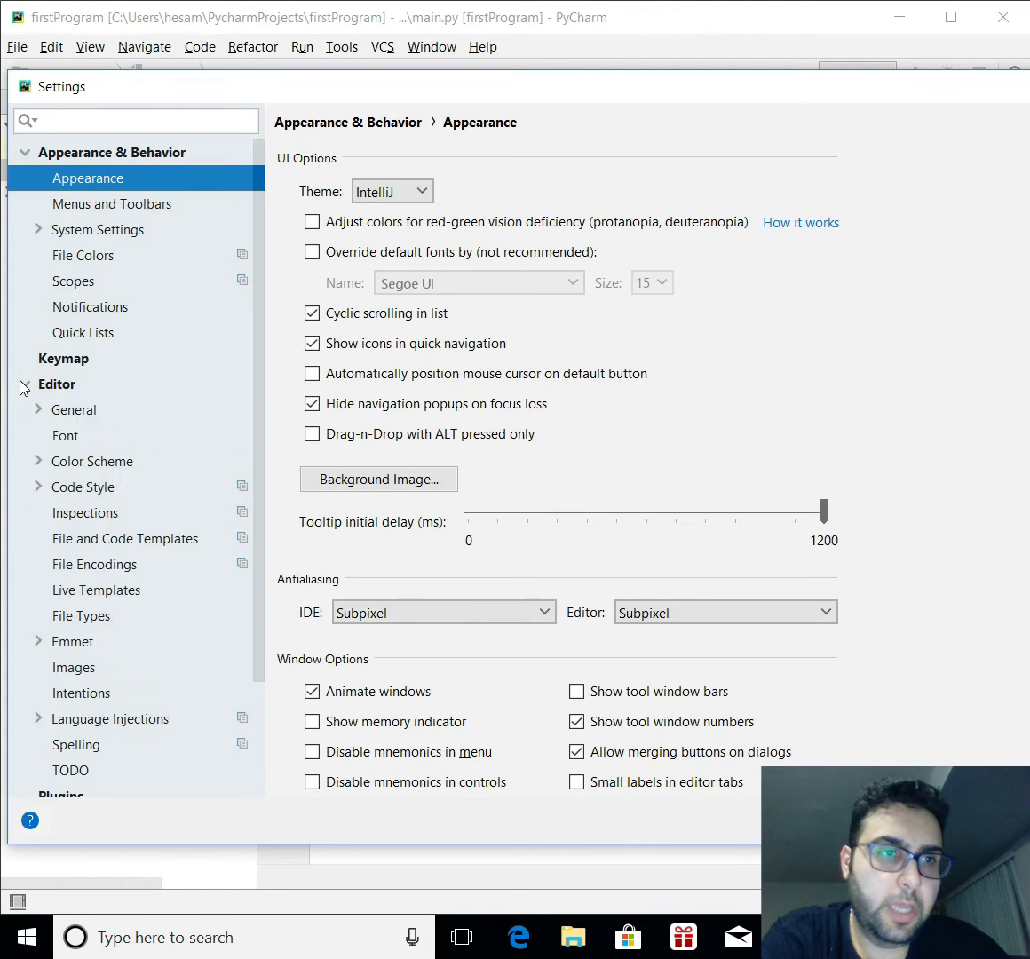
{"action": "left_click", "coordinate": [56, 383]}
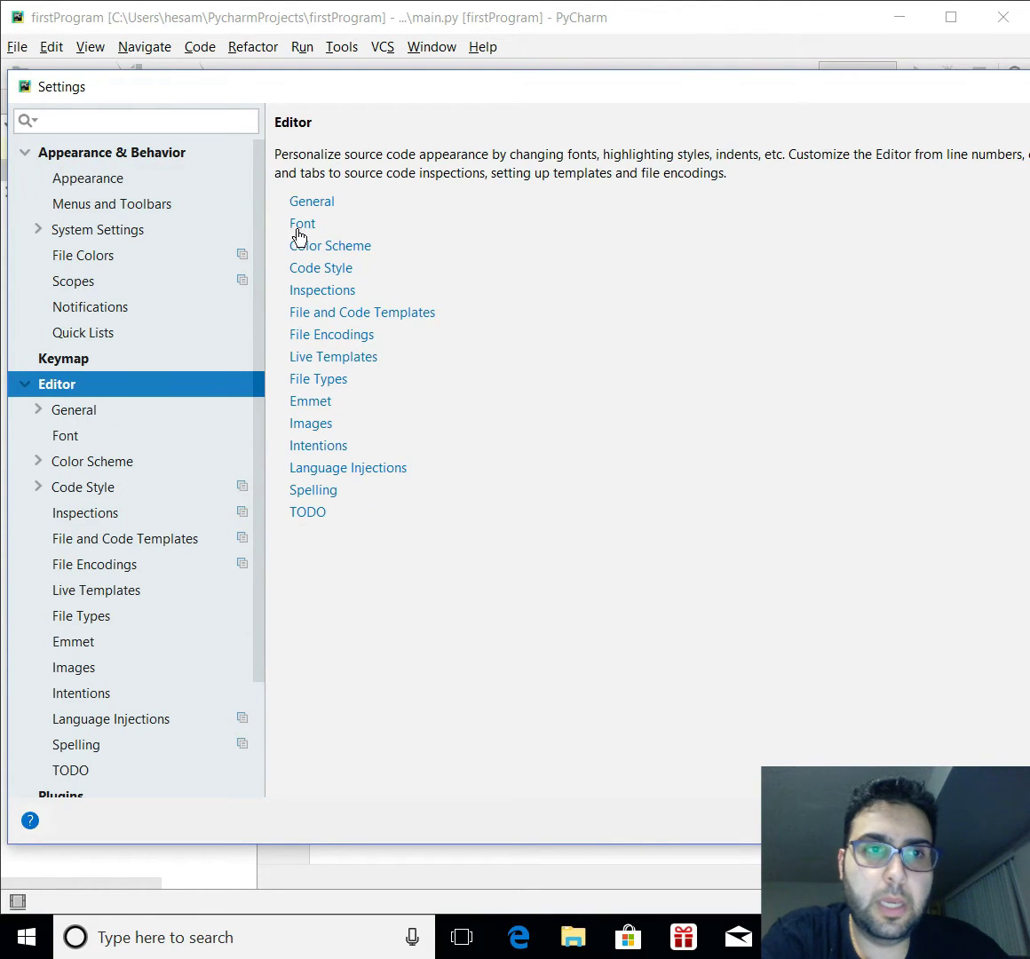
{"action": "left_click", "coordinate": [302, 223]}
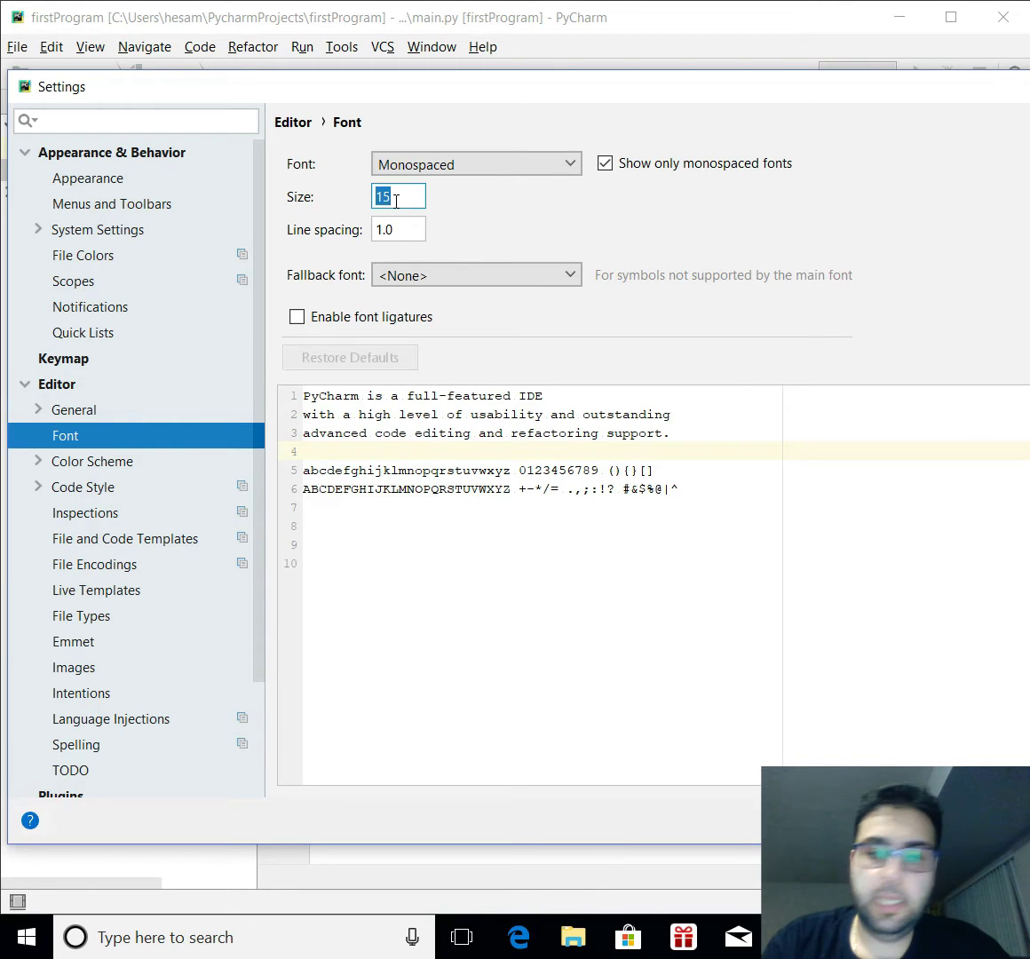
{"action": "type", "text": "25"}
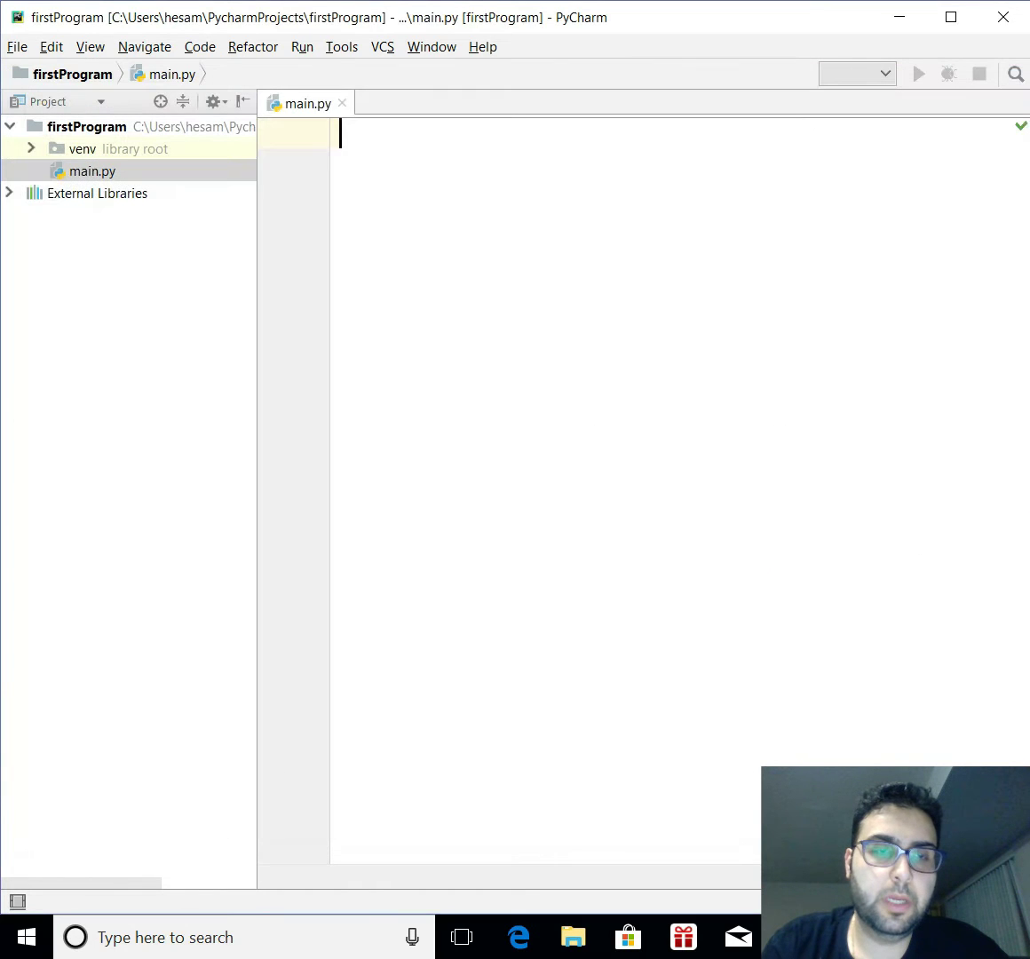
- Write '# This is for making single line comments!' on line 1, then start a quoted block
{"action": "type", "text": "erfr"}
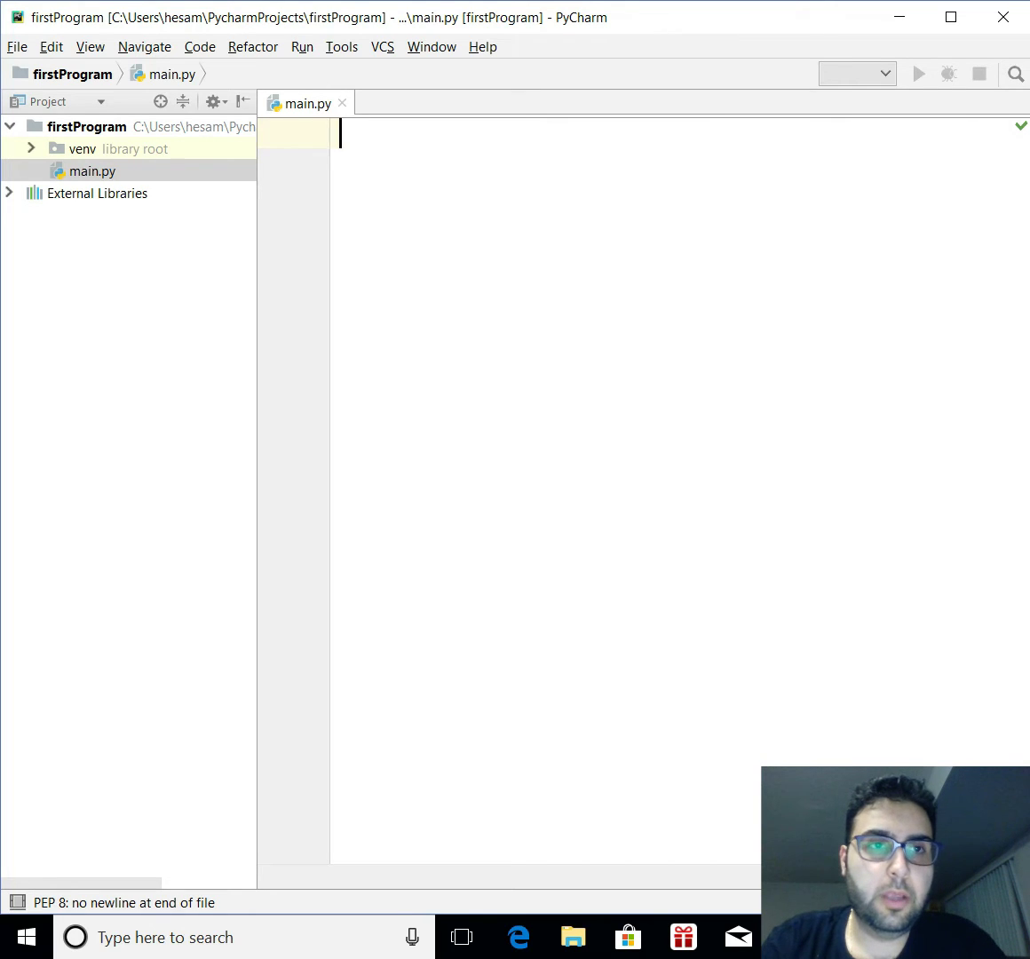
{"action": "type", "text": "#"}
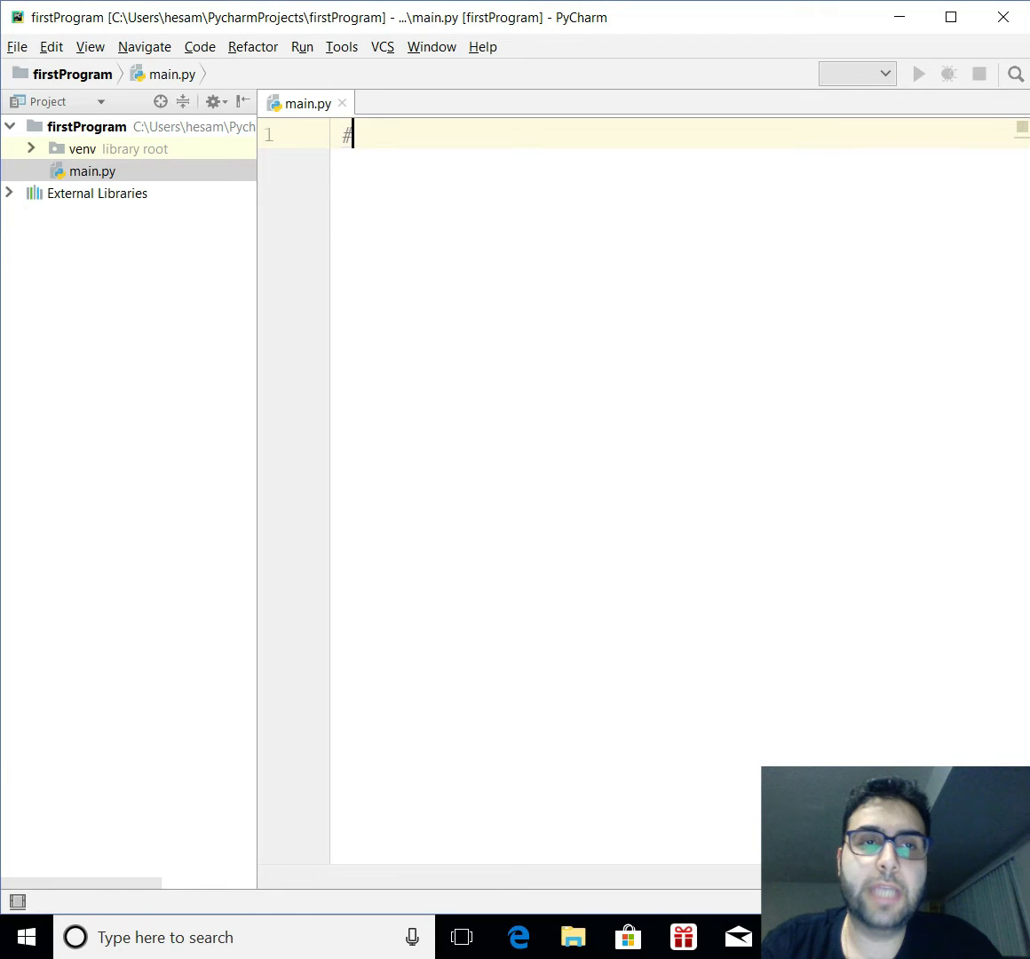
{"action": "type", "text": "This"}
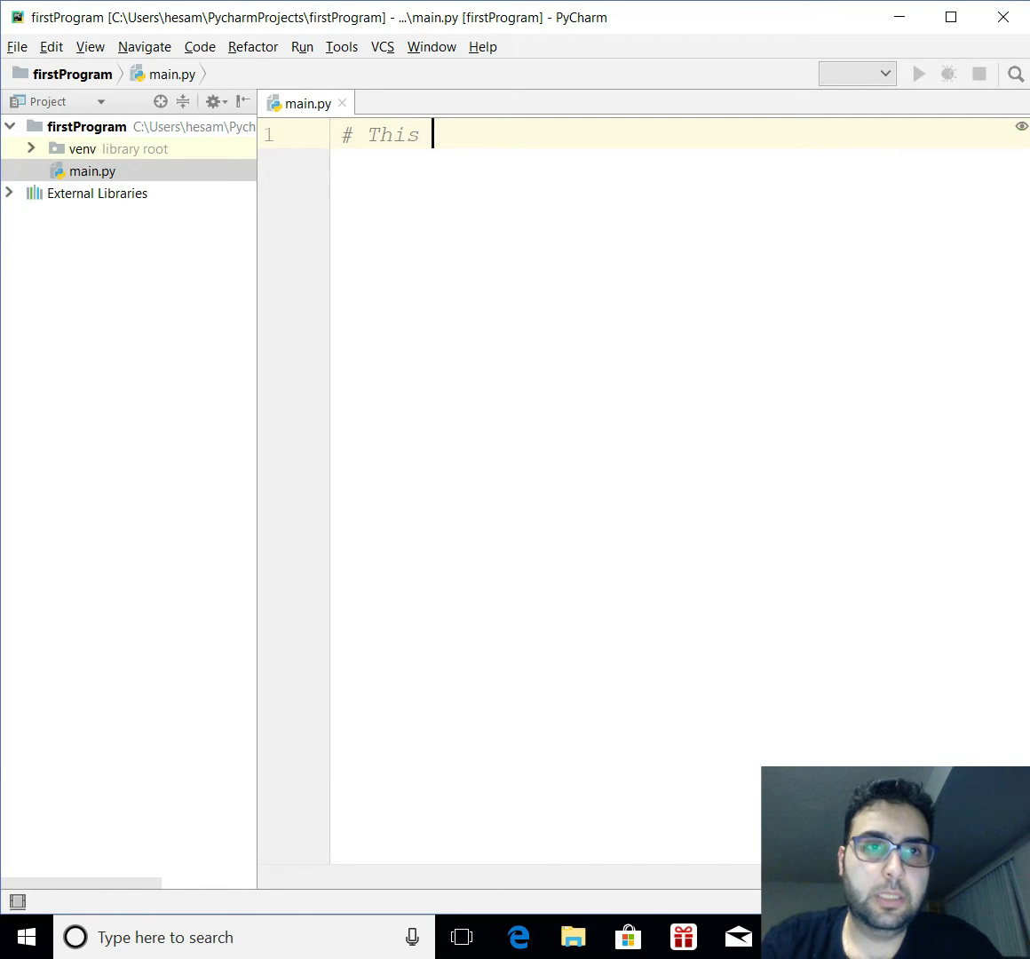
{"action": "type", "text": "is for making"}
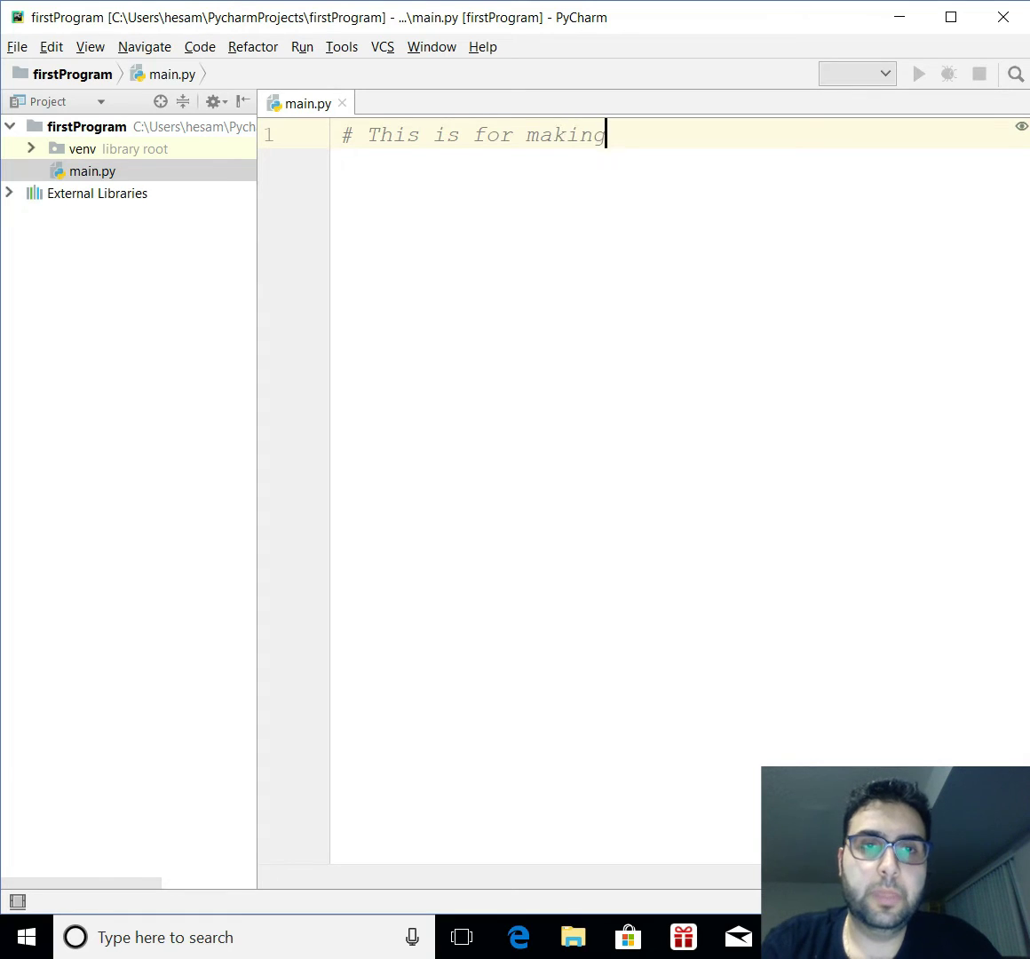
{"action": "type", "text": "single line"}
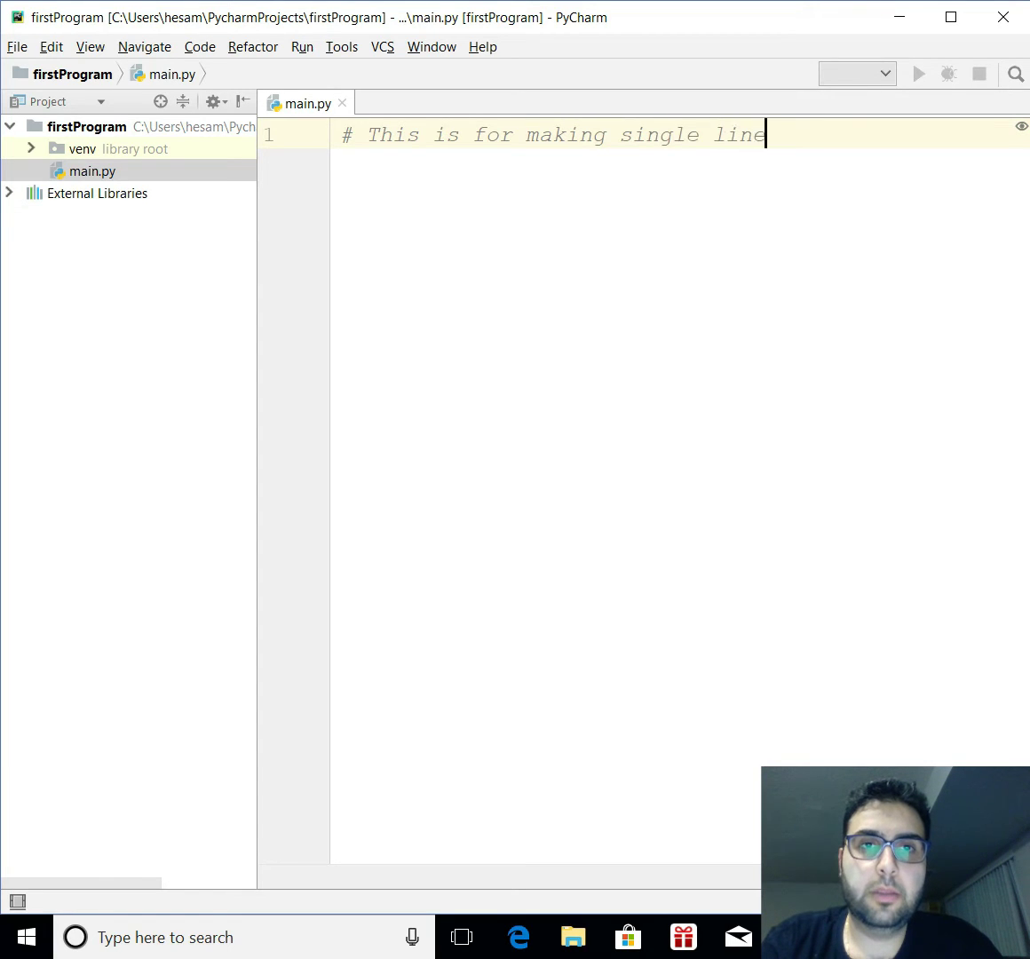
{"action": "type", "text": "comments!"}
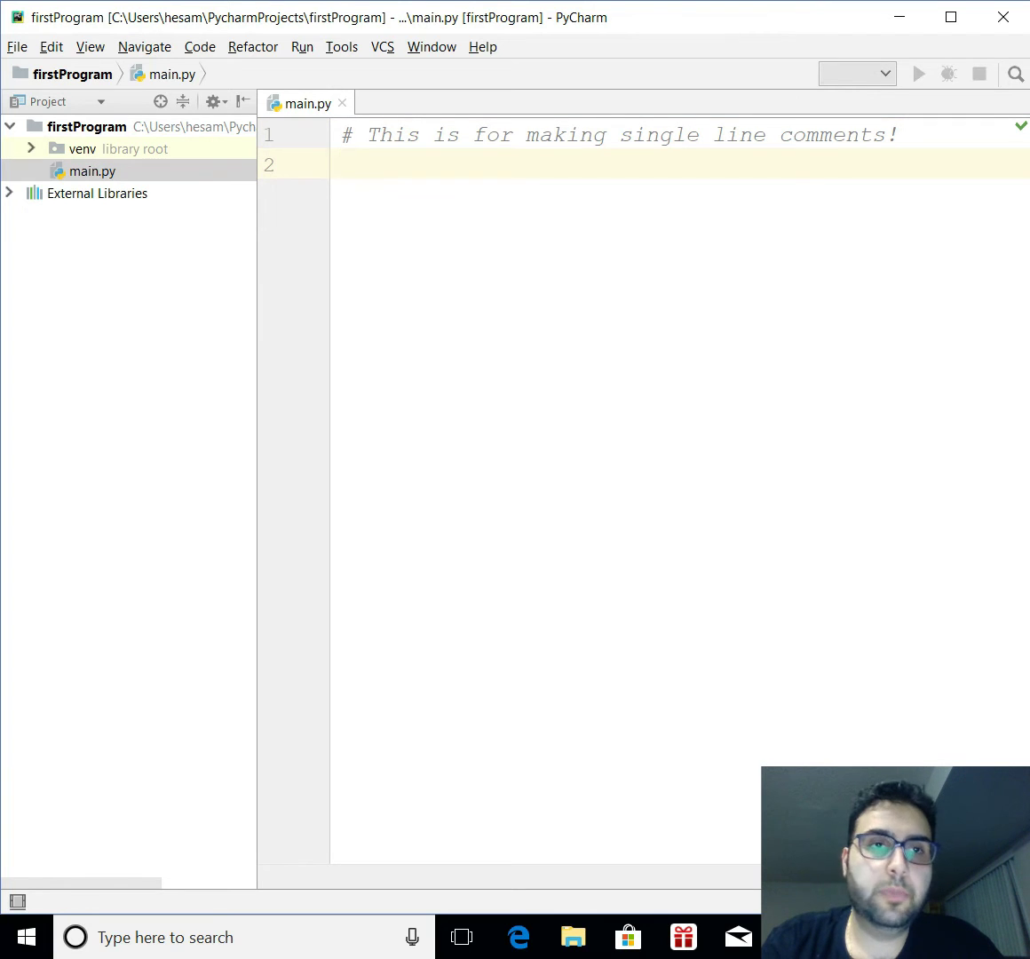
{"action": "type", "text": "'''''"}
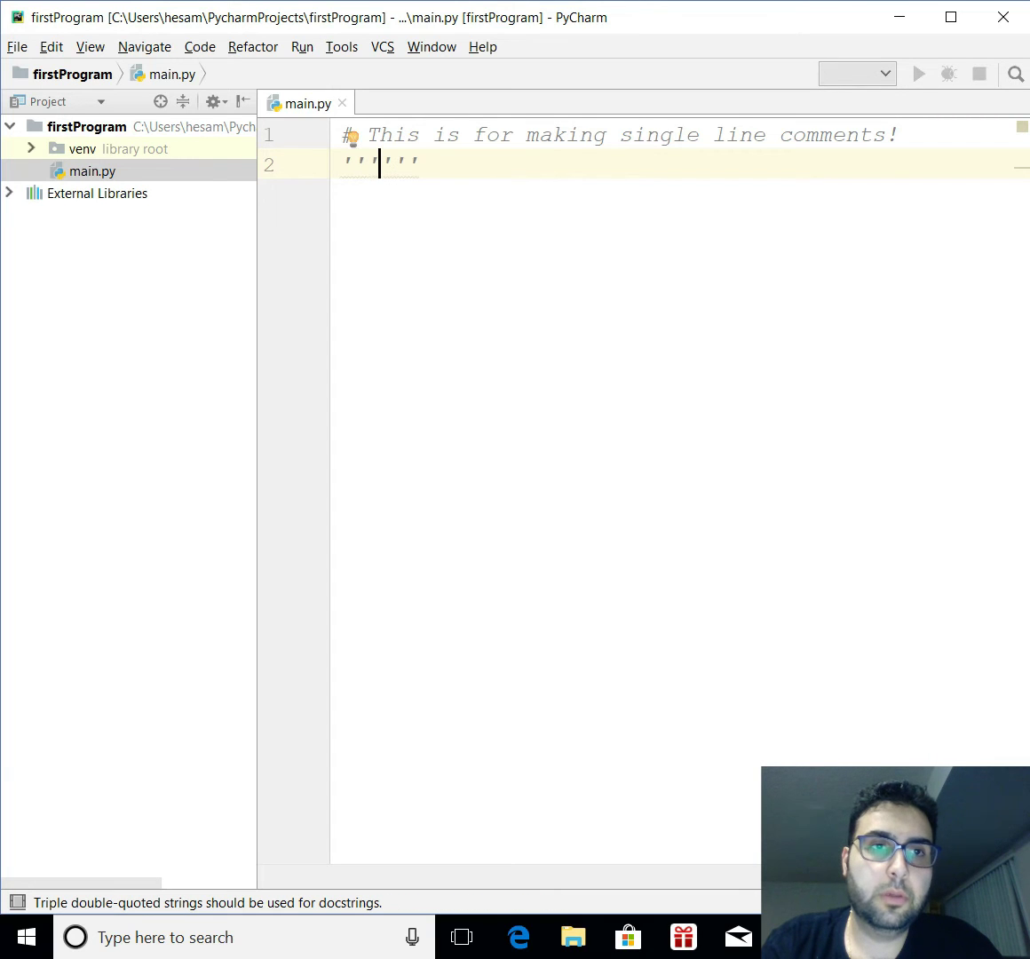
- Fill a triple-single-quoted block with 'Here write one line comments.' and an author line
{"action": "key", "text": "enter"}
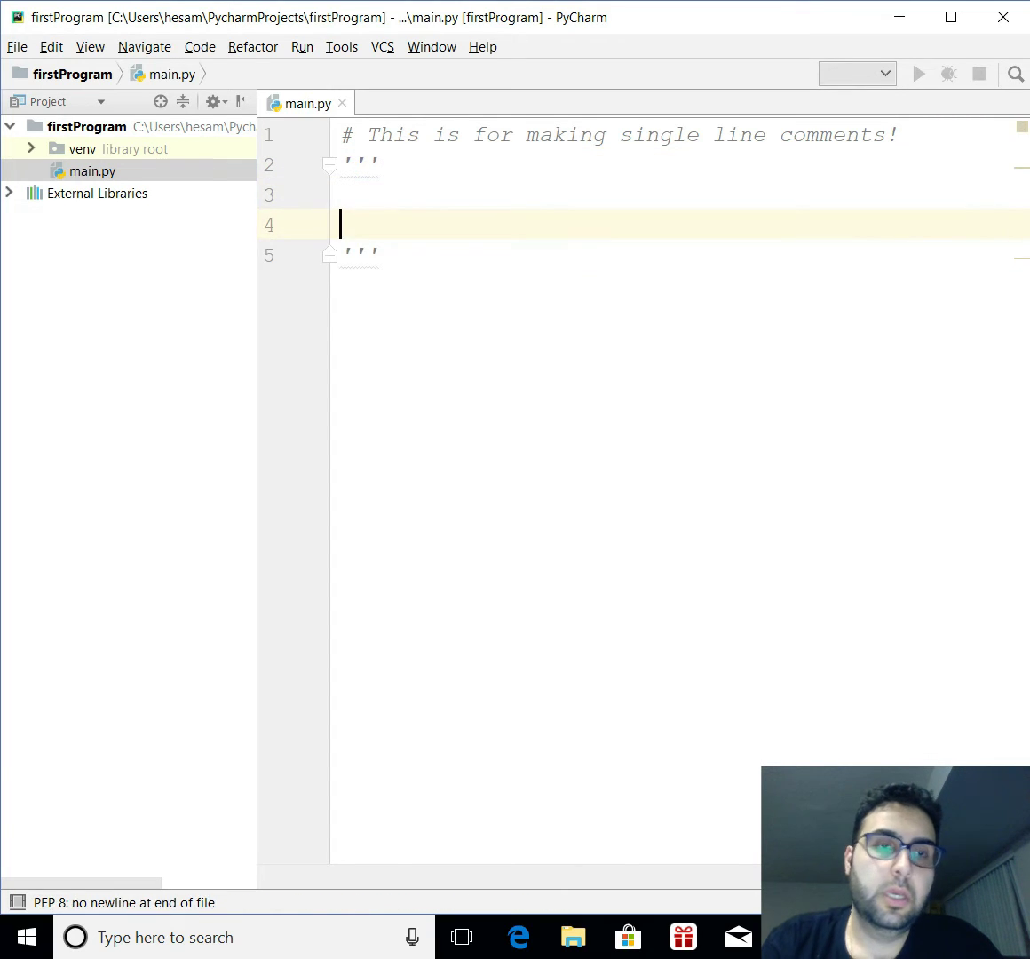
{"action": "key", "text": "enter"}
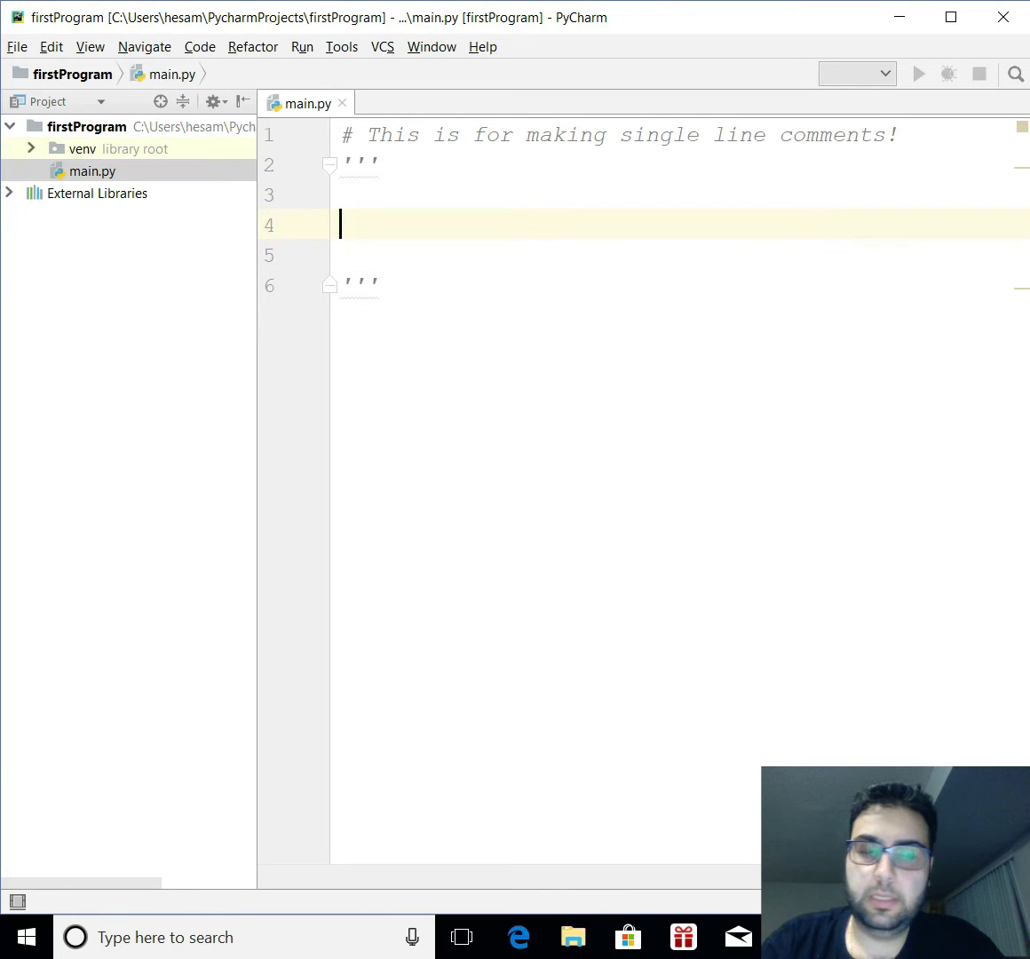
{"action": "type", "text": "'"}
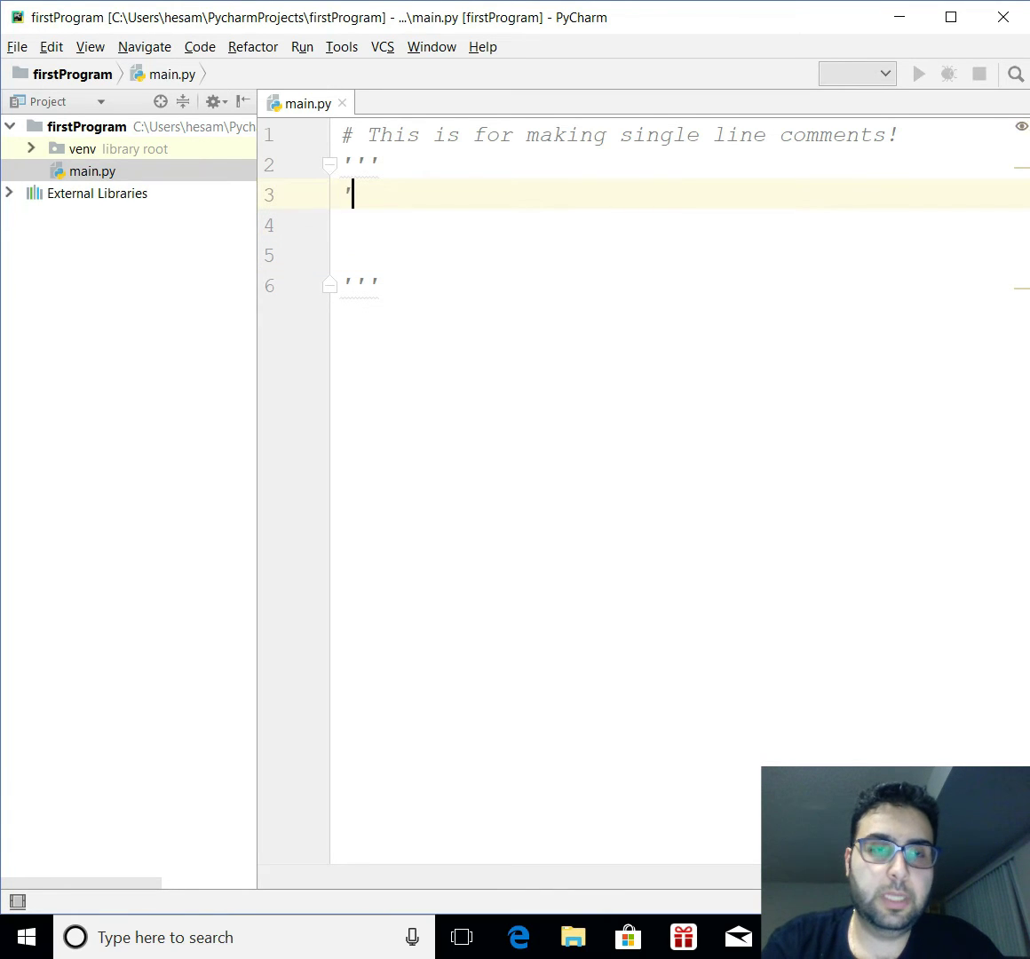
{"action": "type", "text": "T"}
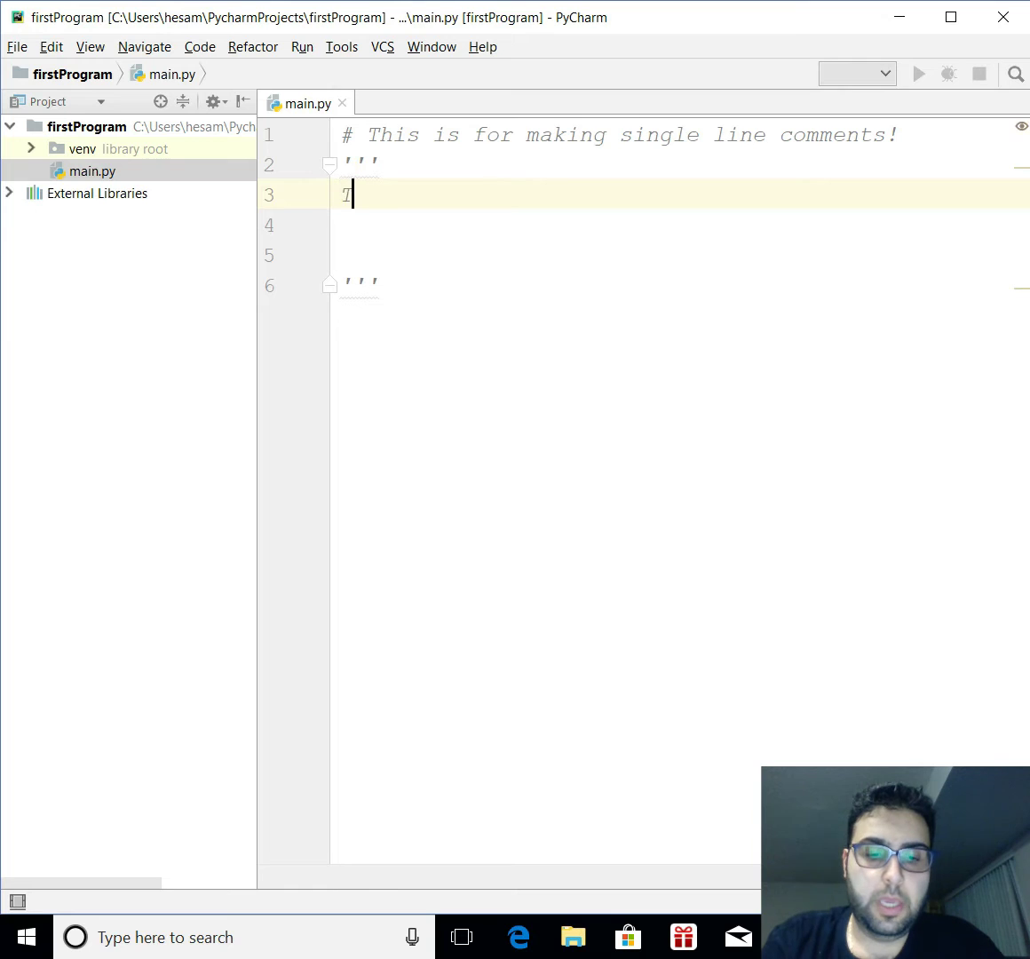
{"action": "type", "text": "Here we can w"}
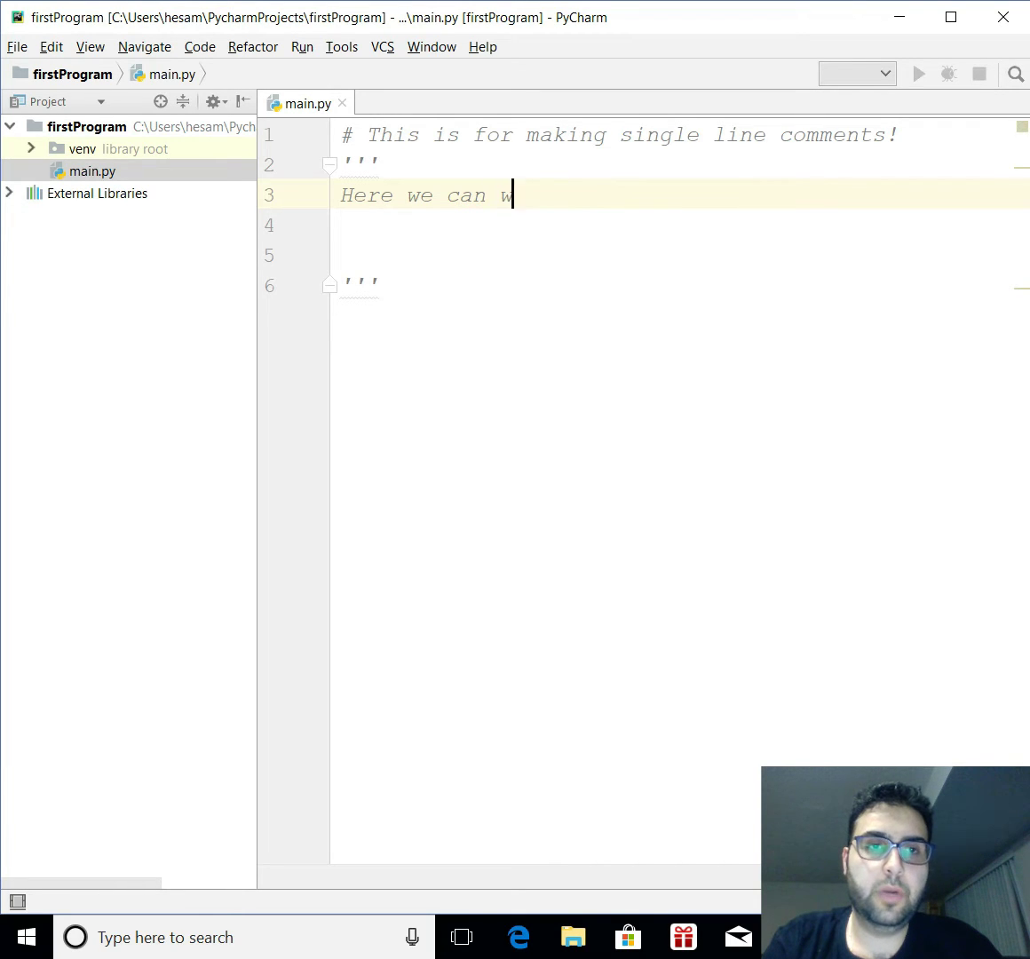
{"action": "type", "text": "rite more than"}
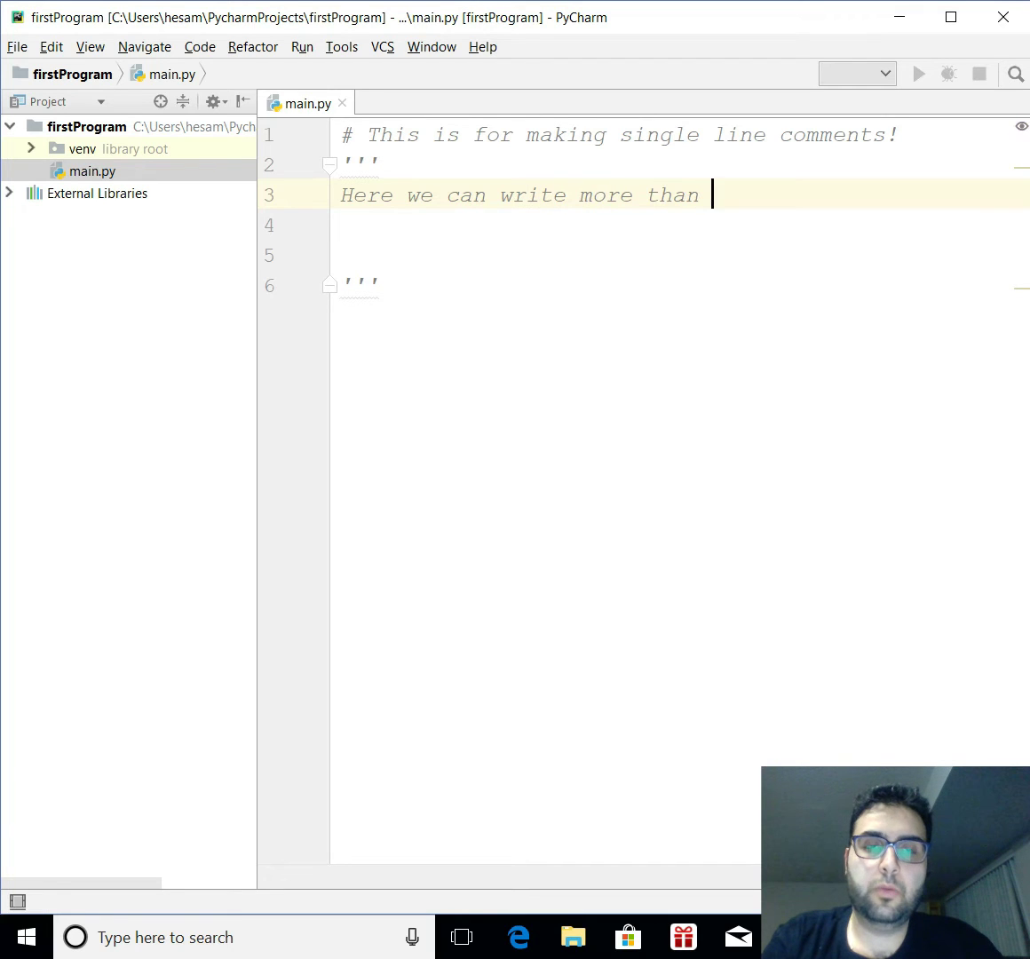
{"action": "type", "text": "one line co"}
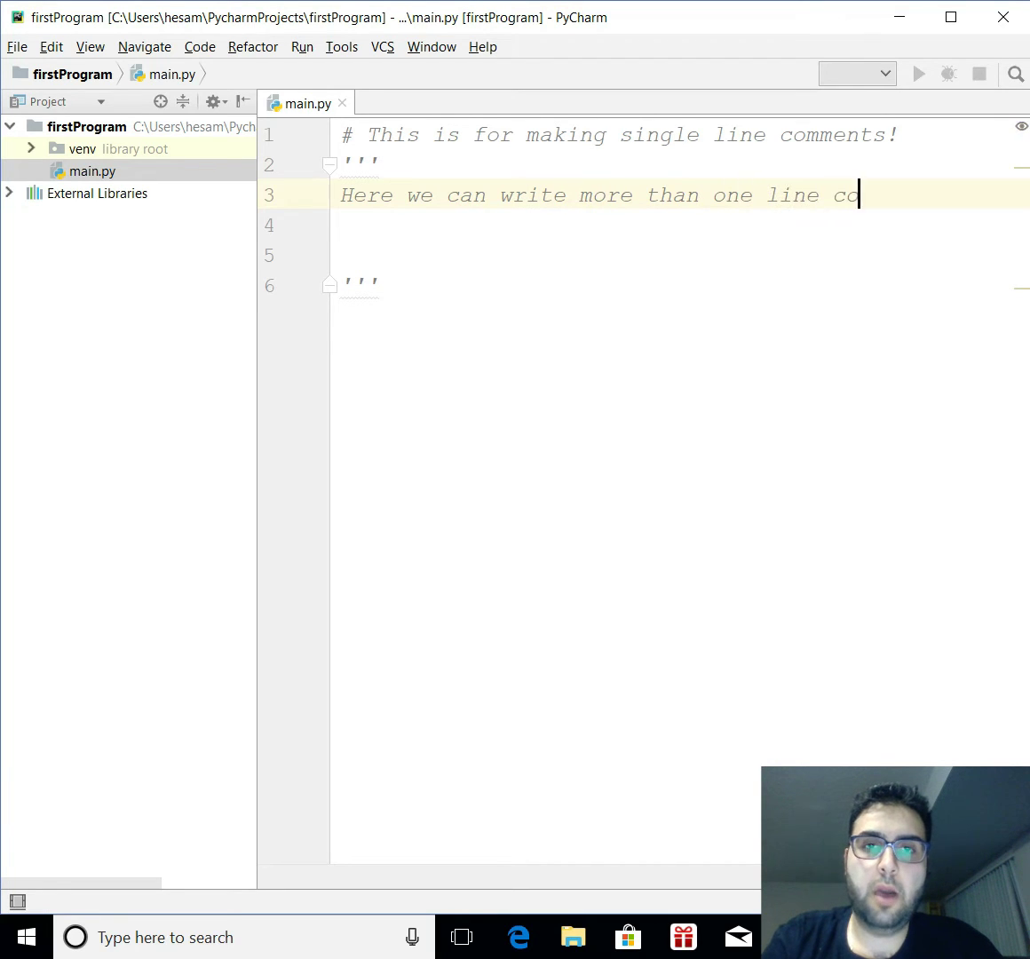
{"action": "type", "text": "mments."}
{"action": "left_click", "coordinate": [680, 225]}
{"action": "type", "text": "The o"}
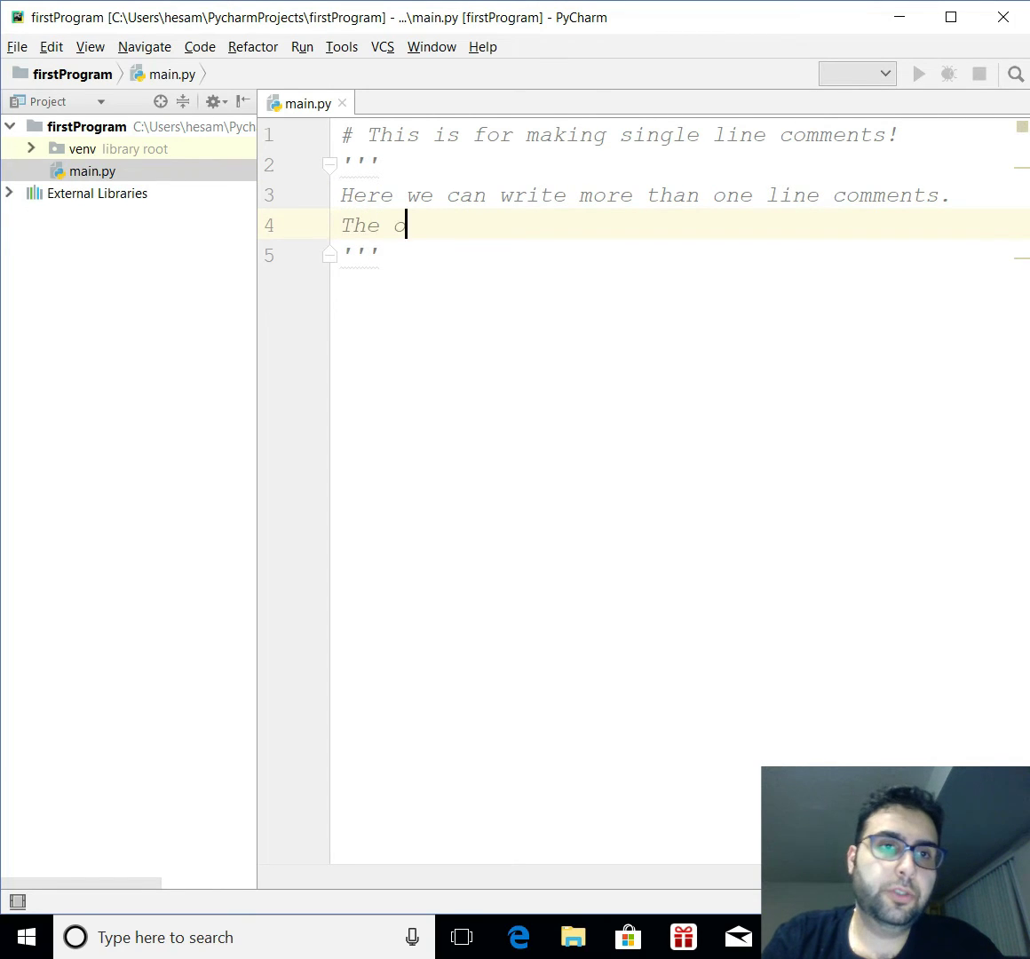
{"action": "type", "text": "author of this code is Hesam Akbari."}
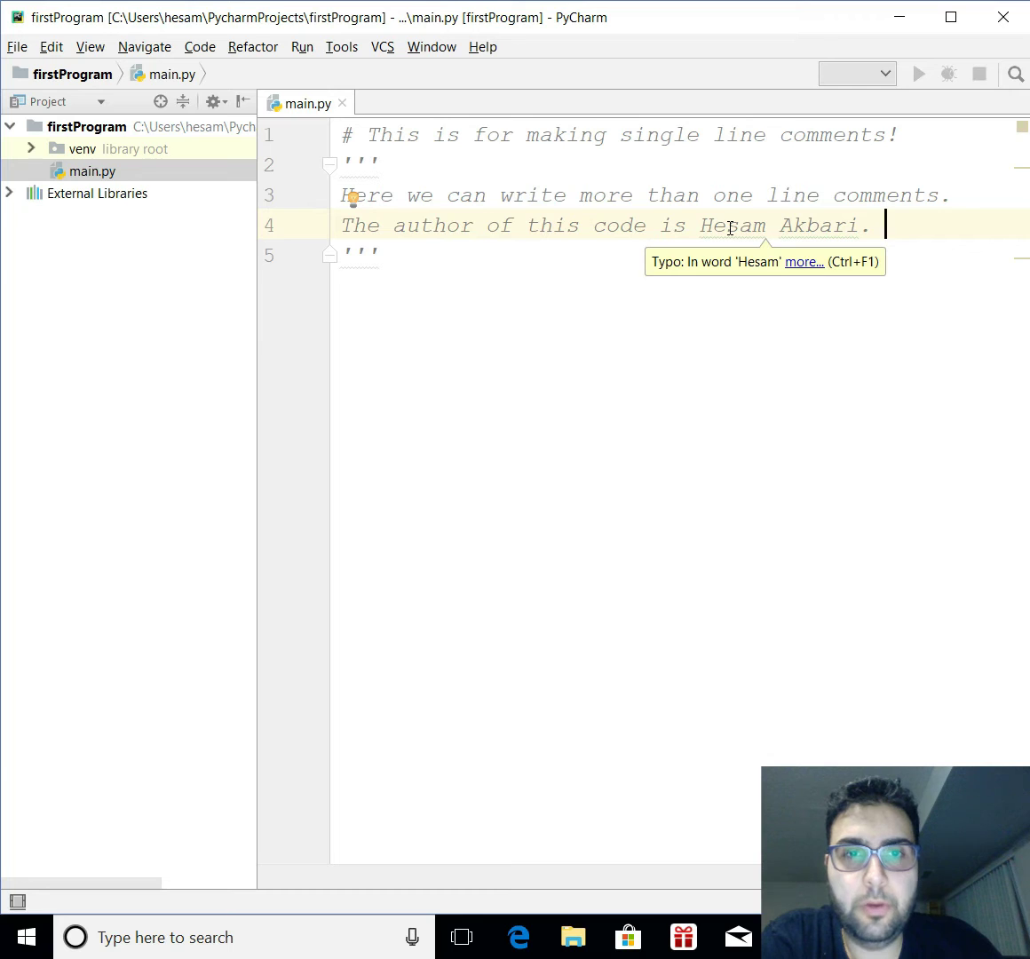
{"action": "right_click", "coordinate": [730, 228]}
{"action": "type", "text": "\"\"\"\"\"\""}
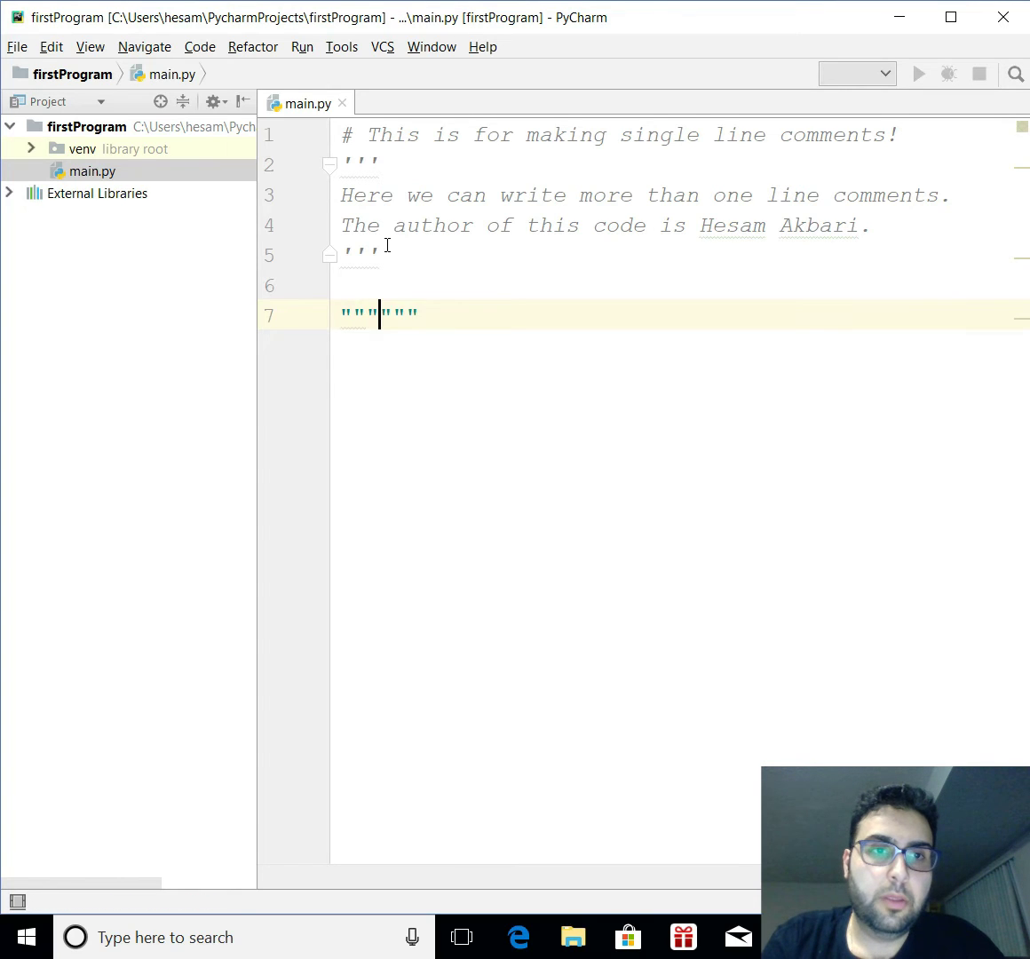
- Write 'This also works to make comments.' inside the triple double-quoted block
{"action": "key", "text": "enter"}
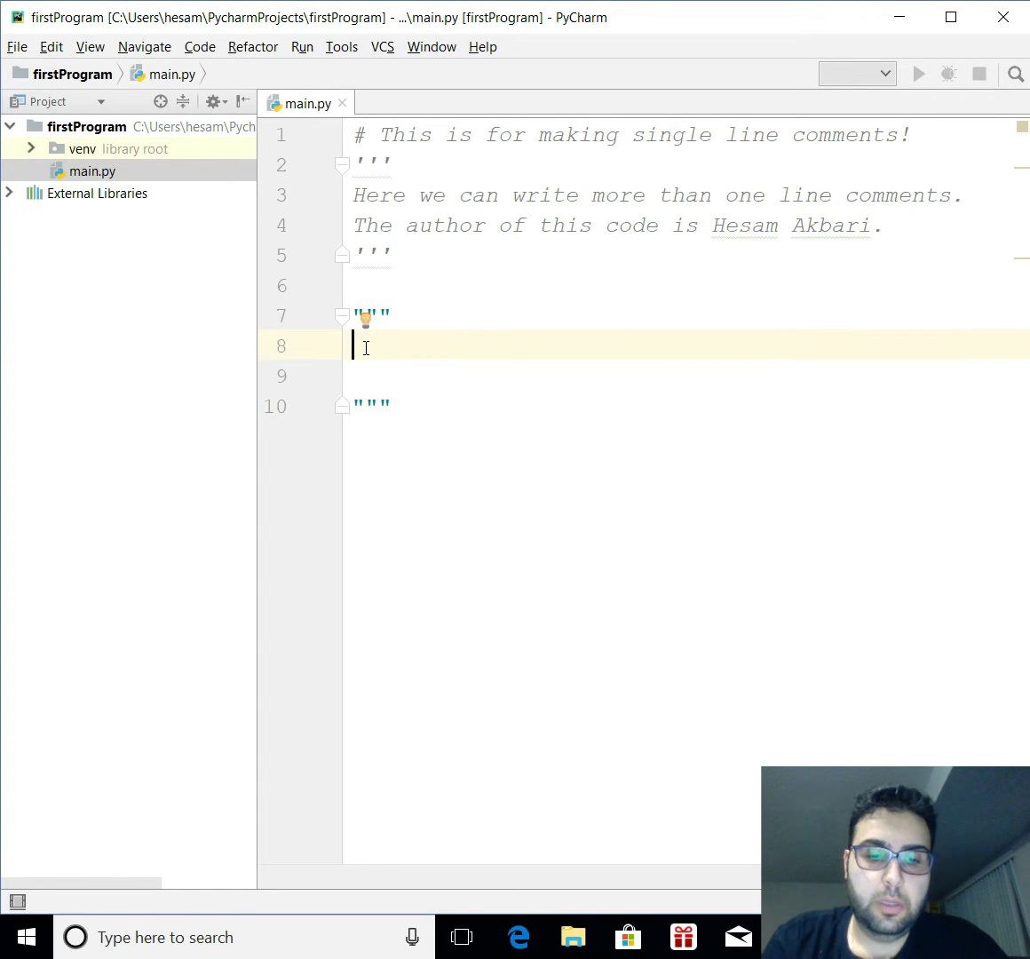
{"action": "type", "text": "This"}
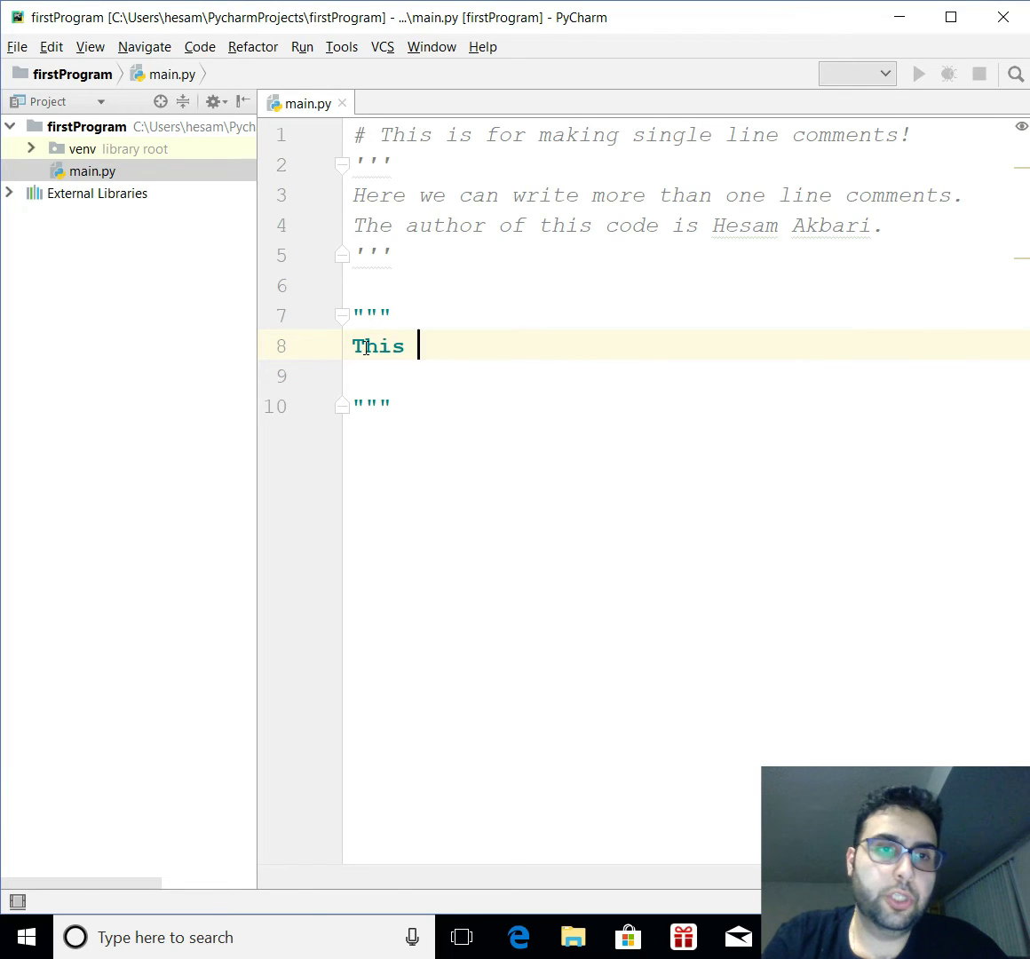
{"action": "type", "text": "also works"}
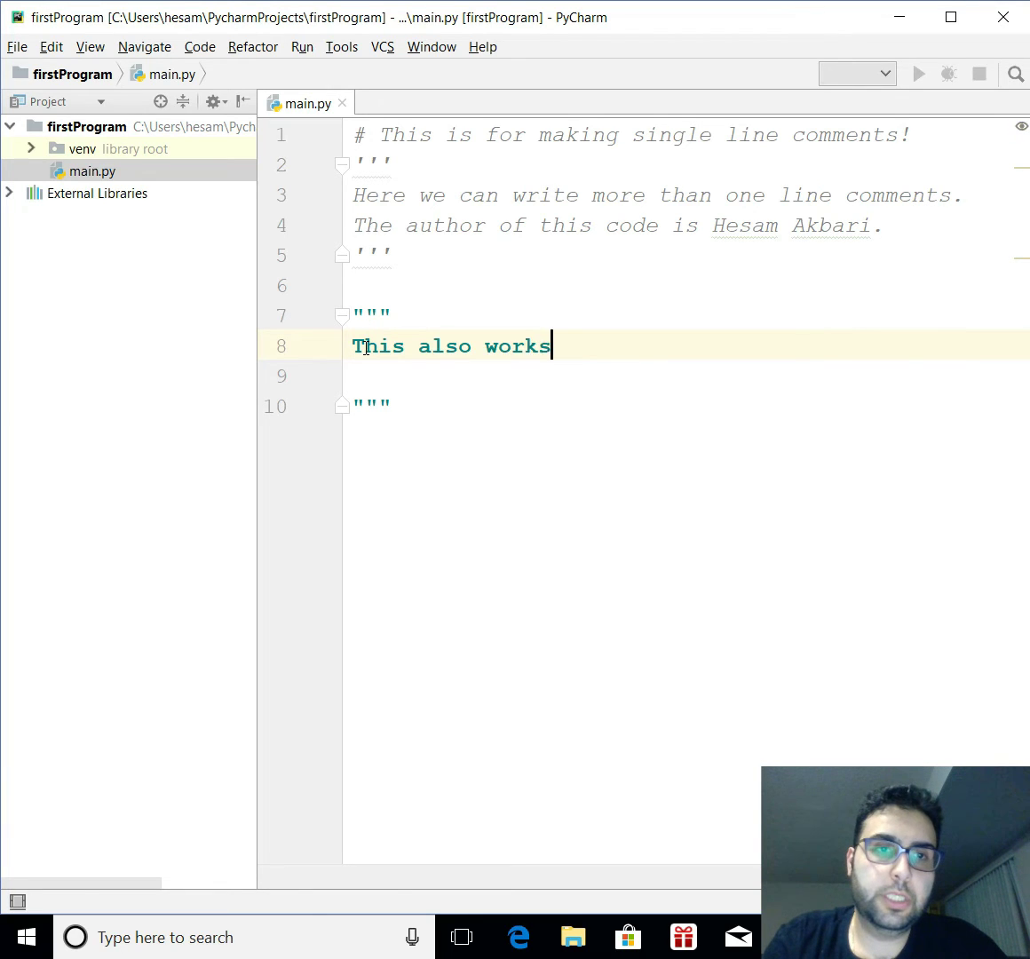
{"action": "type", "text": "to make com"}
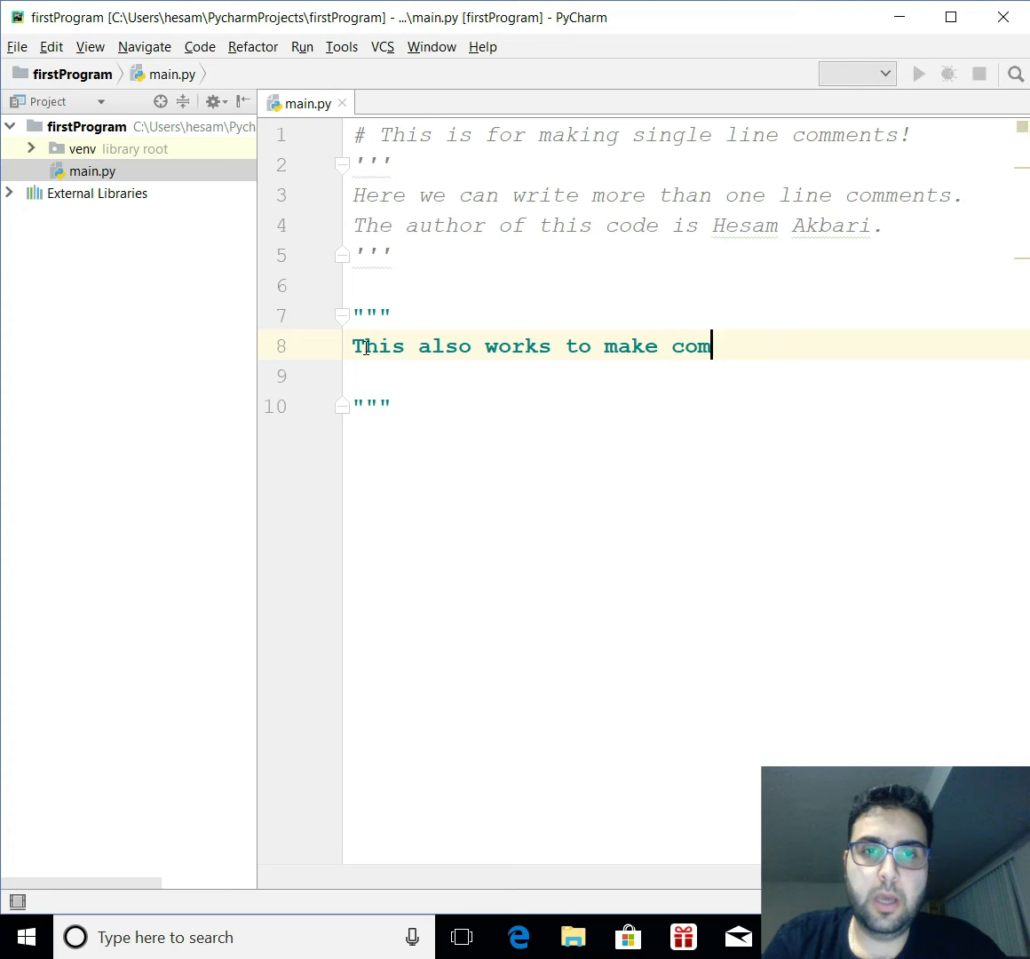
{"action": "type", "text": "ments."}
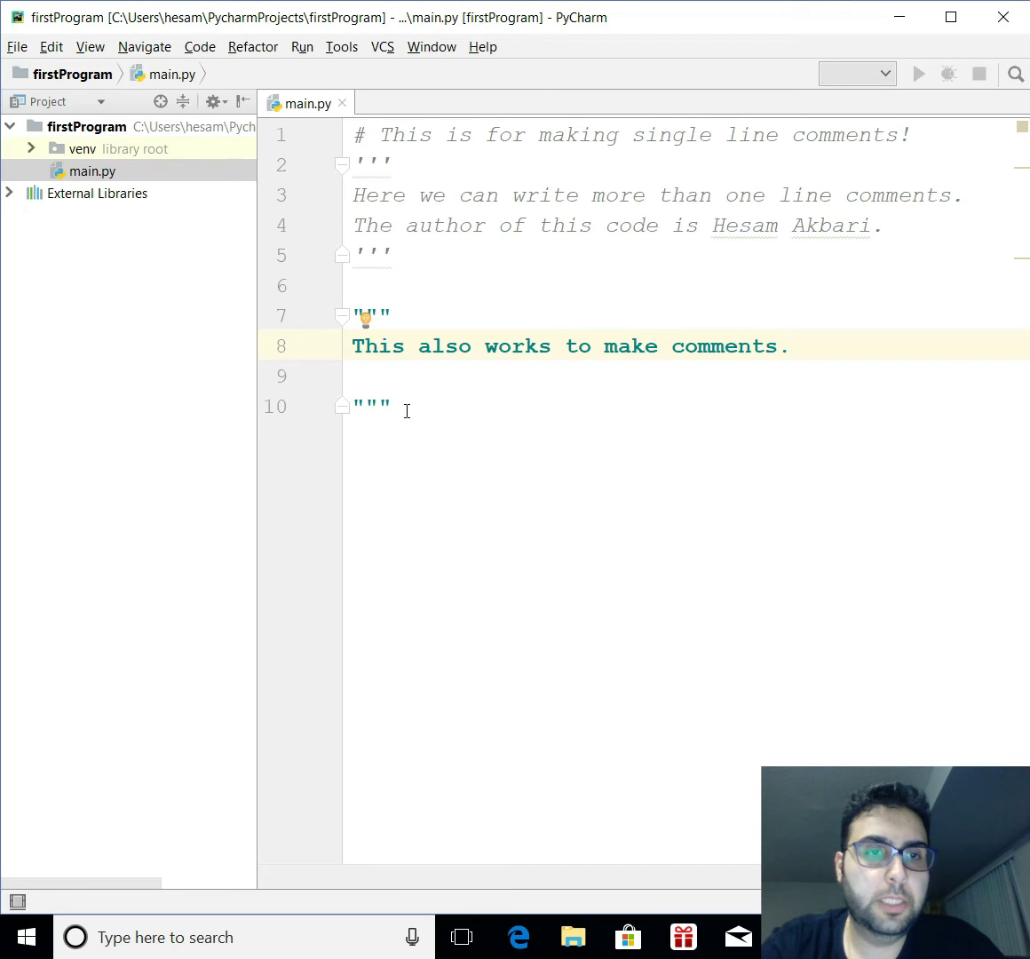
{"action": "key", "text": "enter"}
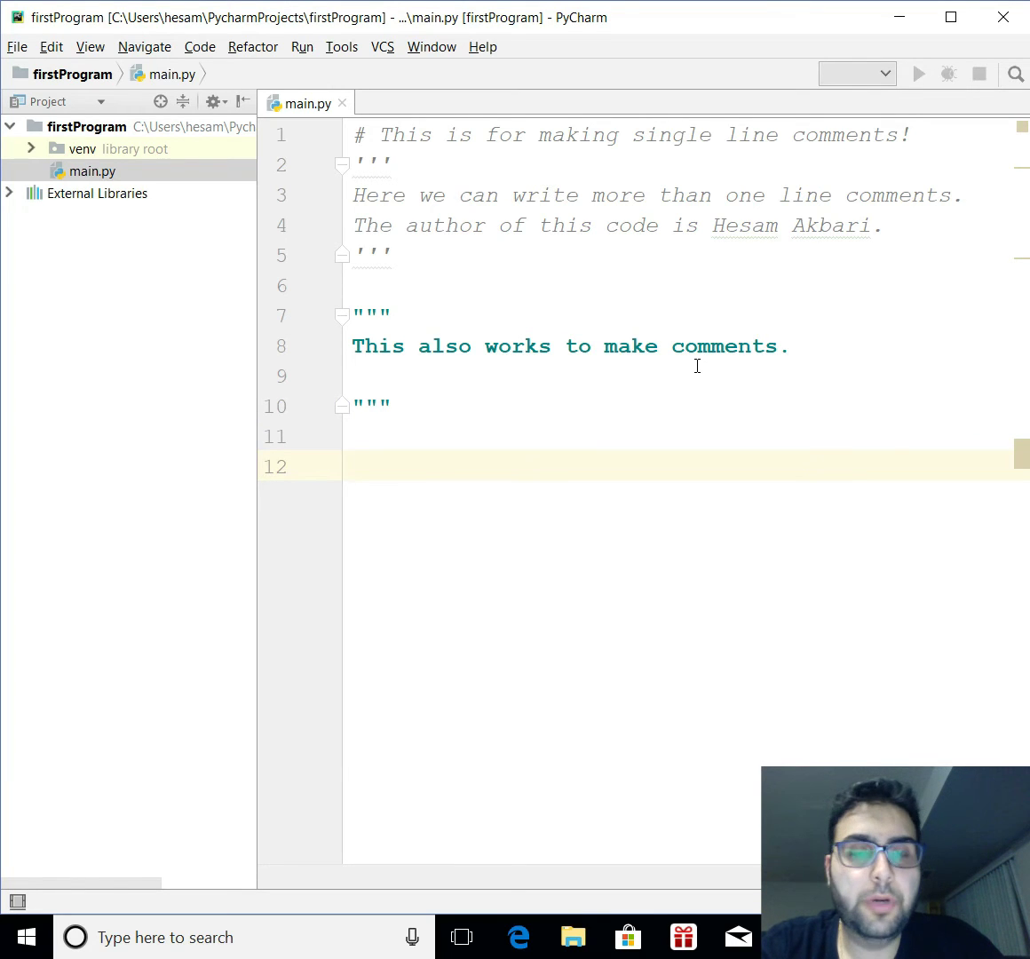
{"action": "mouse_move", "coordinate": [804, 359]}
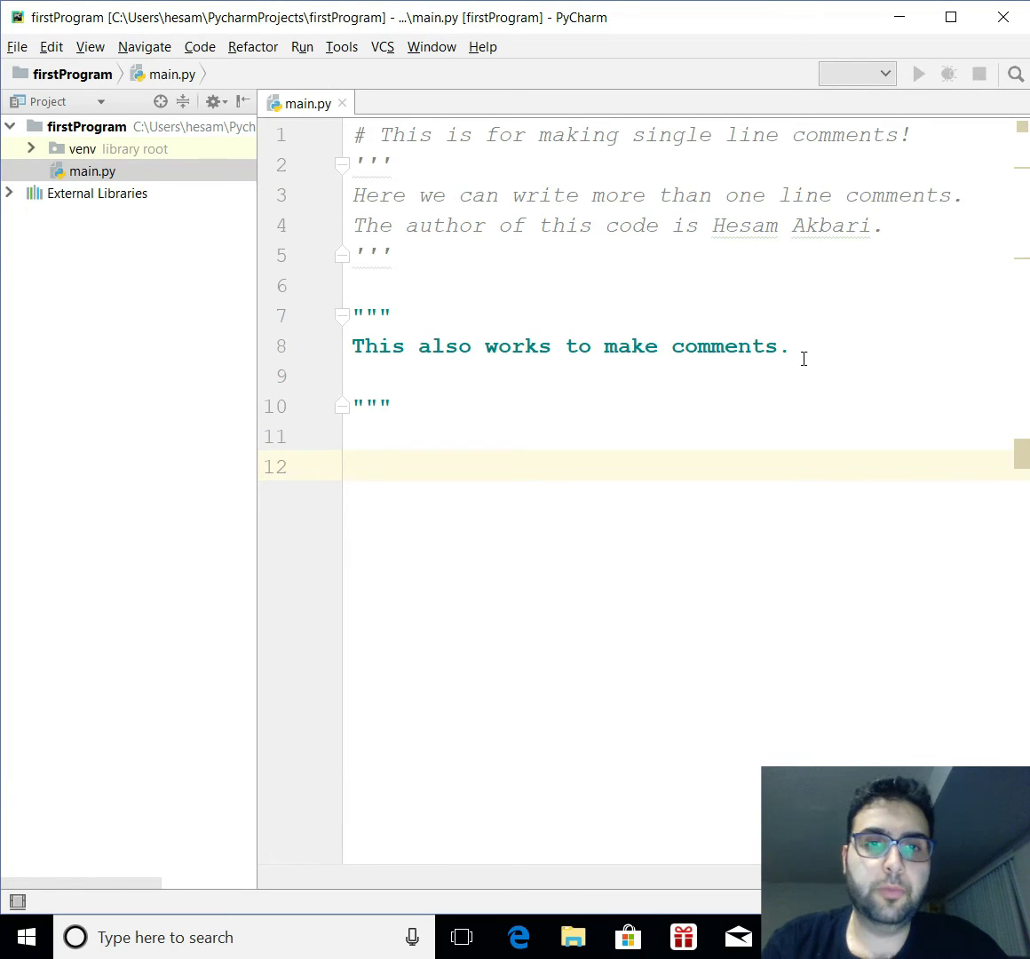
- Add the flow line 'Input---> Process--->output' after the comments sentence
{"action": "left_click", "coordinate": [791, 346]}
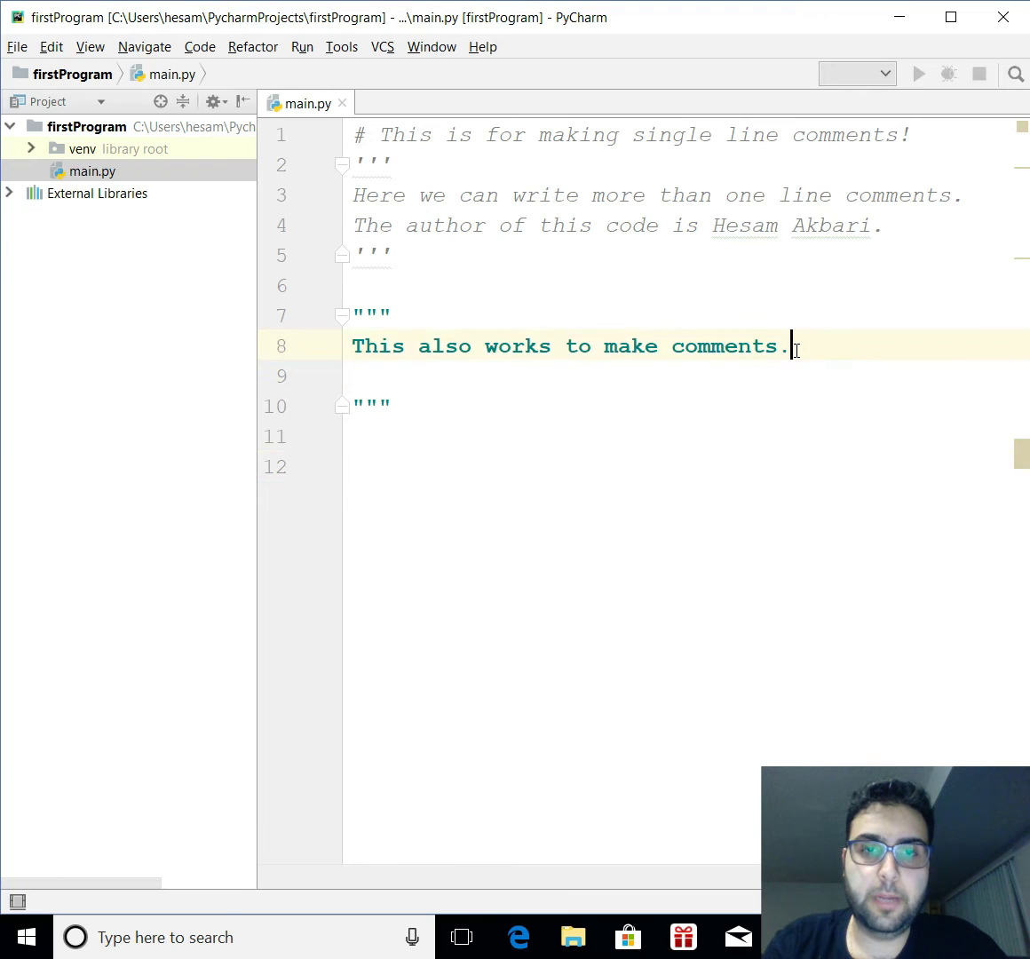
{"action": "type", "text": "In"}
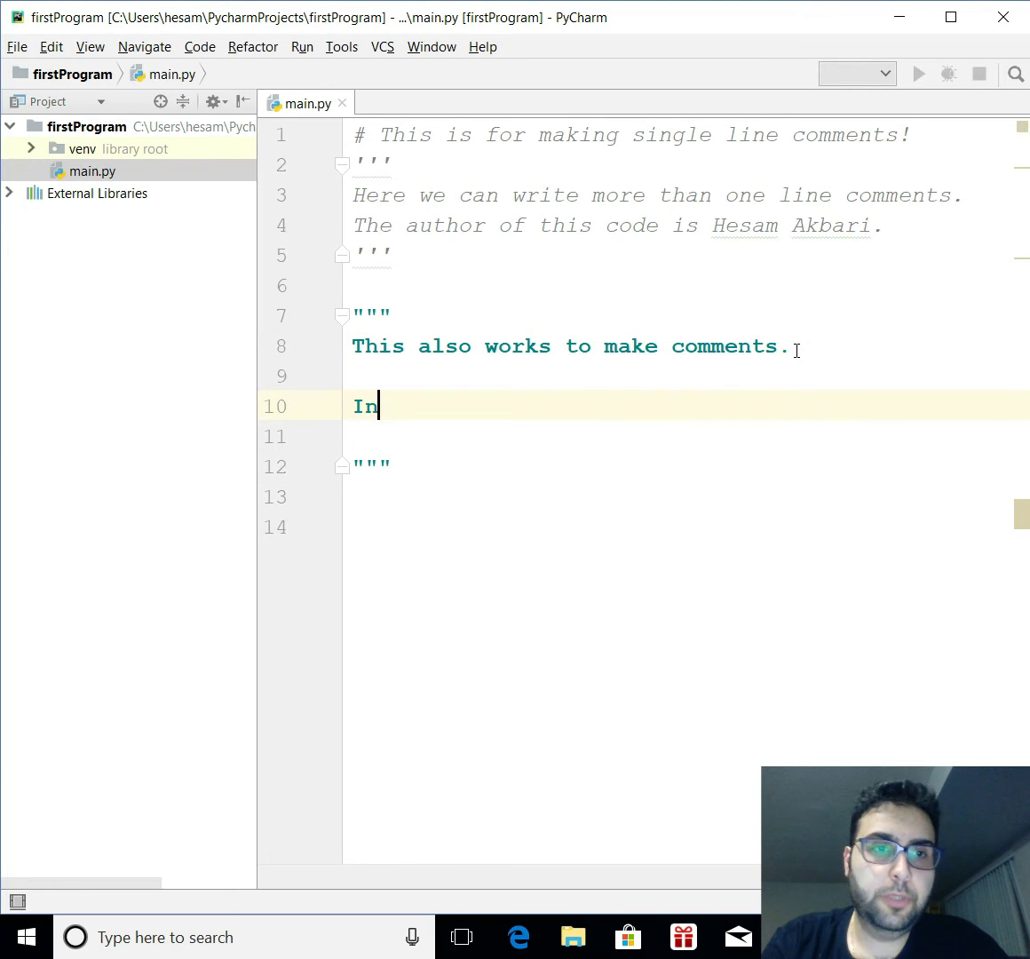
{"action": "type", "text": "put---------"}
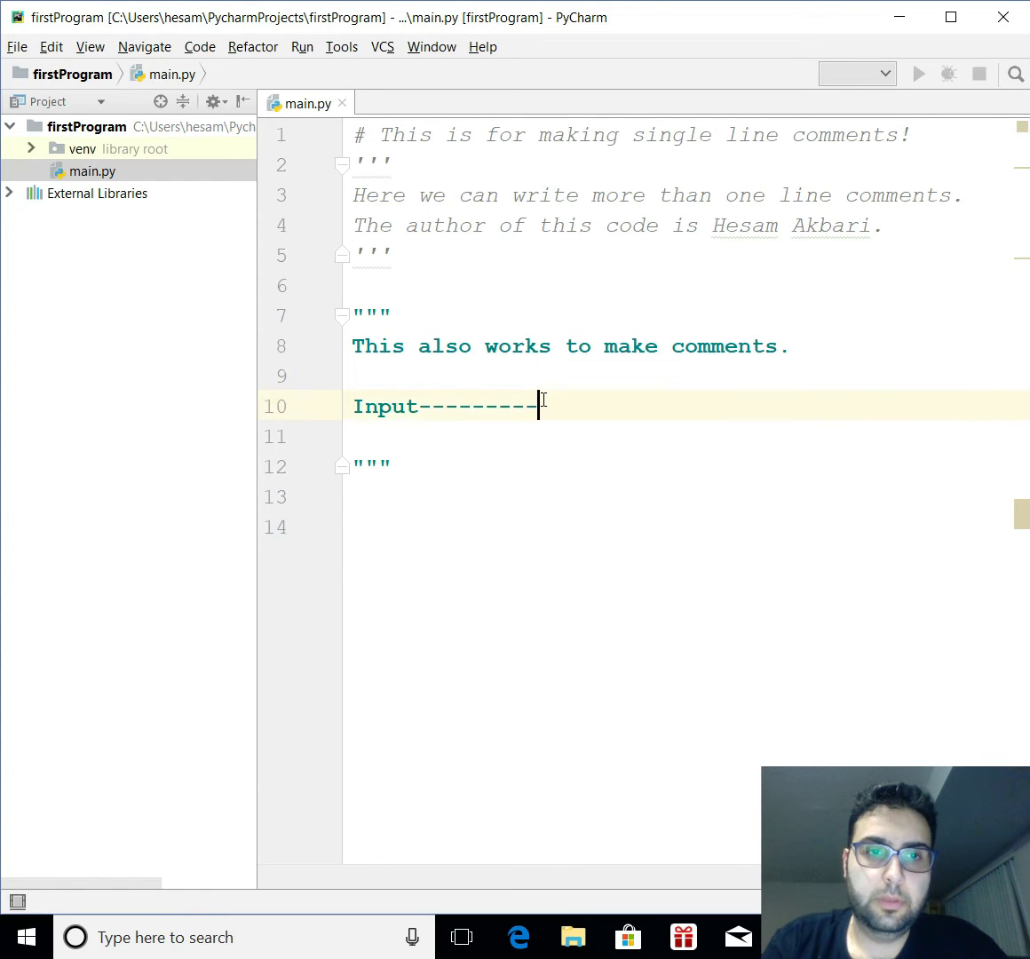
{"action": "type", "text": ">"}
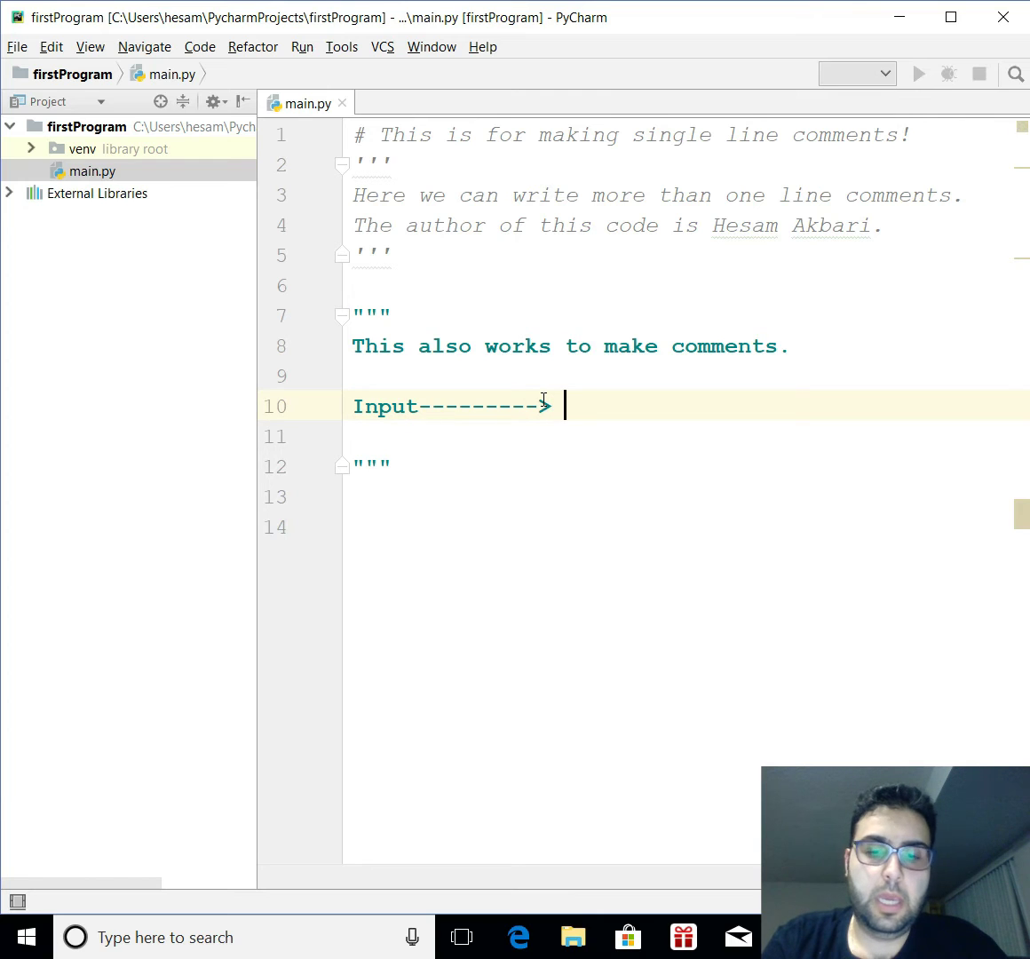
{"action": "type", "text": "Process"}
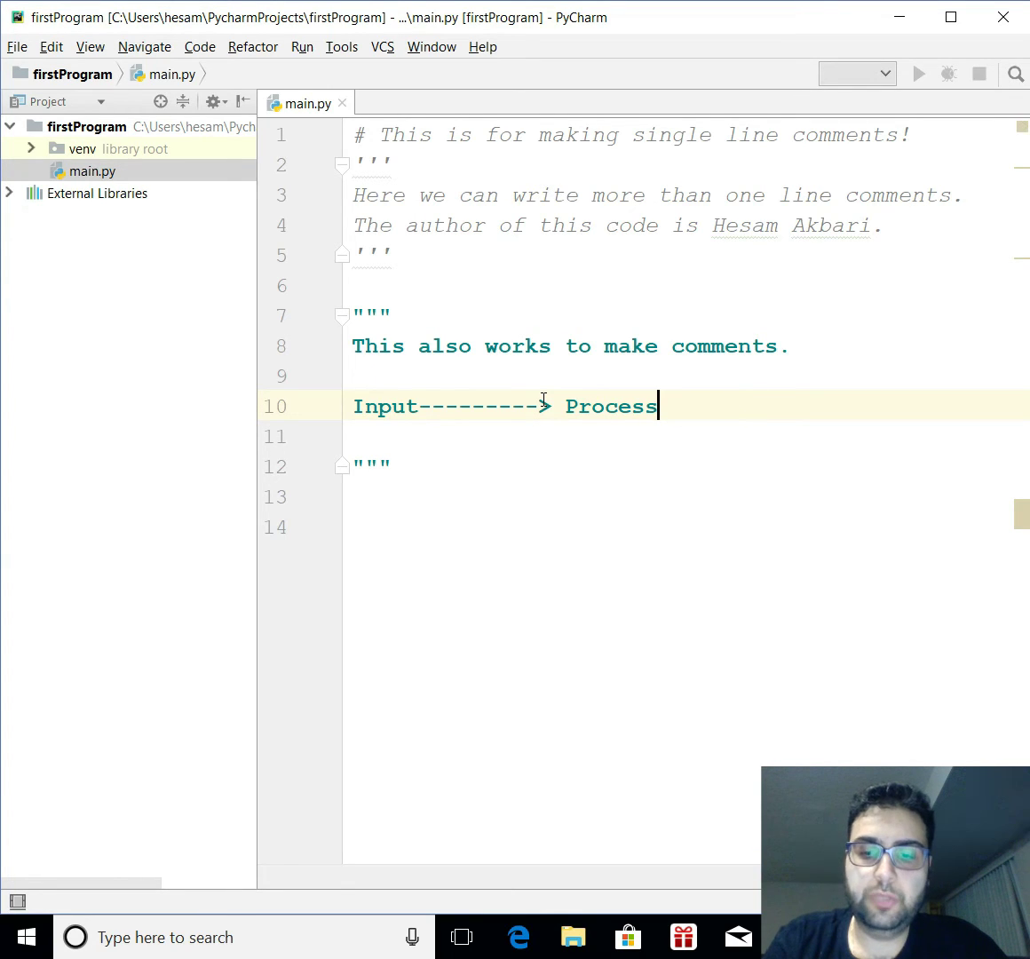
{"action": "type", "text": "----------->"}
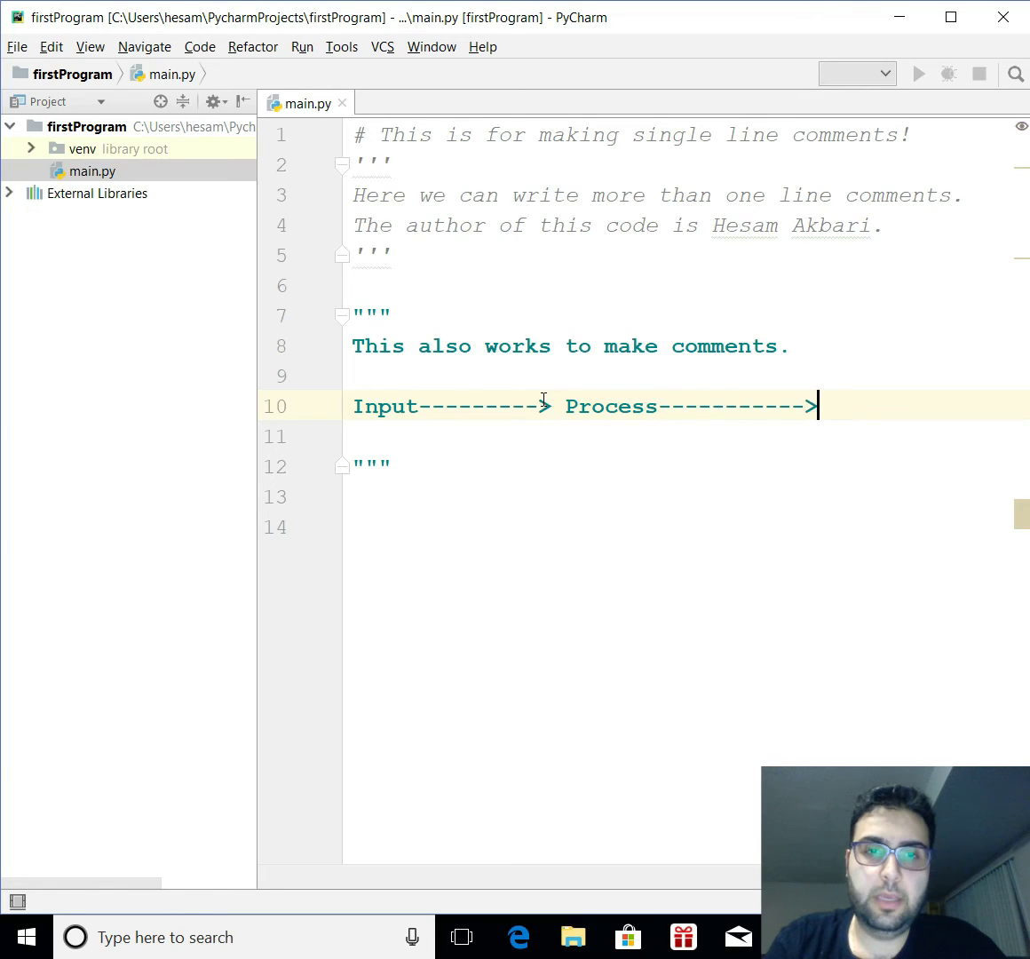
{"action": "type", "text": "ou"}
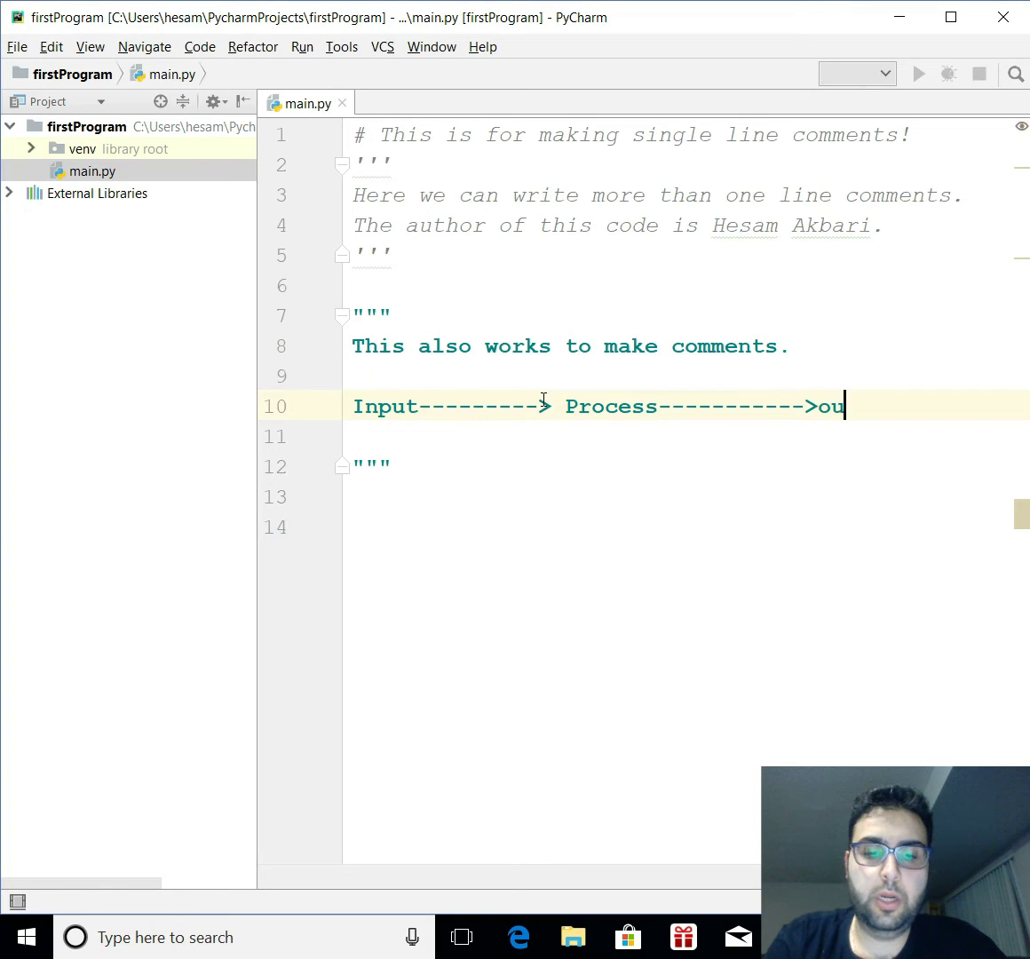
{"action": "type", "text": "tput"}
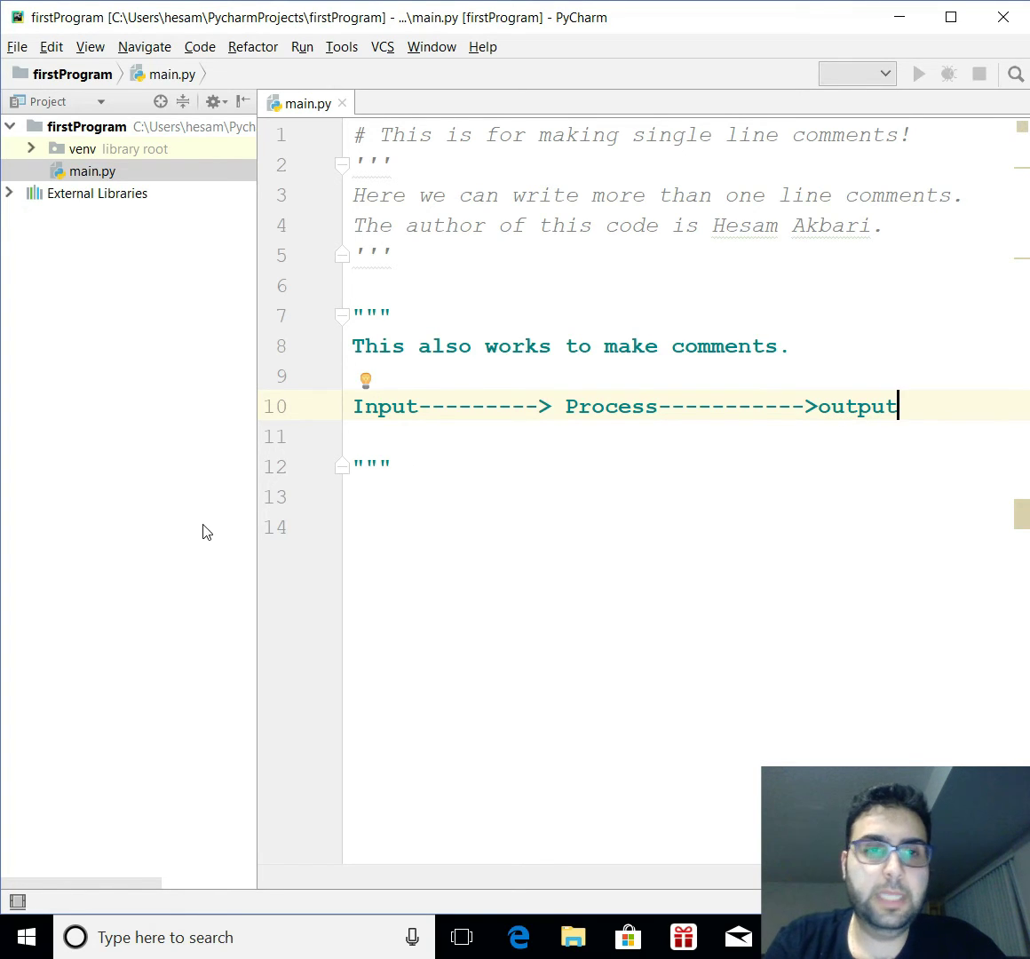
{"action": "double_click", "coordinate": [384, 406]}
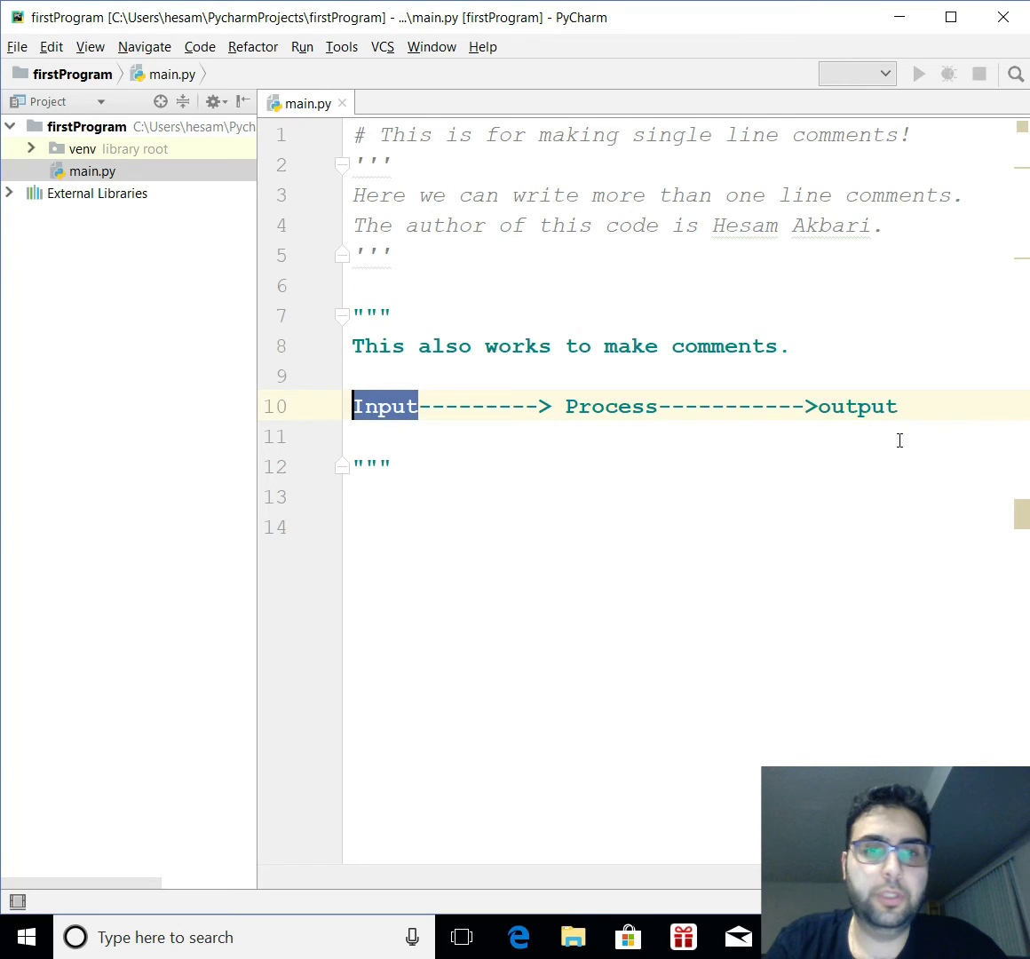
{"action": "double_click", "coordinate": [857, 406]}
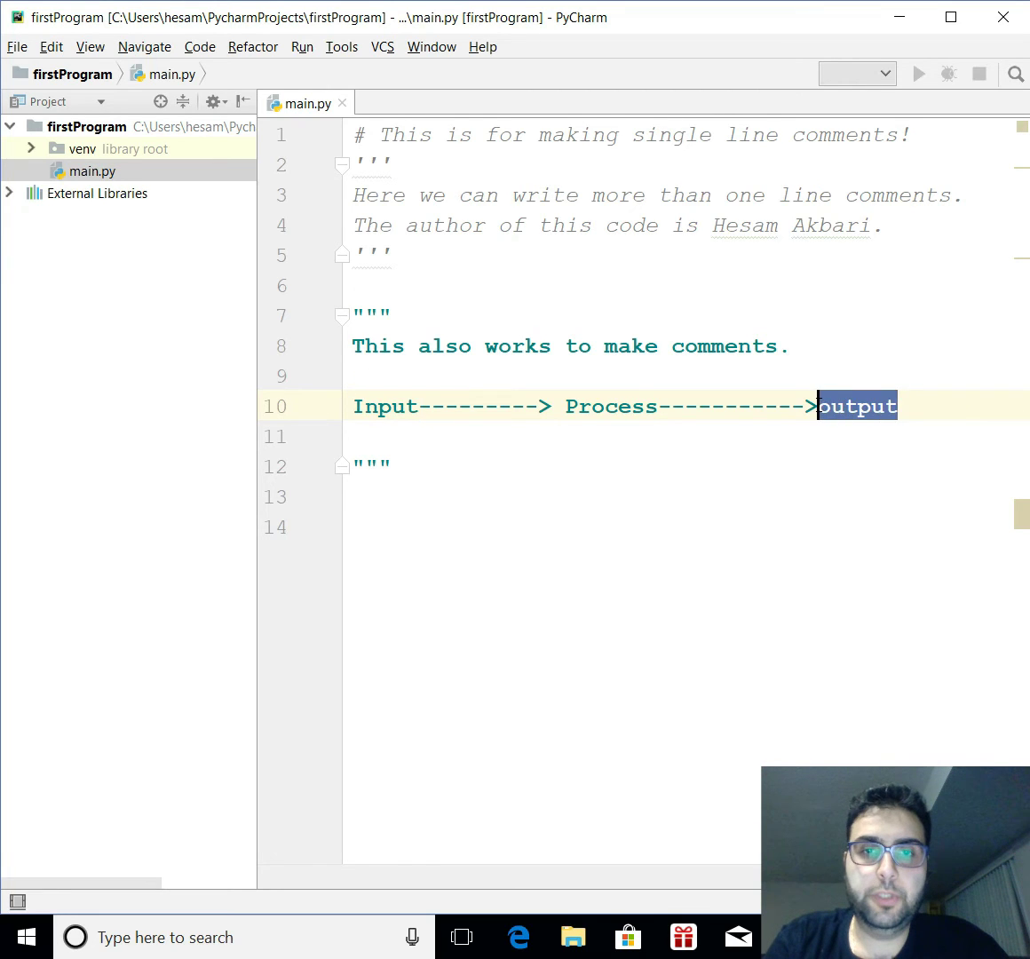
- Add a 'Variables.' line two lines below the flow line
{"action": "key", "text": "enter"}
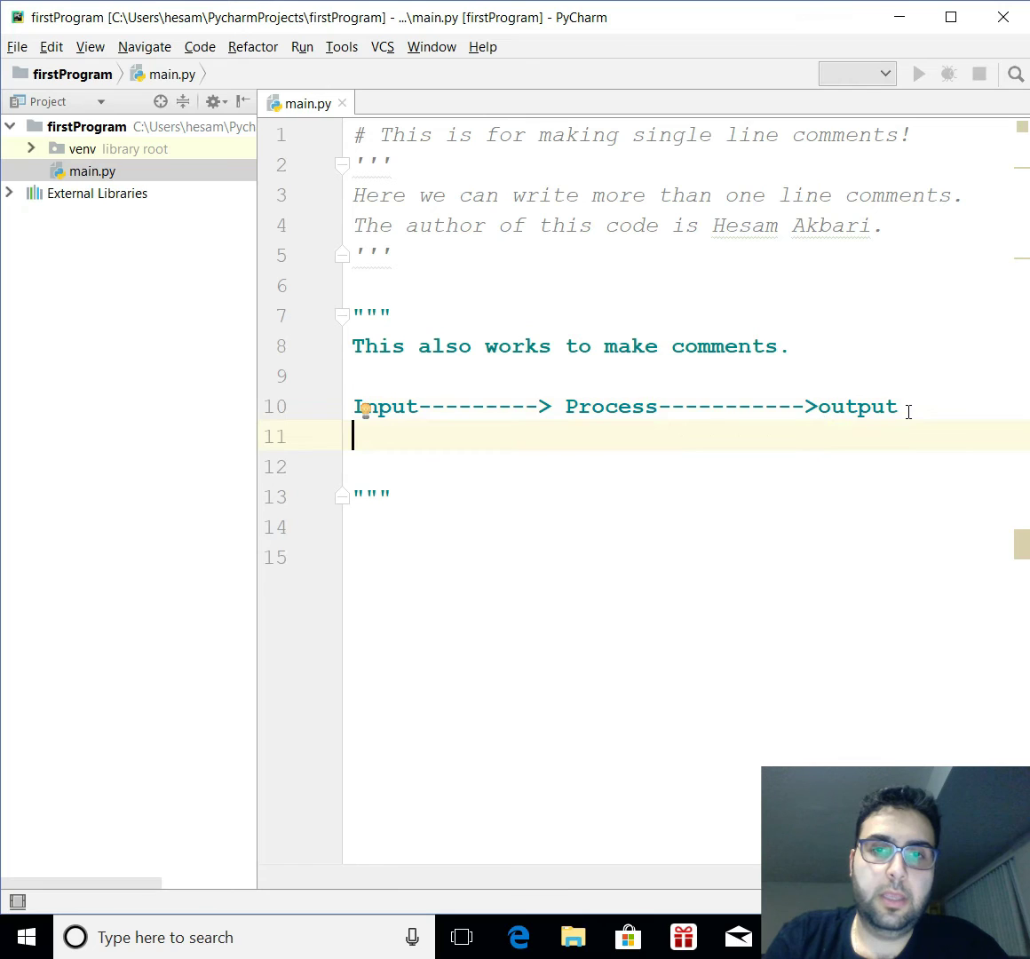
{"action": "key", "text": "Enter"}
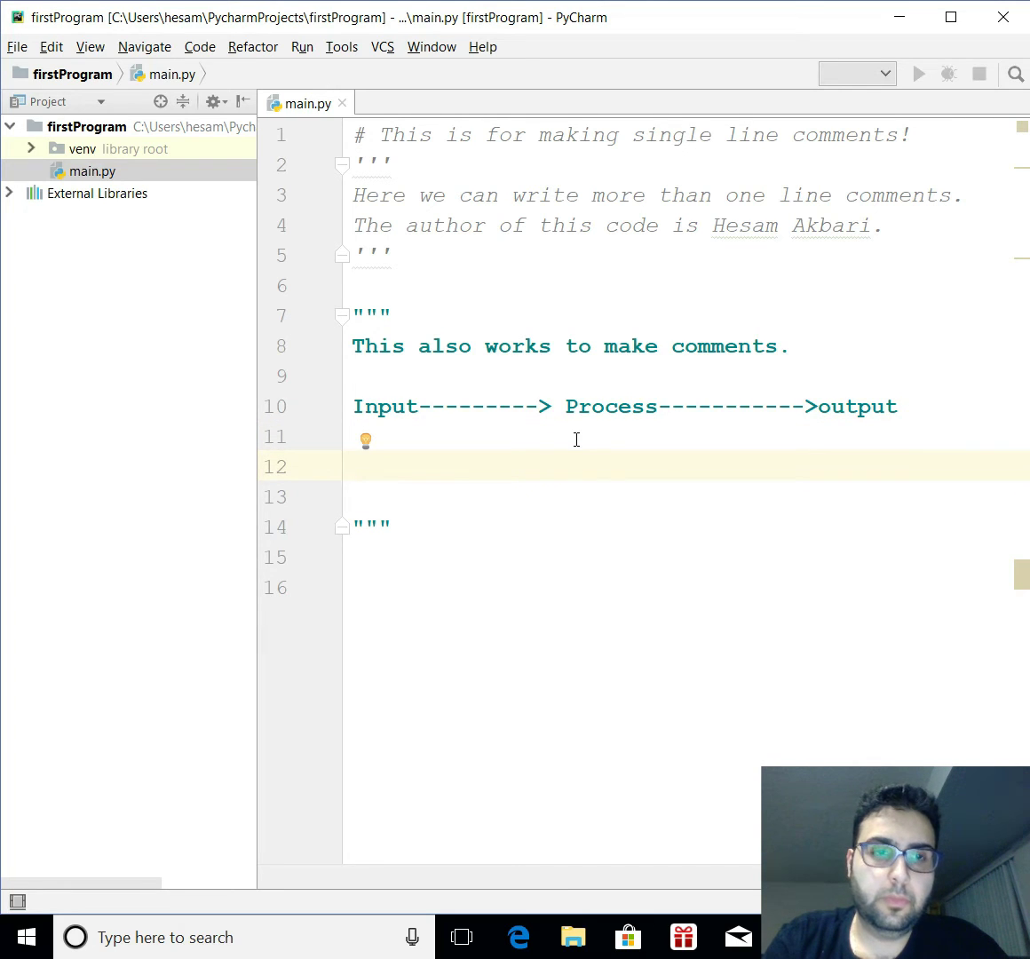
{"action": "type", "text": "Varia"}
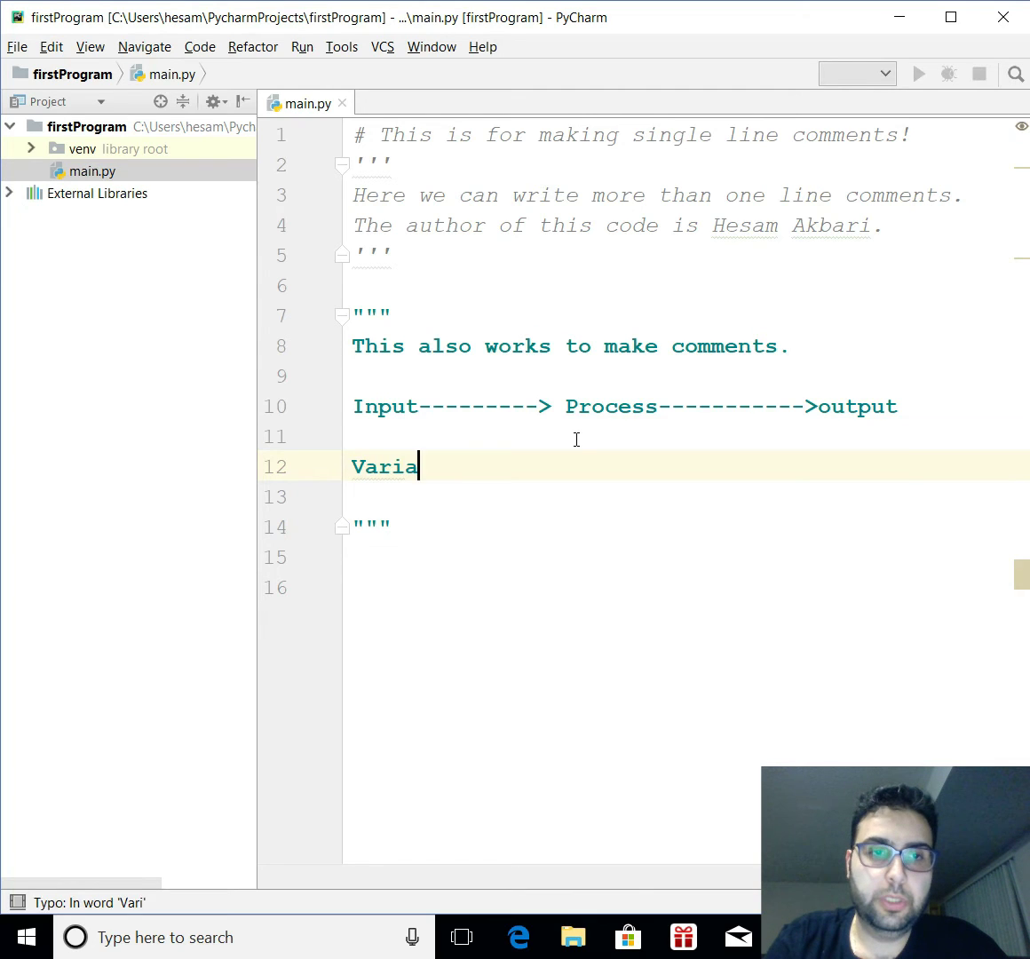
{"action": "type", "text": "bles"}
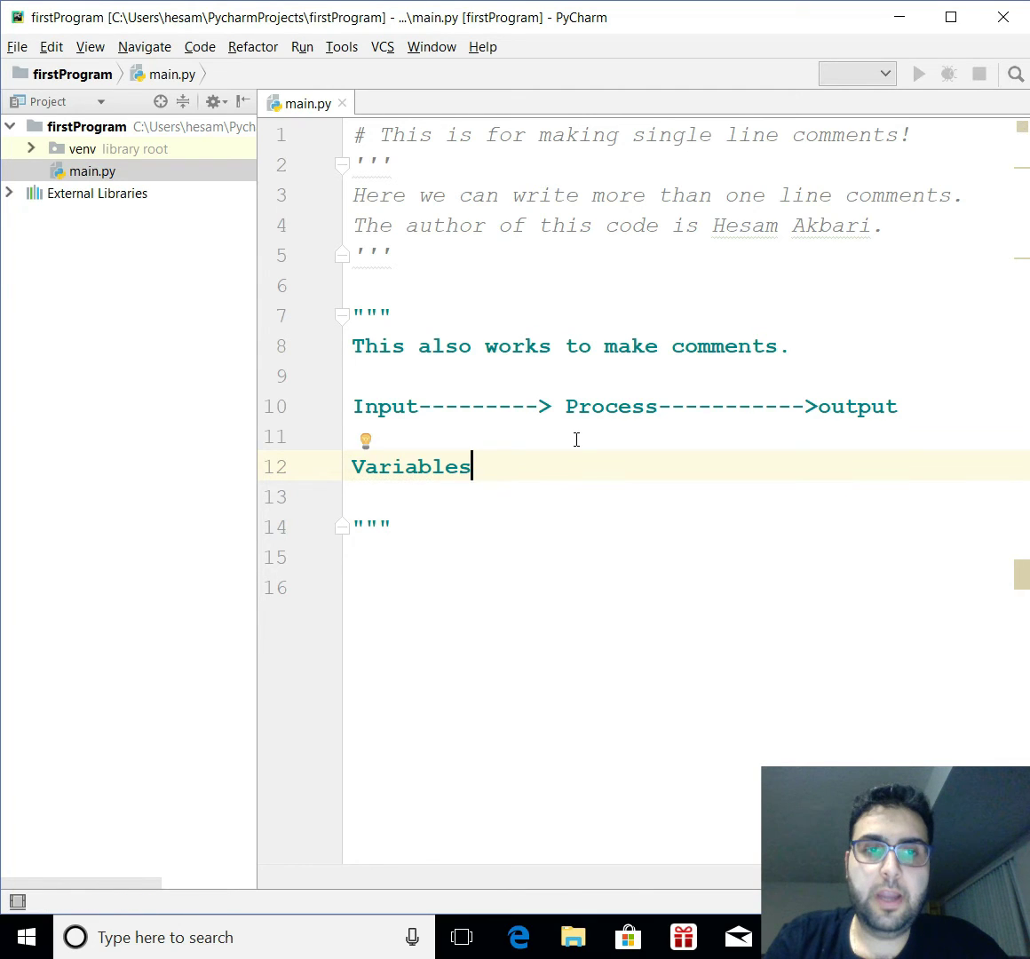
{"action": "type", "text": "."}
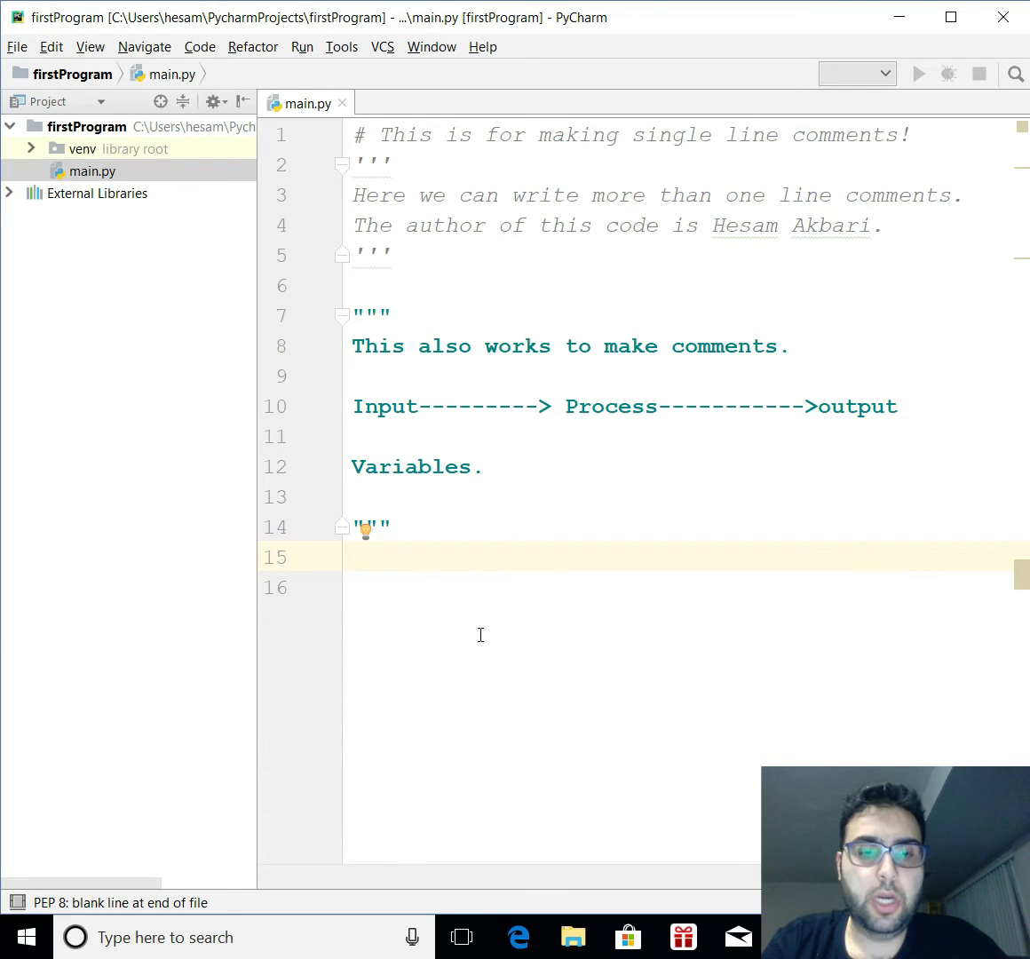
- Add the comment '# Start with outputs!' below the comment block
{"action": "type", "text": "# S"}
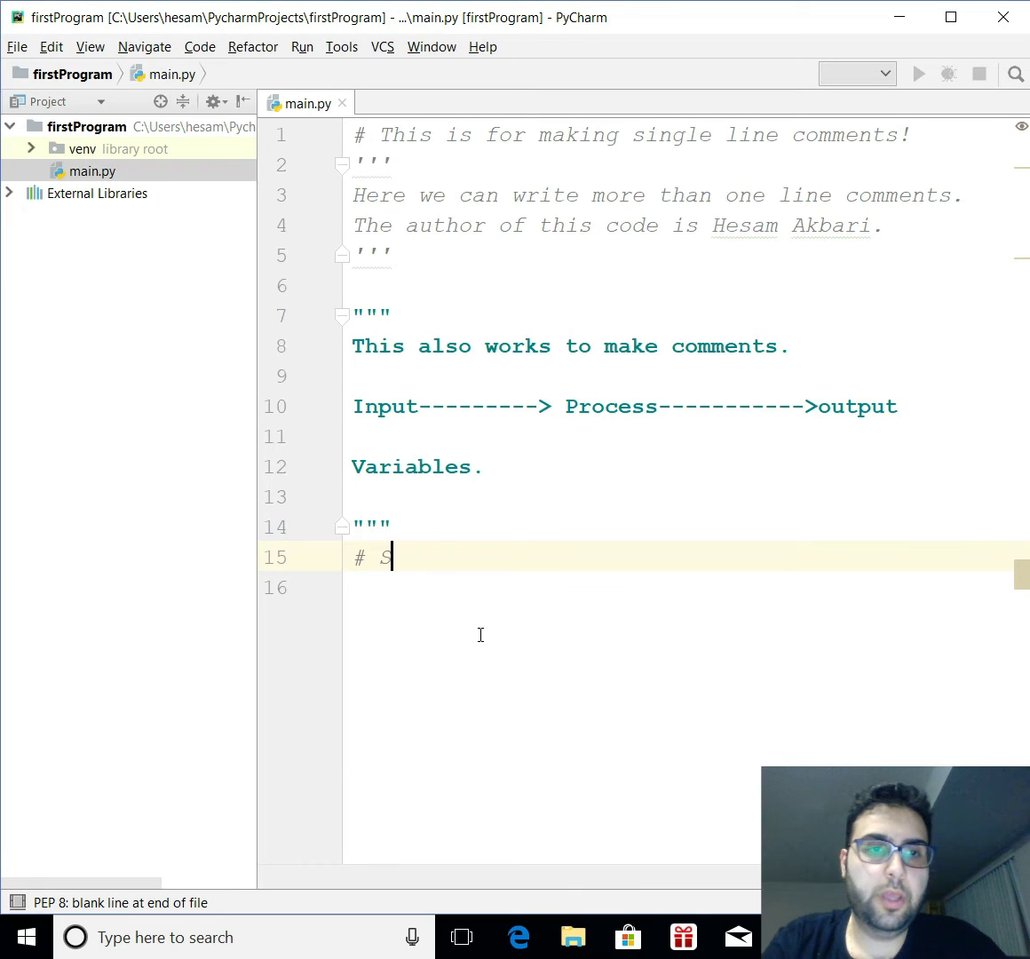
{"action": "type", "text": "tart with"}
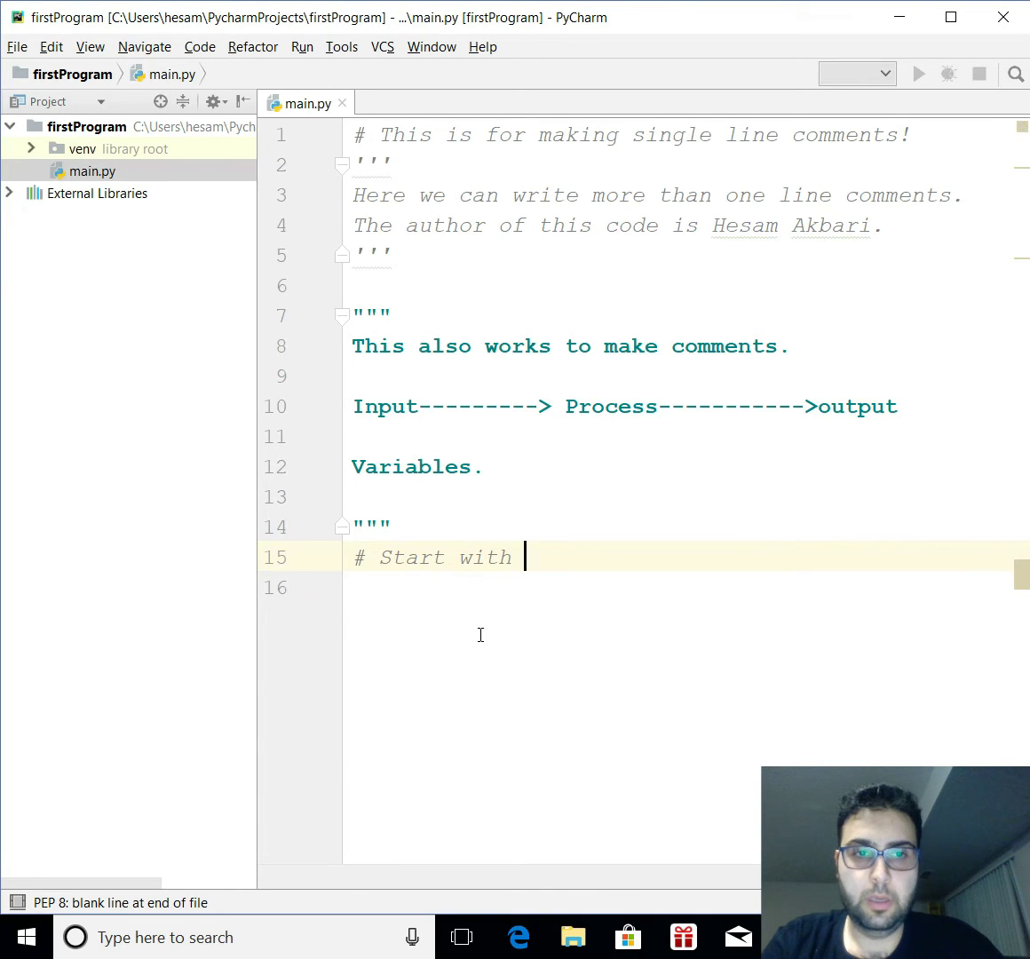
{"action": "type", "text": "outputs!"}
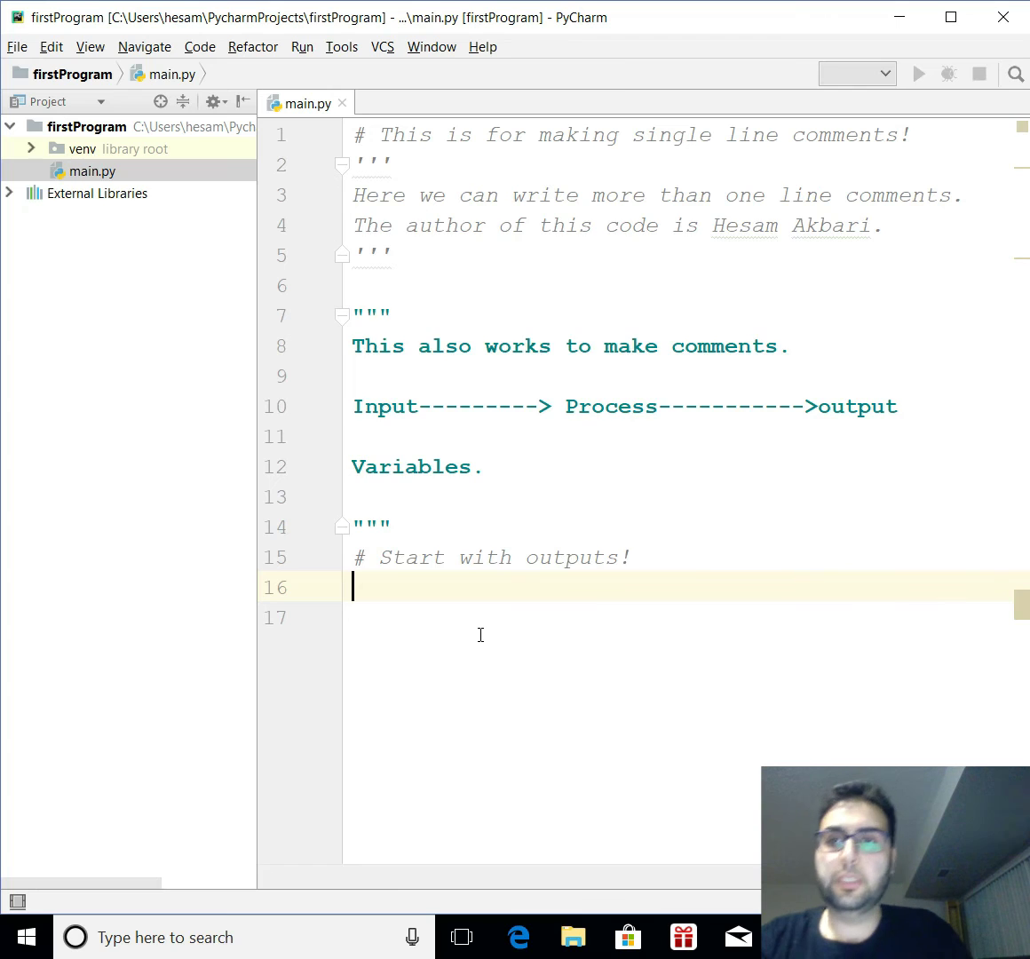
- Write print('Hesam Akbari') with the name in single quotes
{"action": "type", "text": "print("}
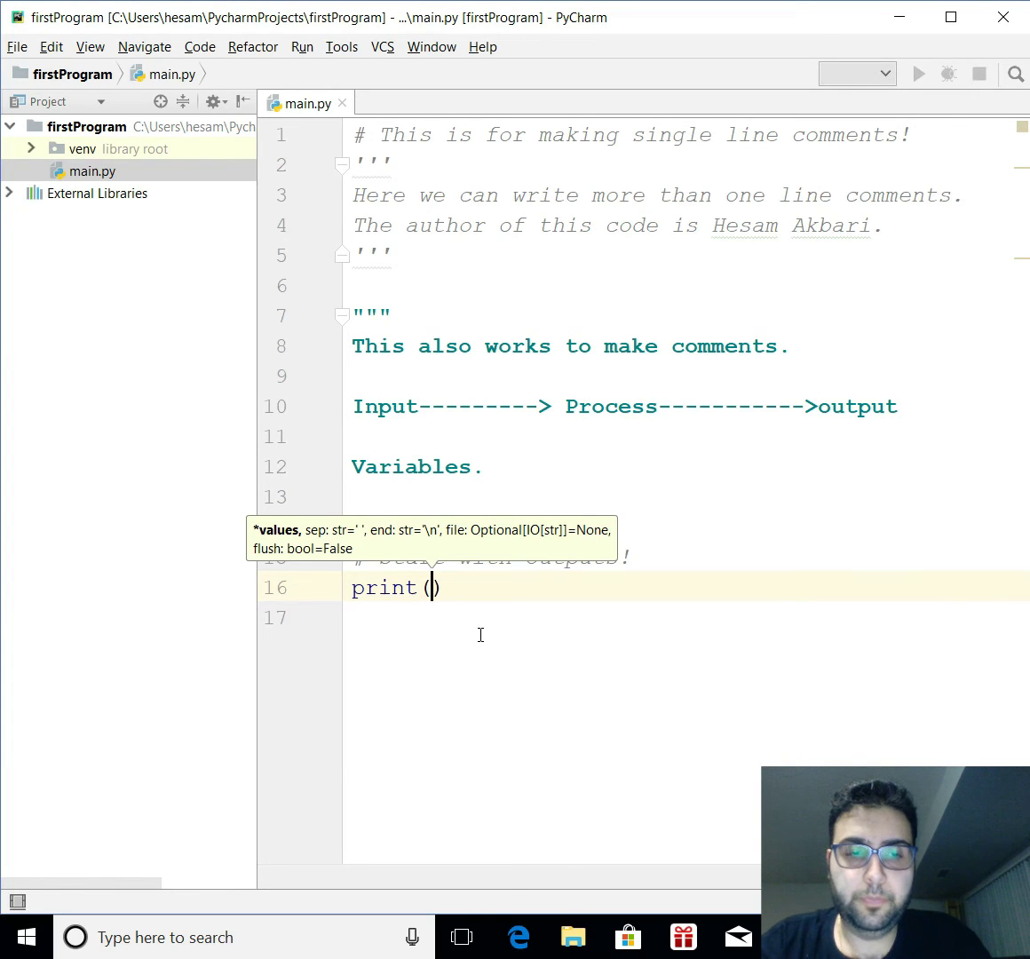
{"action": "type", "text": "''"}
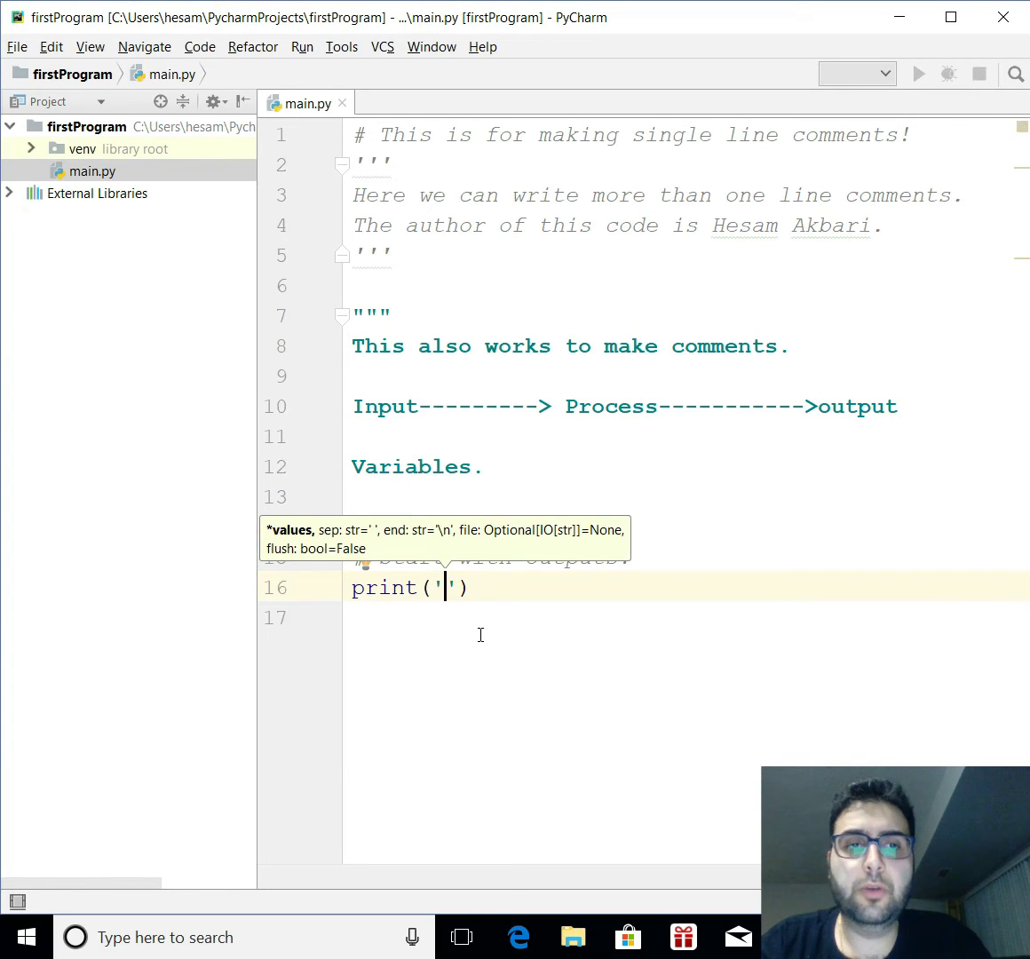
{"action": "type", "text": "HE"}
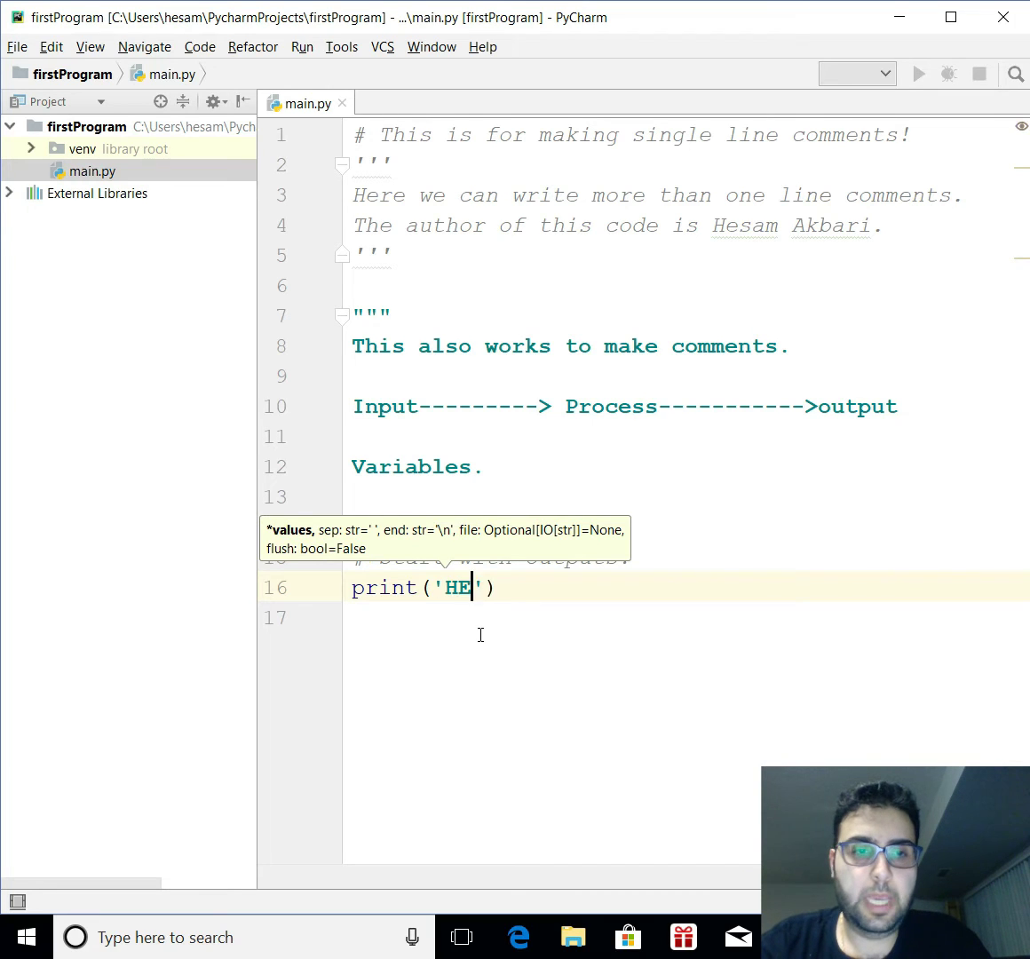
{"action": "type", "text": "esam Akbari"}
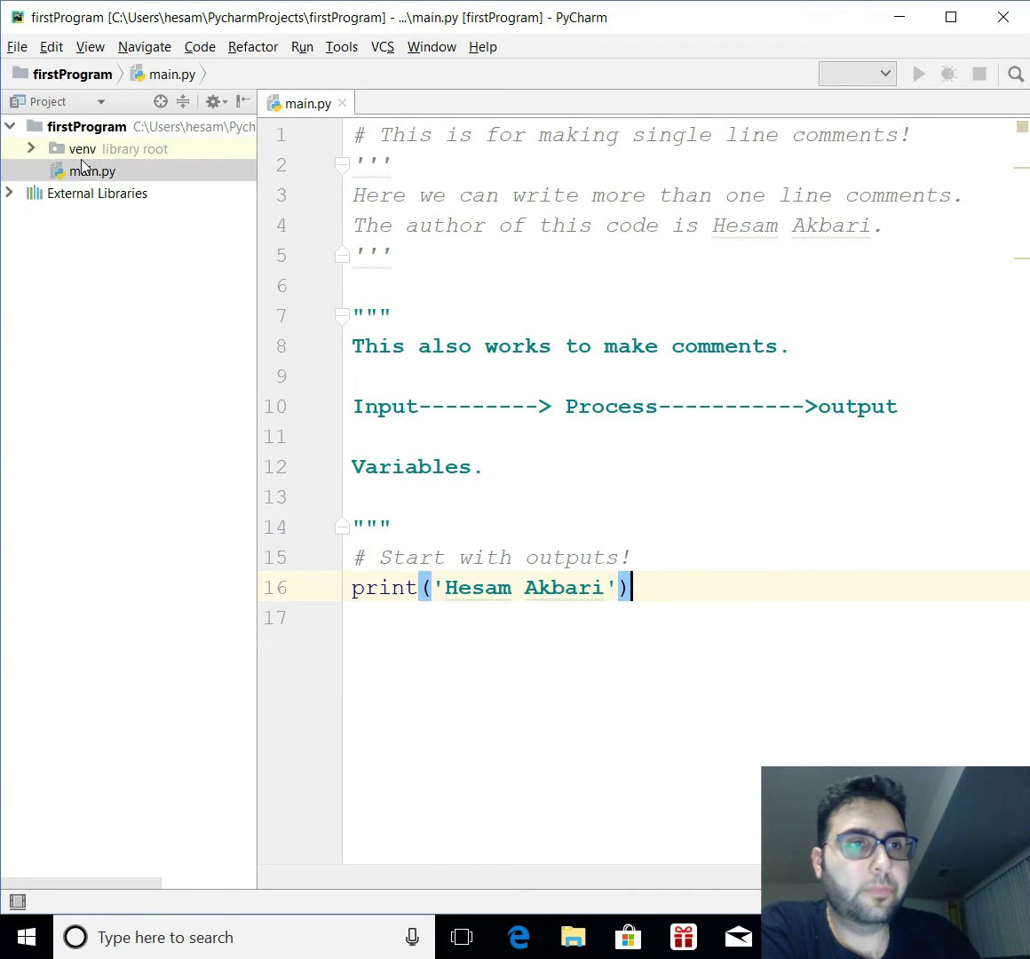
- Run 'main' from main.py's Project panel context menu
{"action": "right_click", "coordinate": [92, 170]}
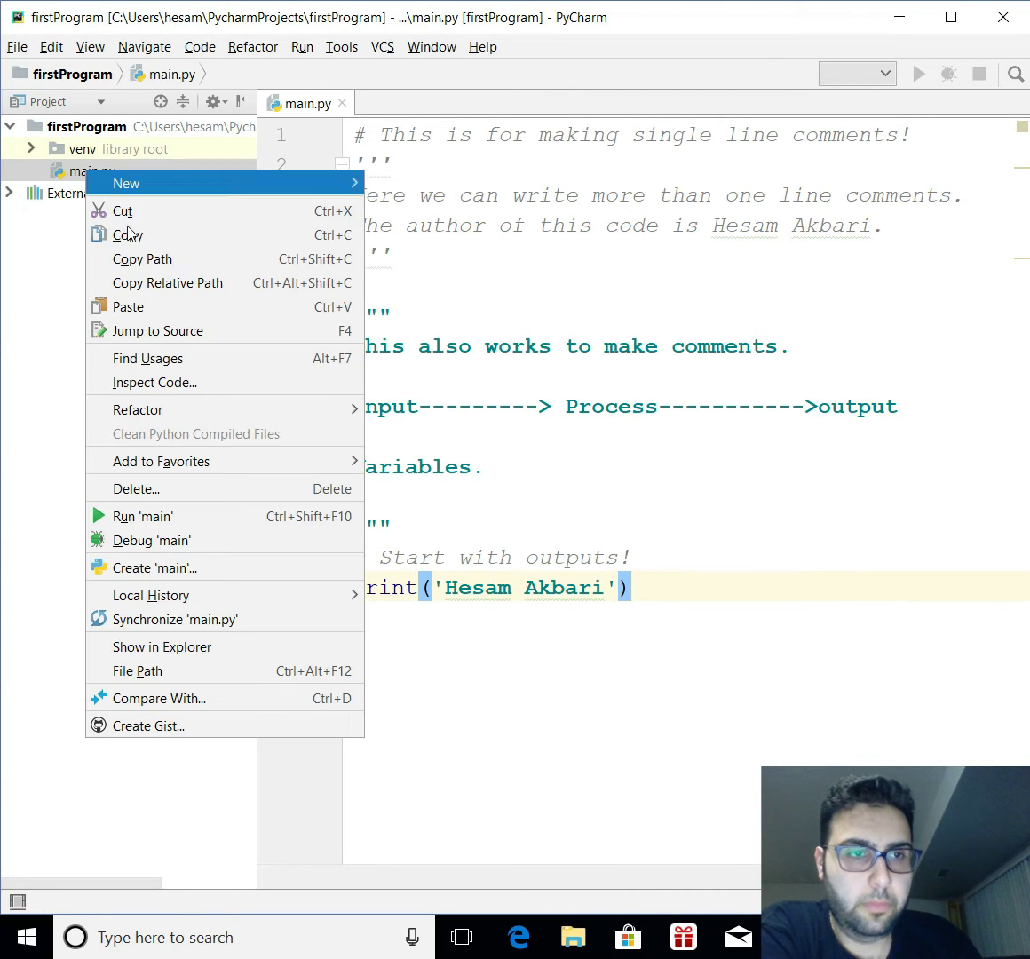
{"action": "mouse_move", "coordinate": [156, 517]}
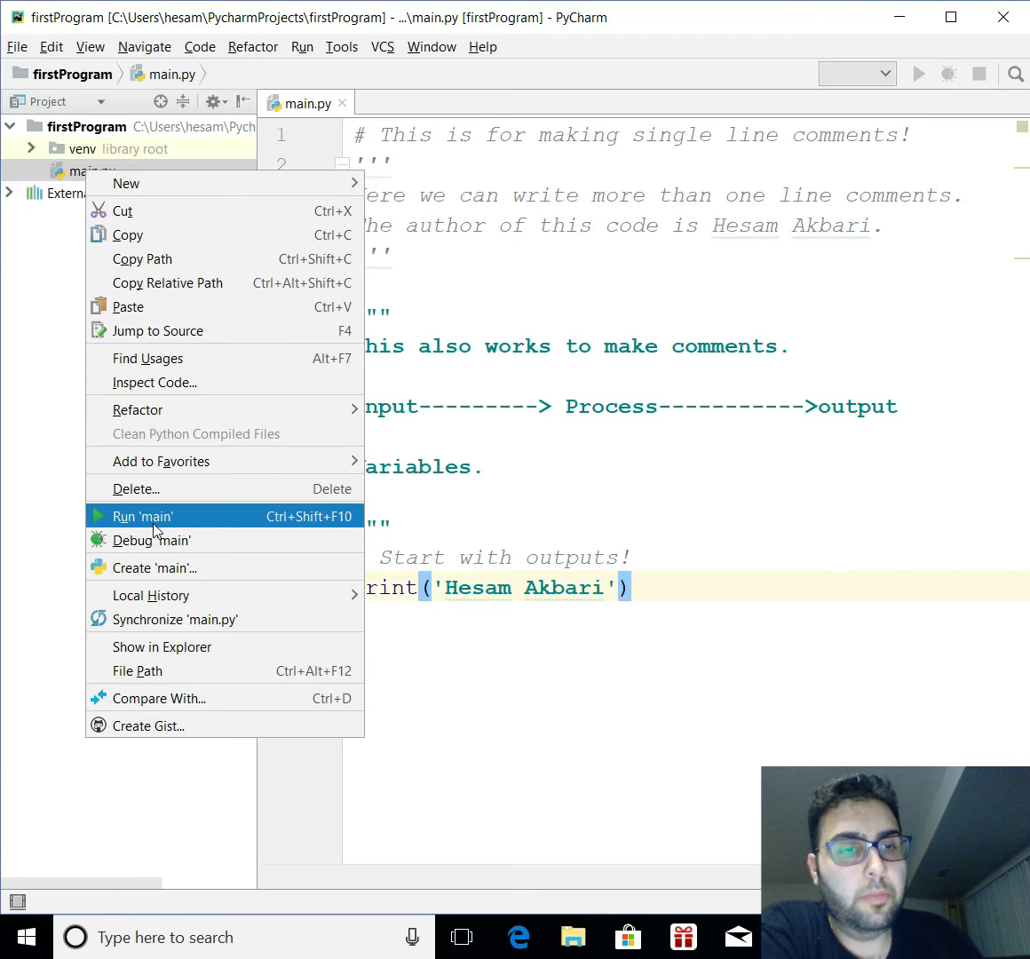
{"action": "left_click", "coordinate": [141, 516]}
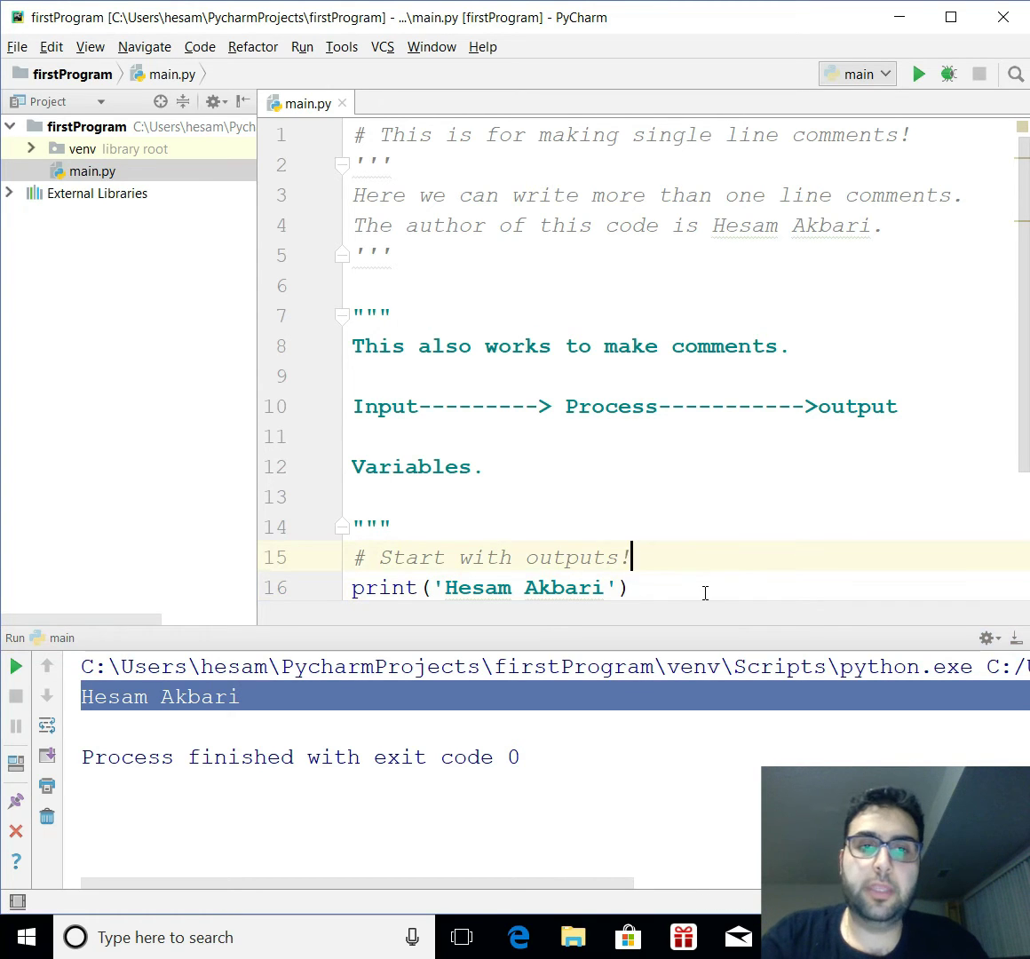
- Add print("Hesam Akbari") on line 17 and rerun main.py to print the name twice
{"action": "type", "text": "pein"}
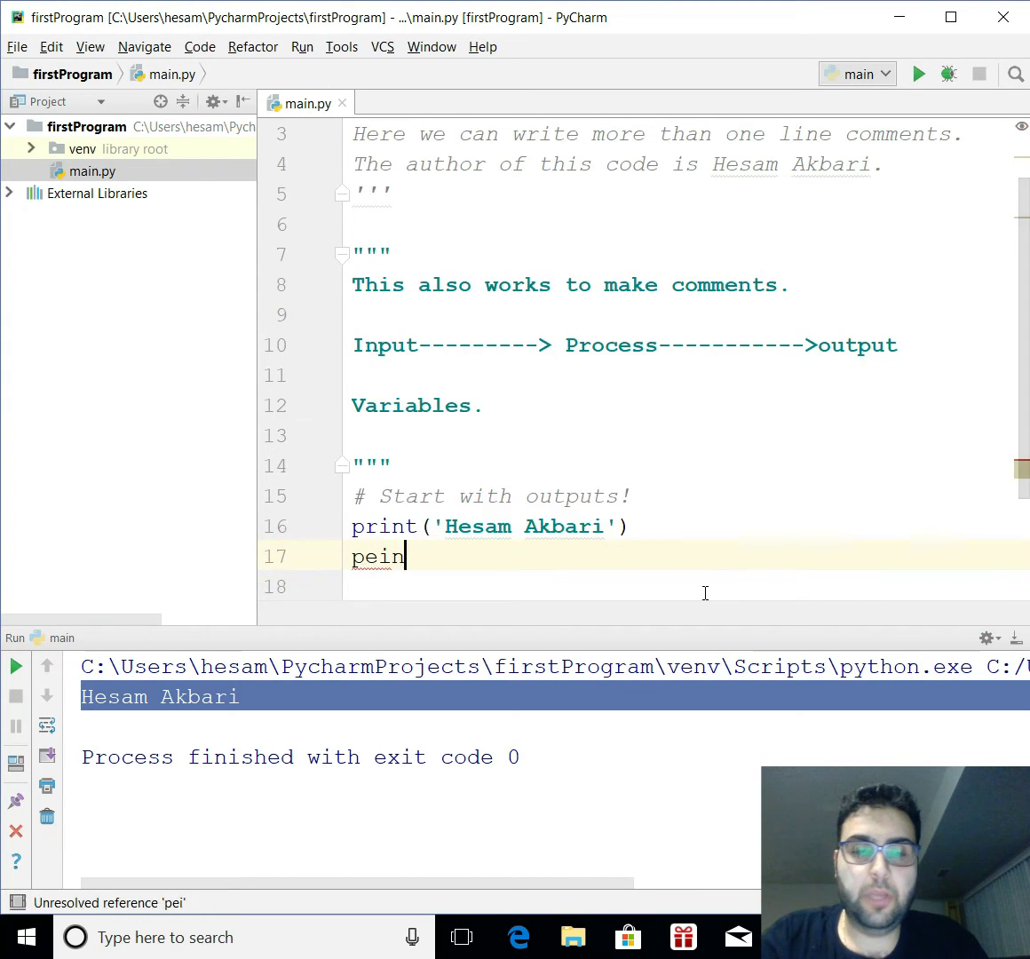
{"action": "type", "text": "print"}
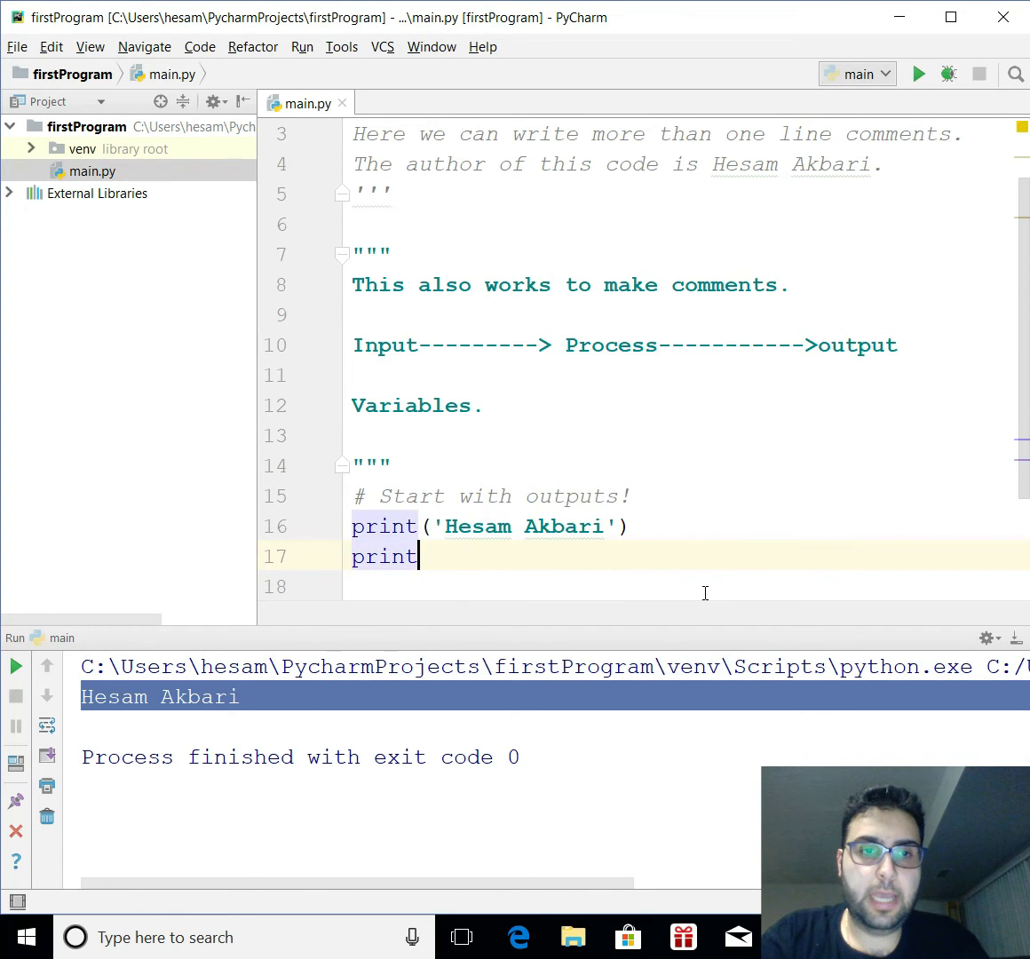
{"action": "type", "text": "(\"H\")"}
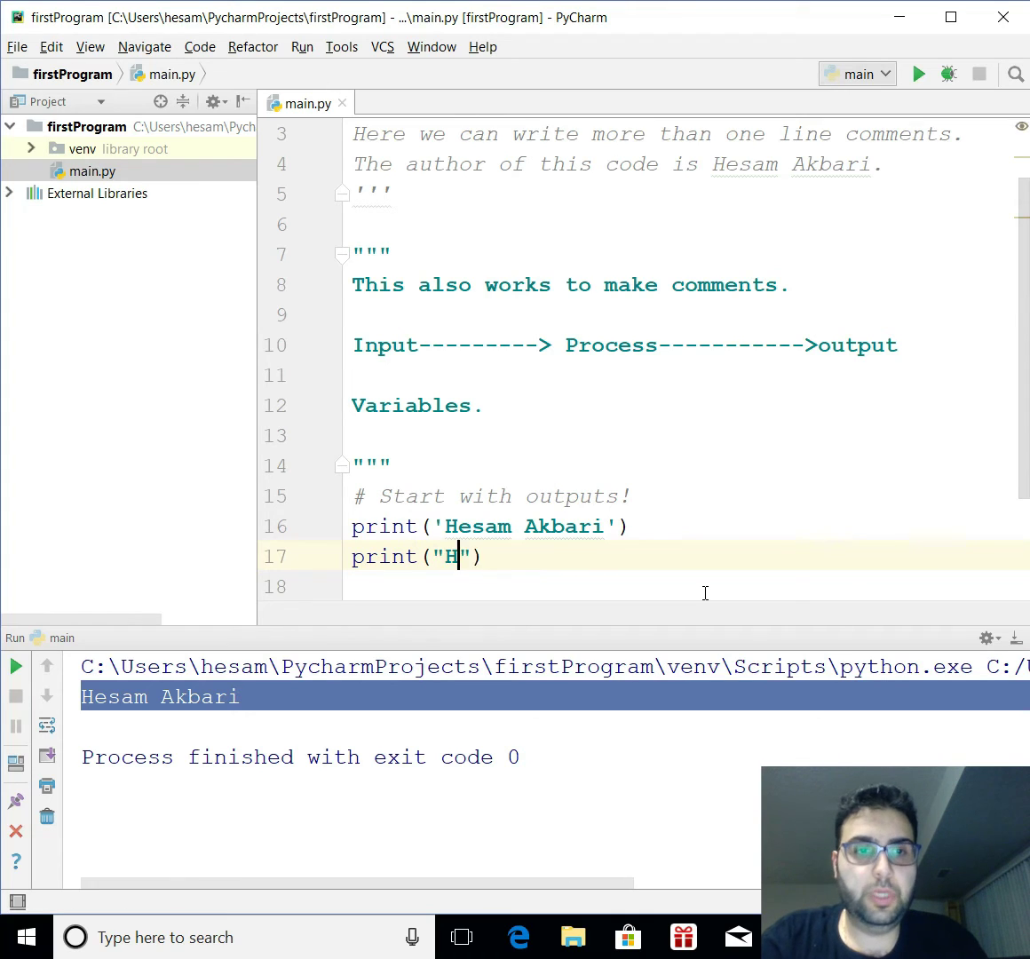
{"action": "type", "text": "esam Ak"}
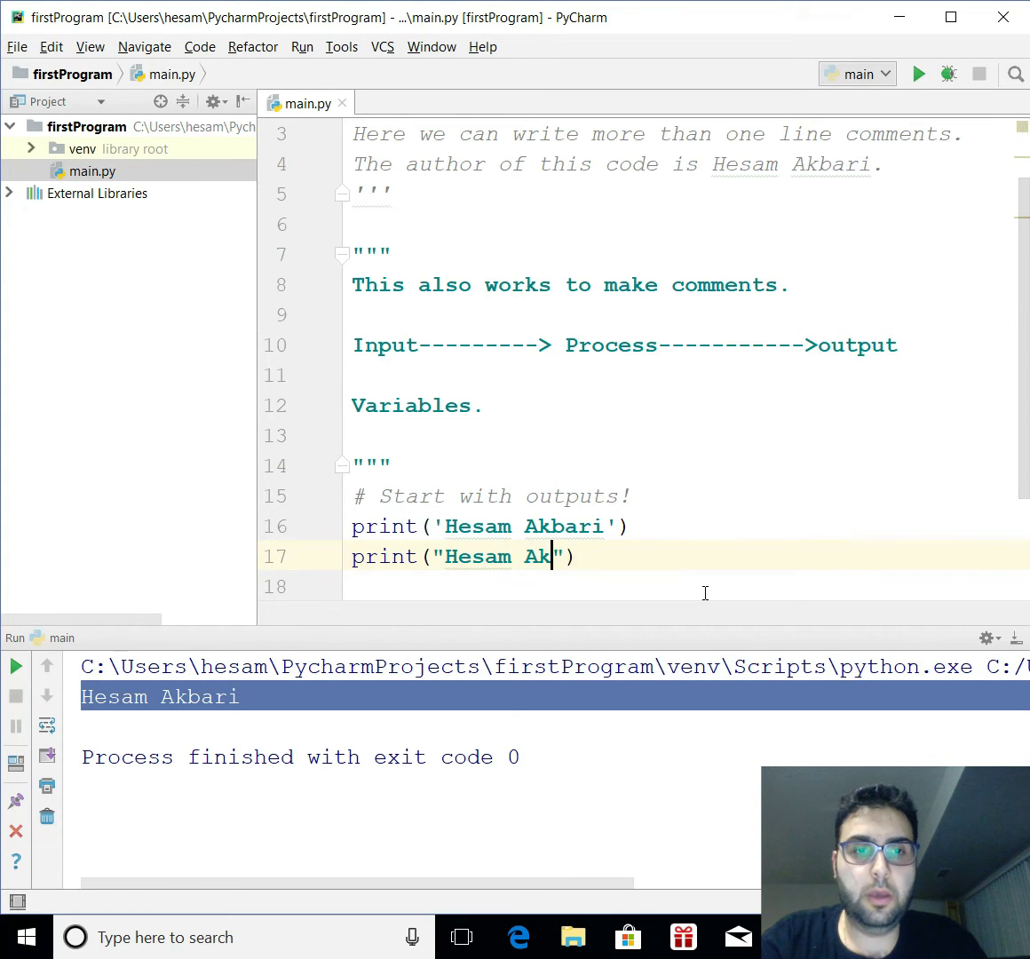
{"action": "type", "text": "bari"}
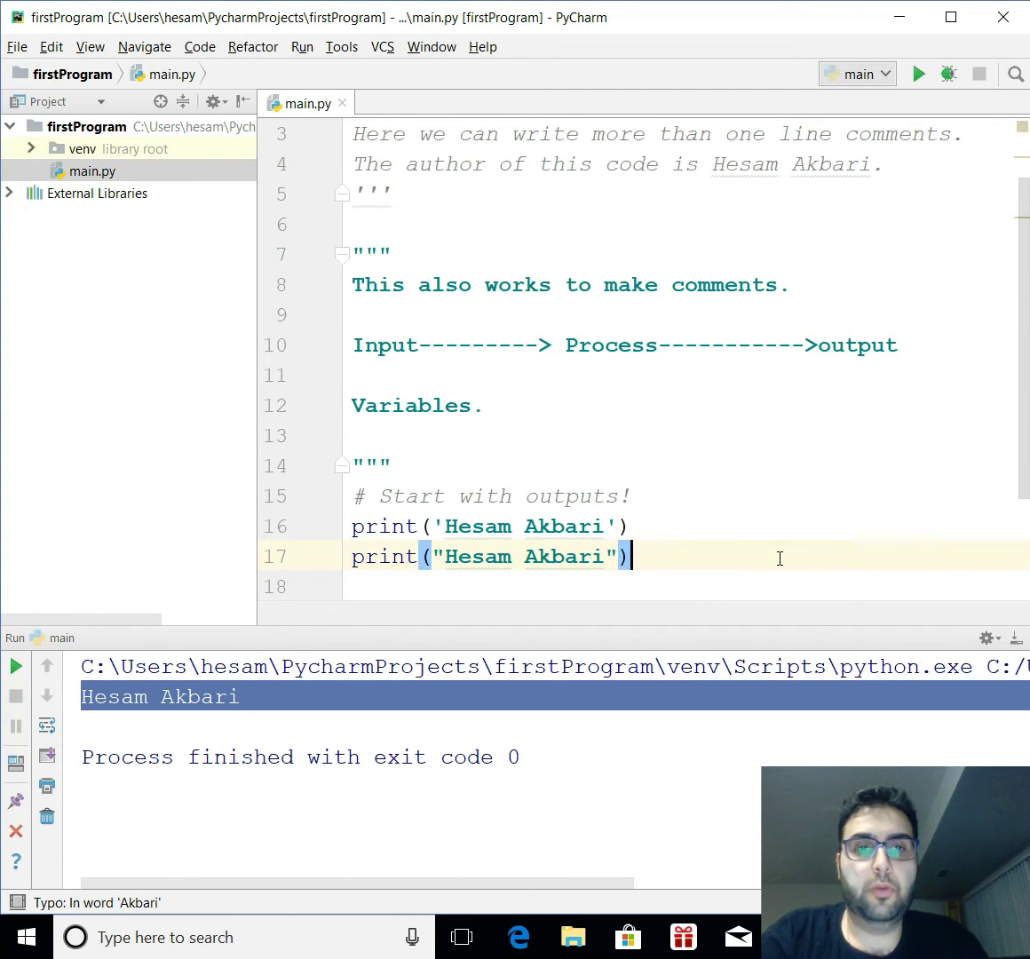
{"action": "mouse_move", "coordinate": [826, 105]}
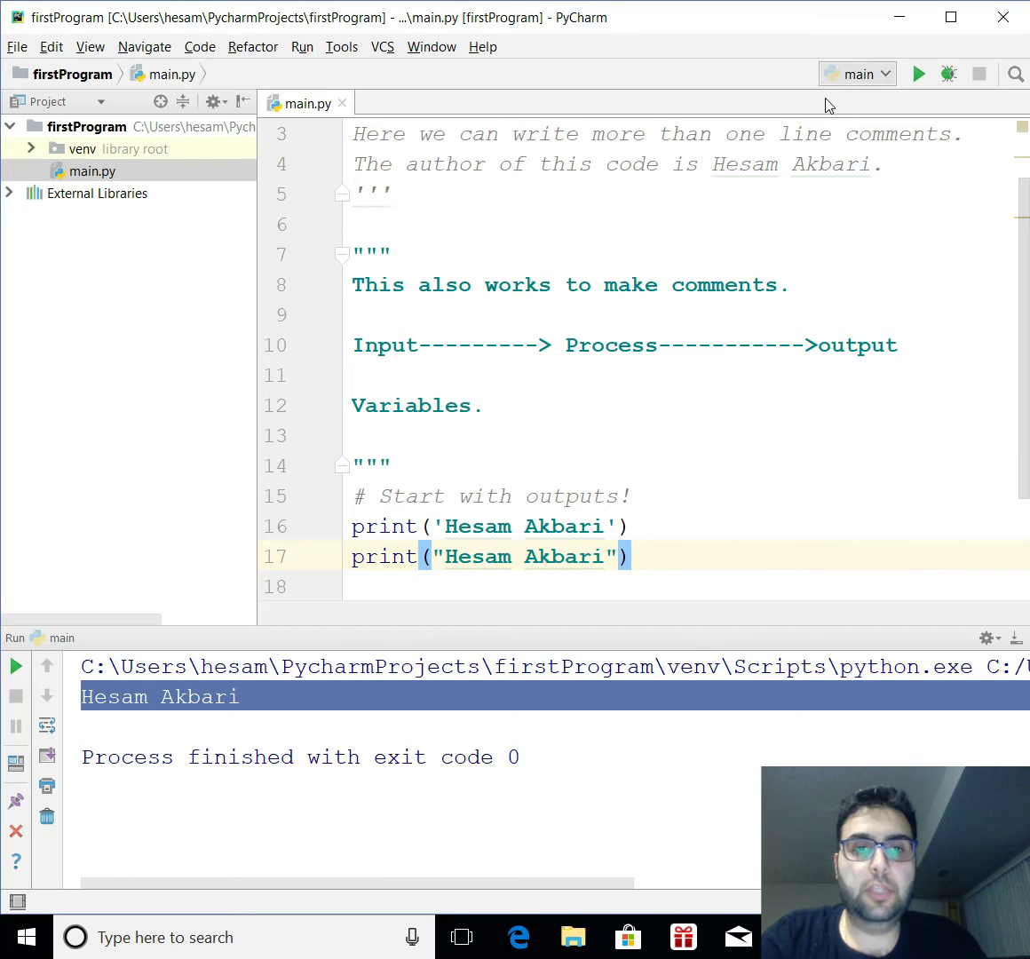
{"action": "mouse_move", "coordinate": [919, 74]}
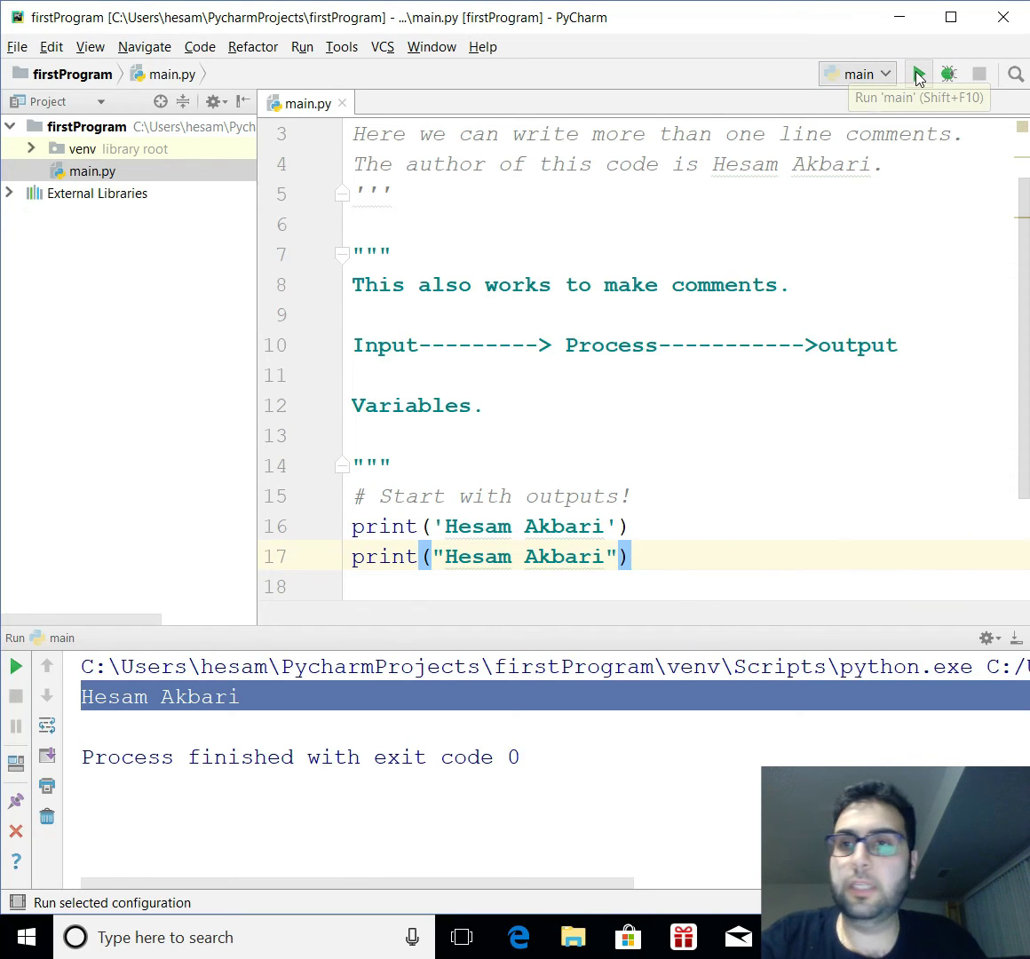
{"action": "left_click", "coordinate": [920, 74]}
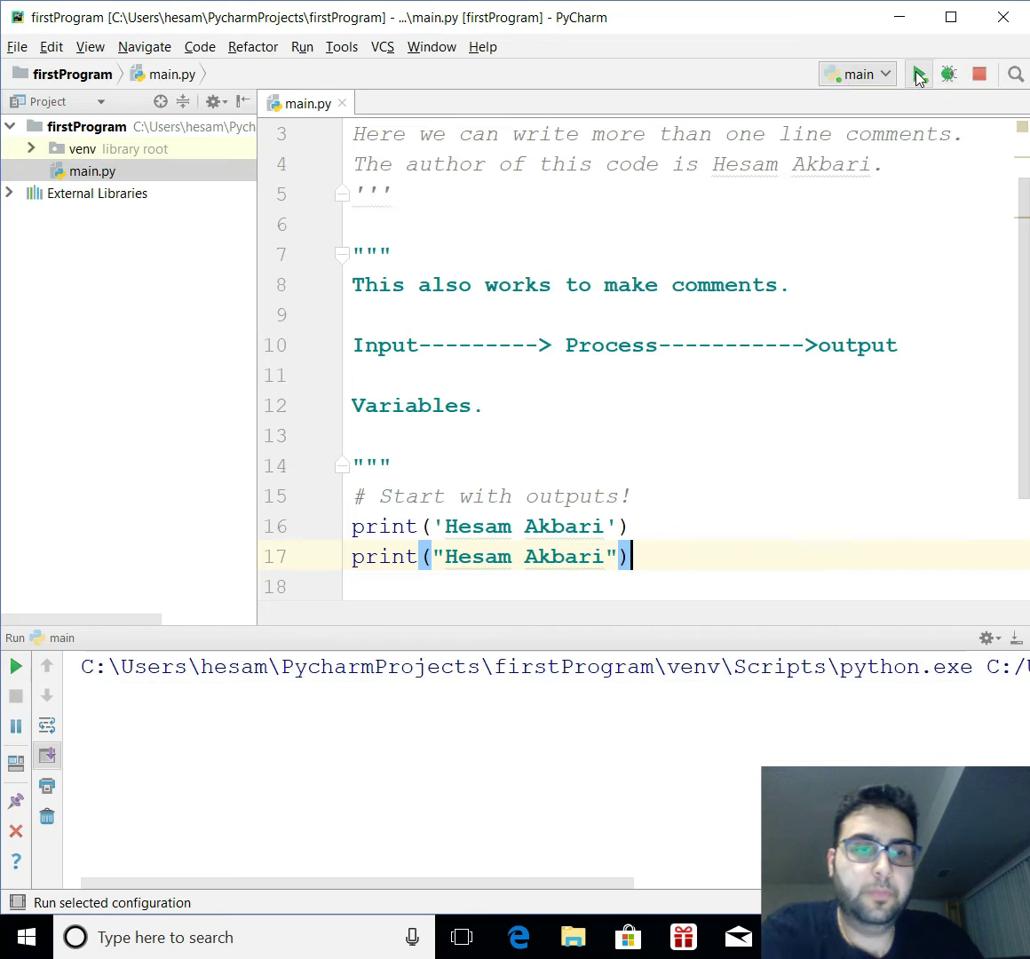
{"action": "left_click", "coordinate": [919, 74]}
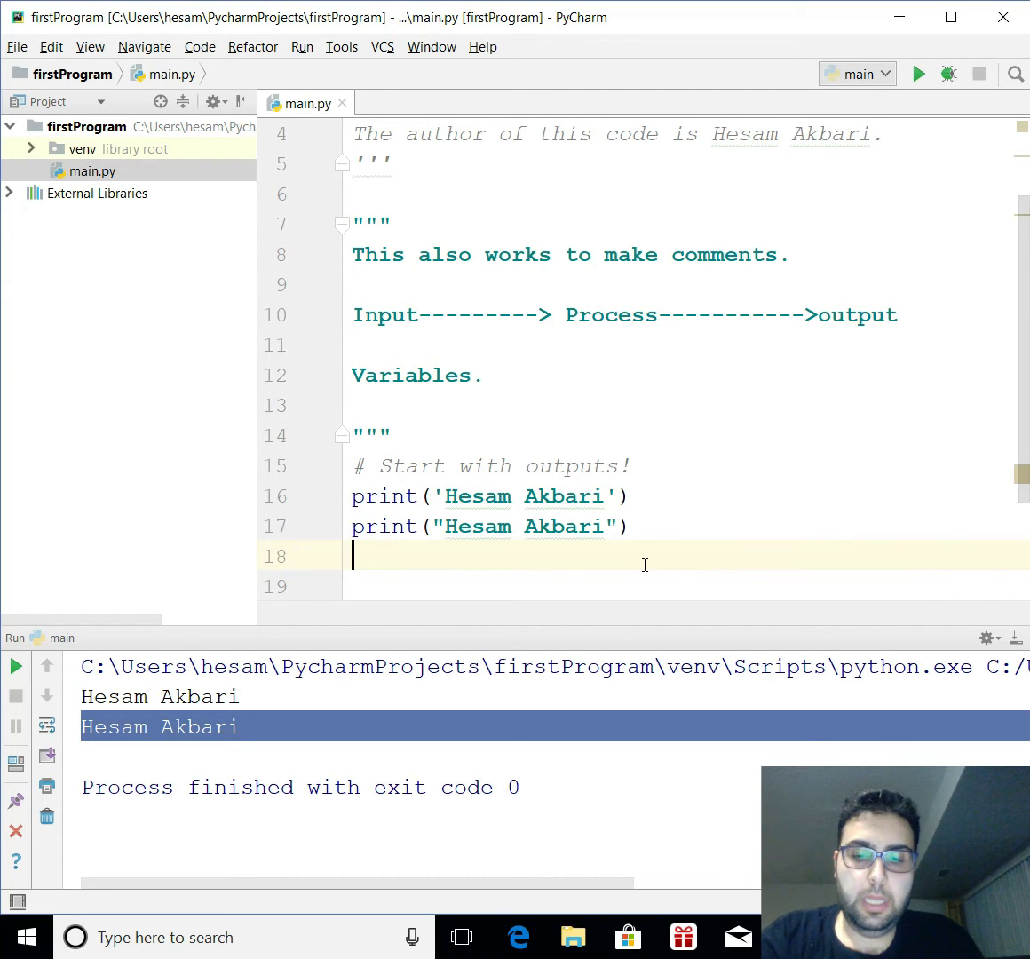
- Write print("The python's syntax is awsome.") on line 18 and add an empty line below
{"action": "type", "text": "print"}
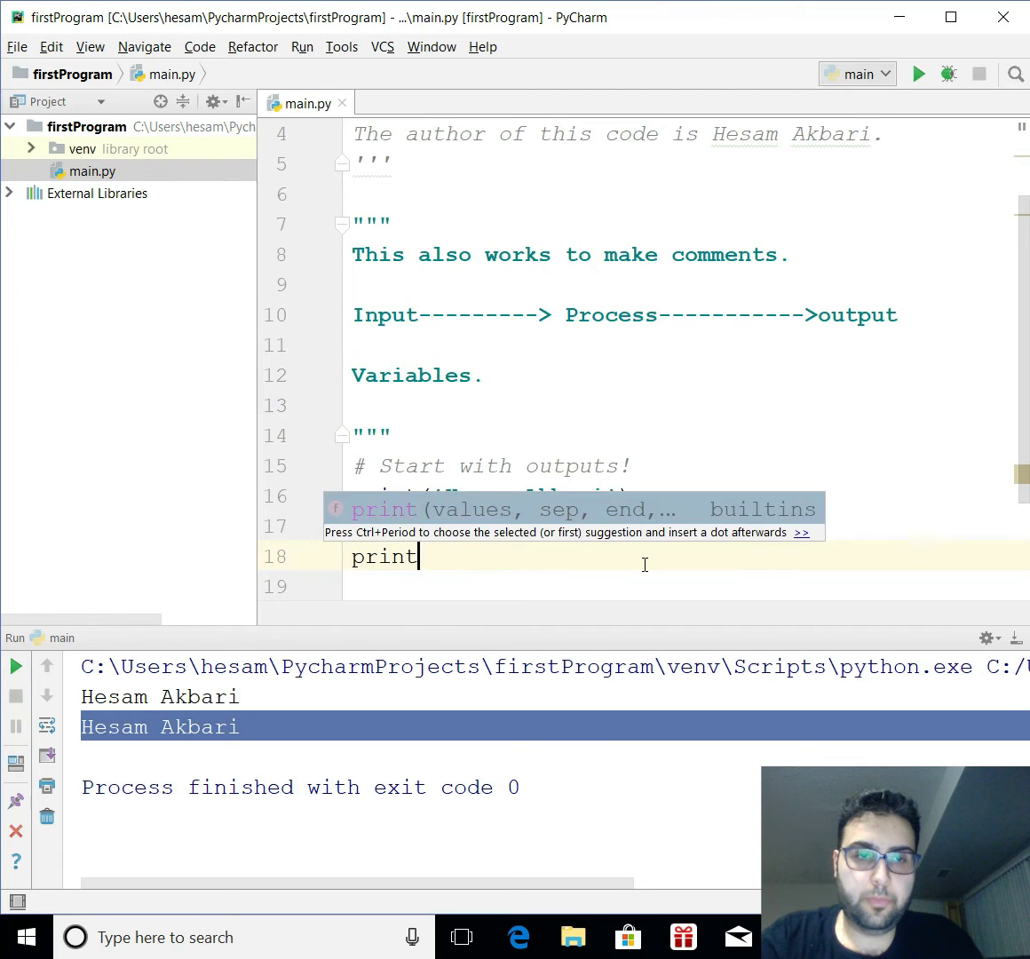
{"action": "type", "text": "("}
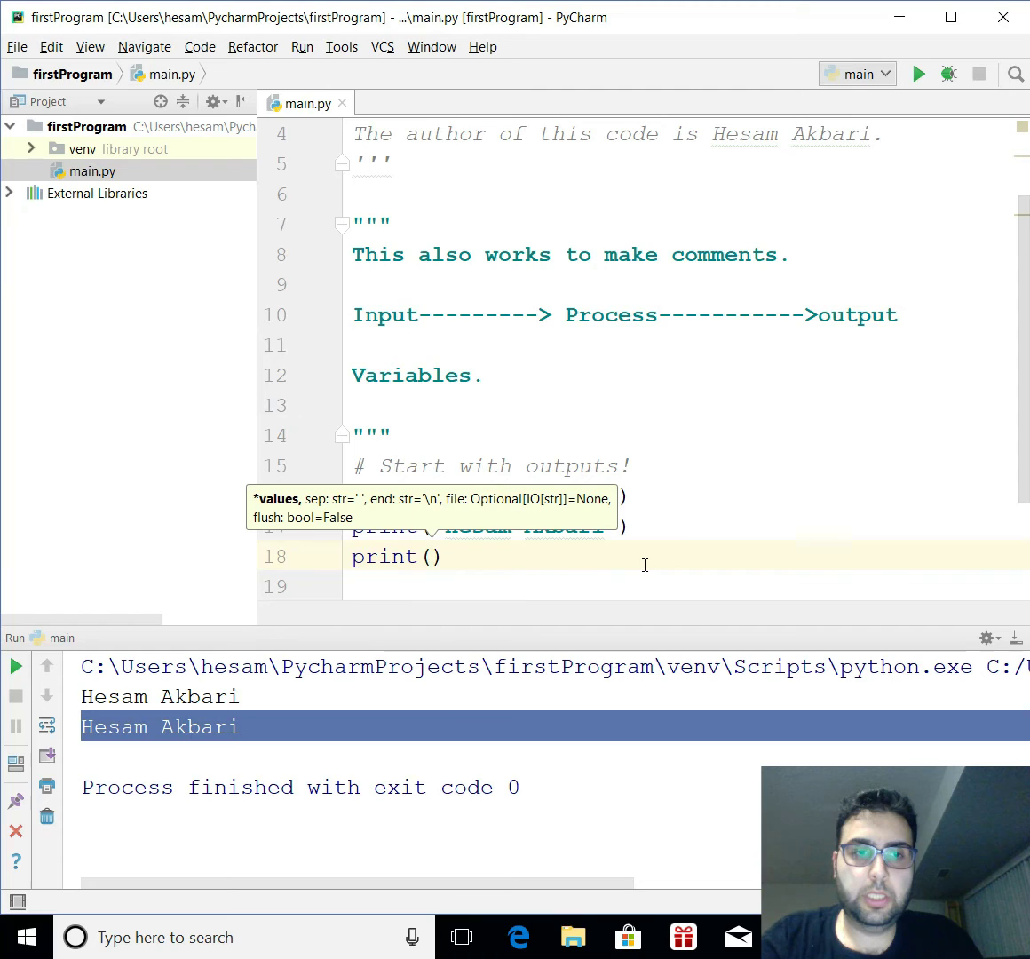
{"action": "type", "text": "\"\""}
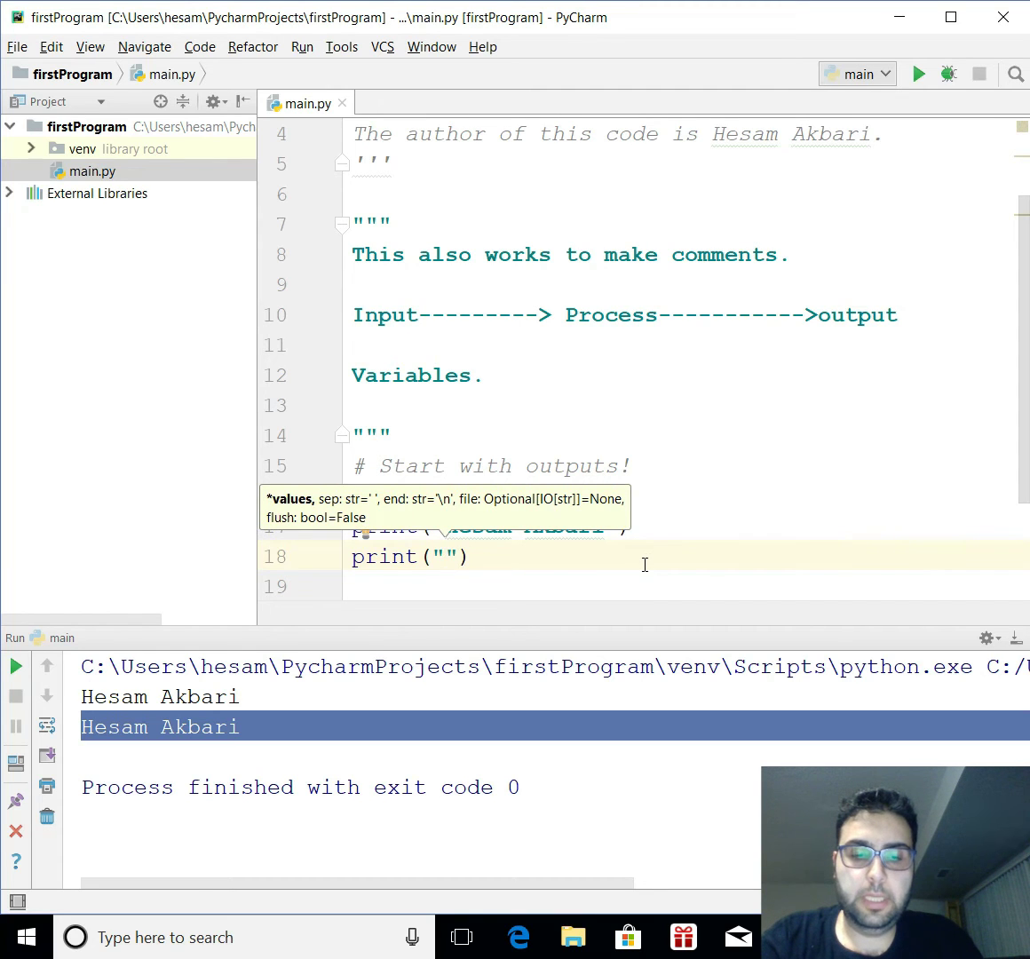
{"action": "type", "text": "The c"}
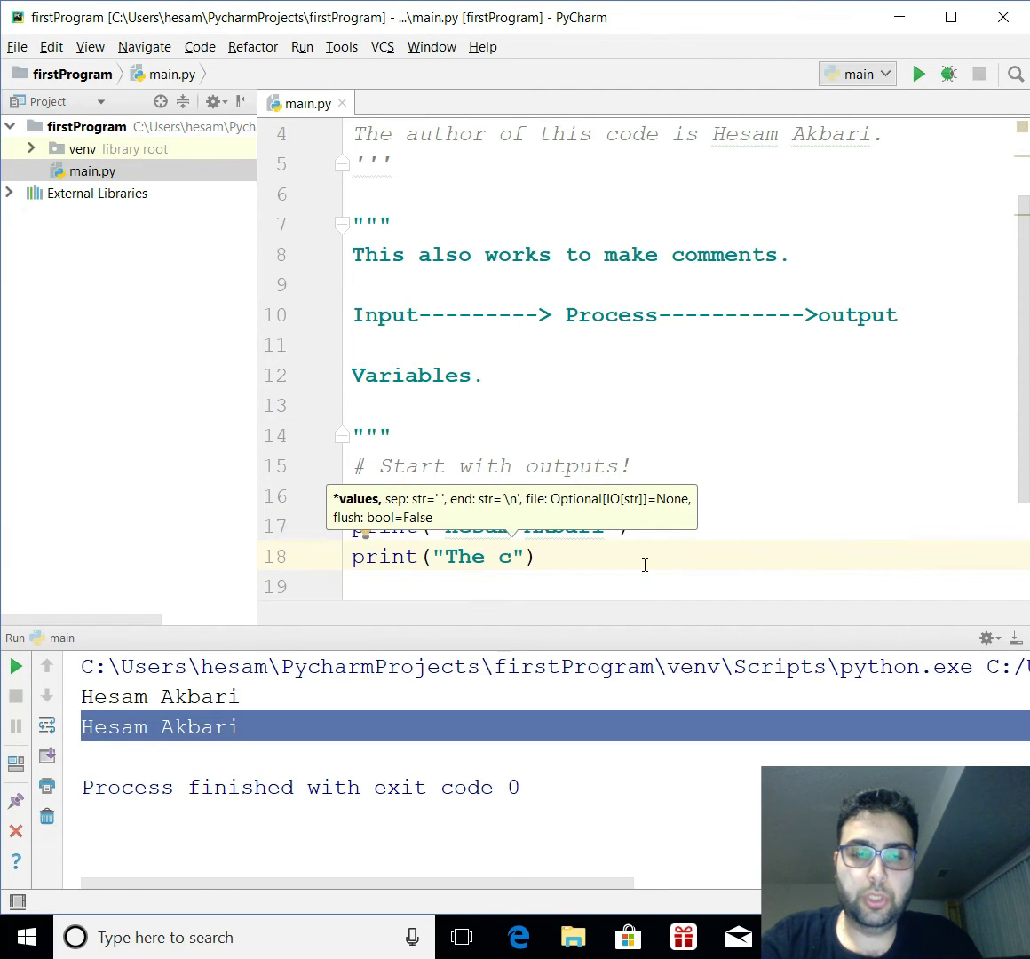
{"action": "type", "text": "pyth"}
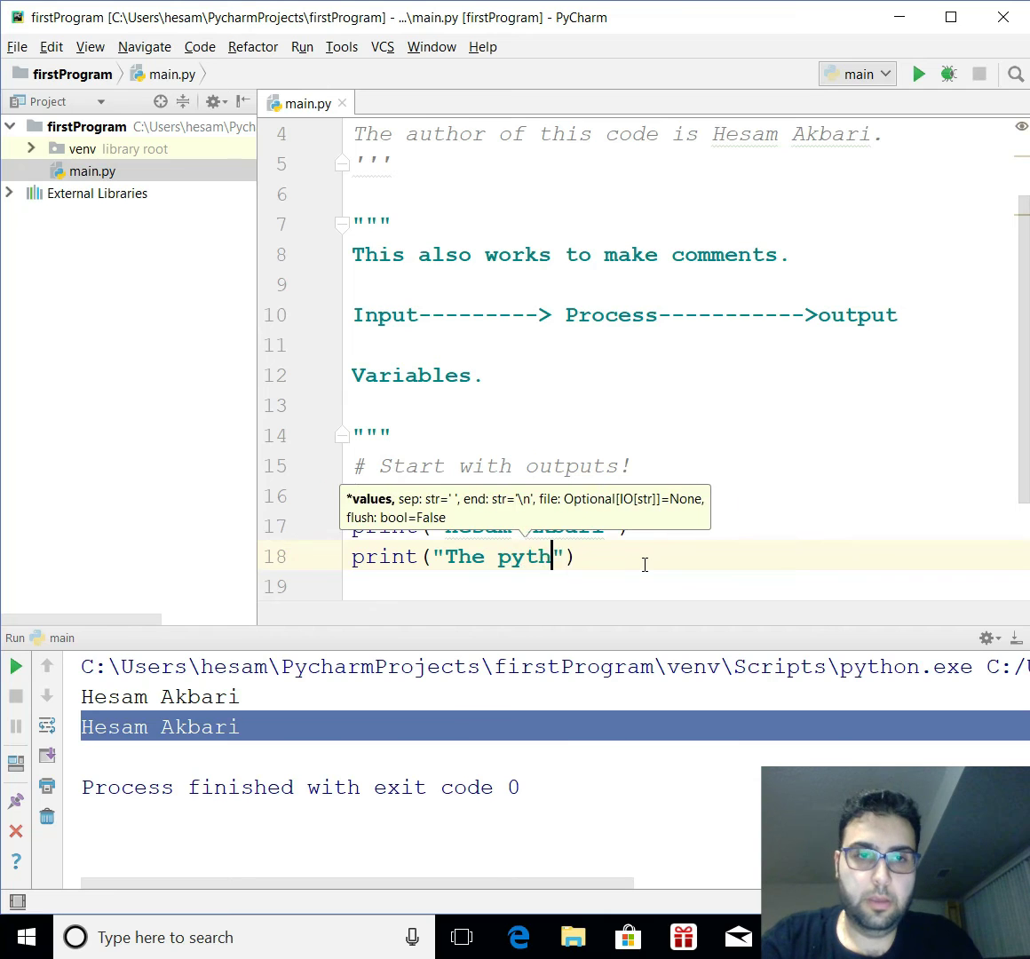
{"action": "type", "text": "on's syntax is"}
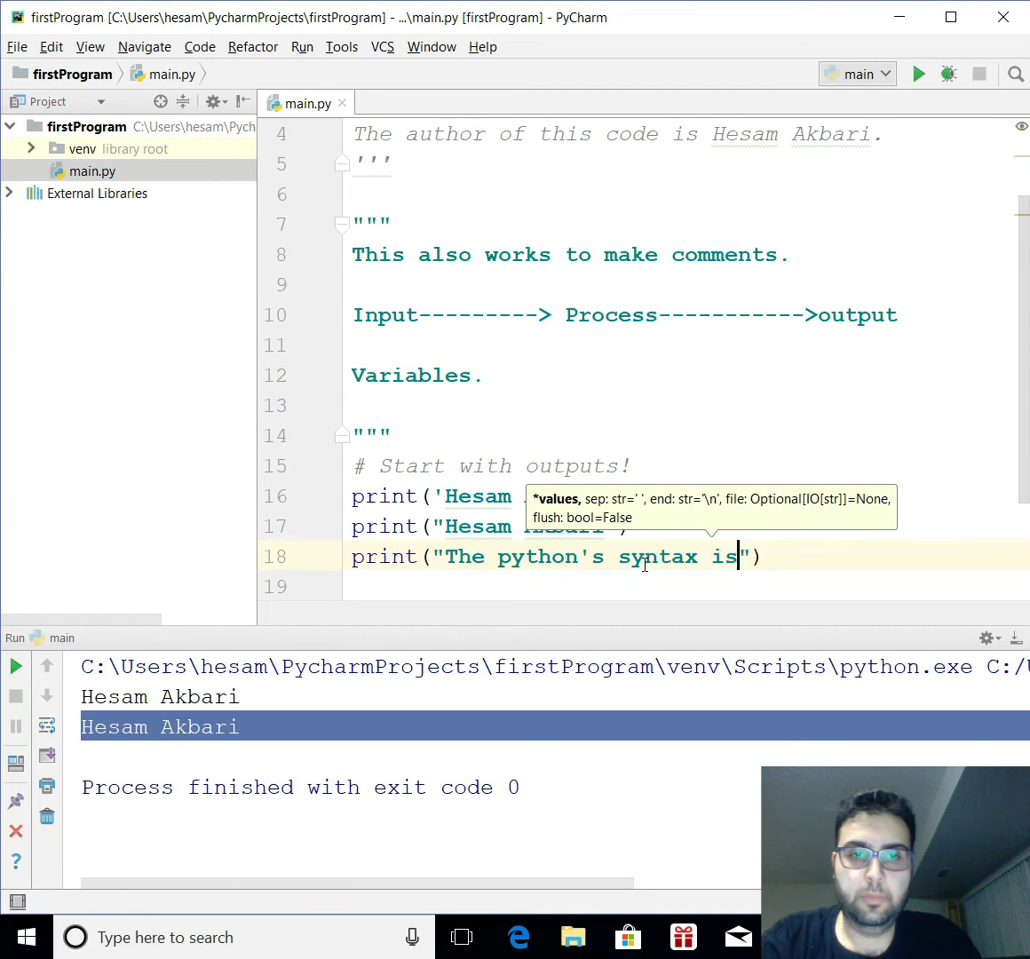
{"action": "type", "text": "awsome"}
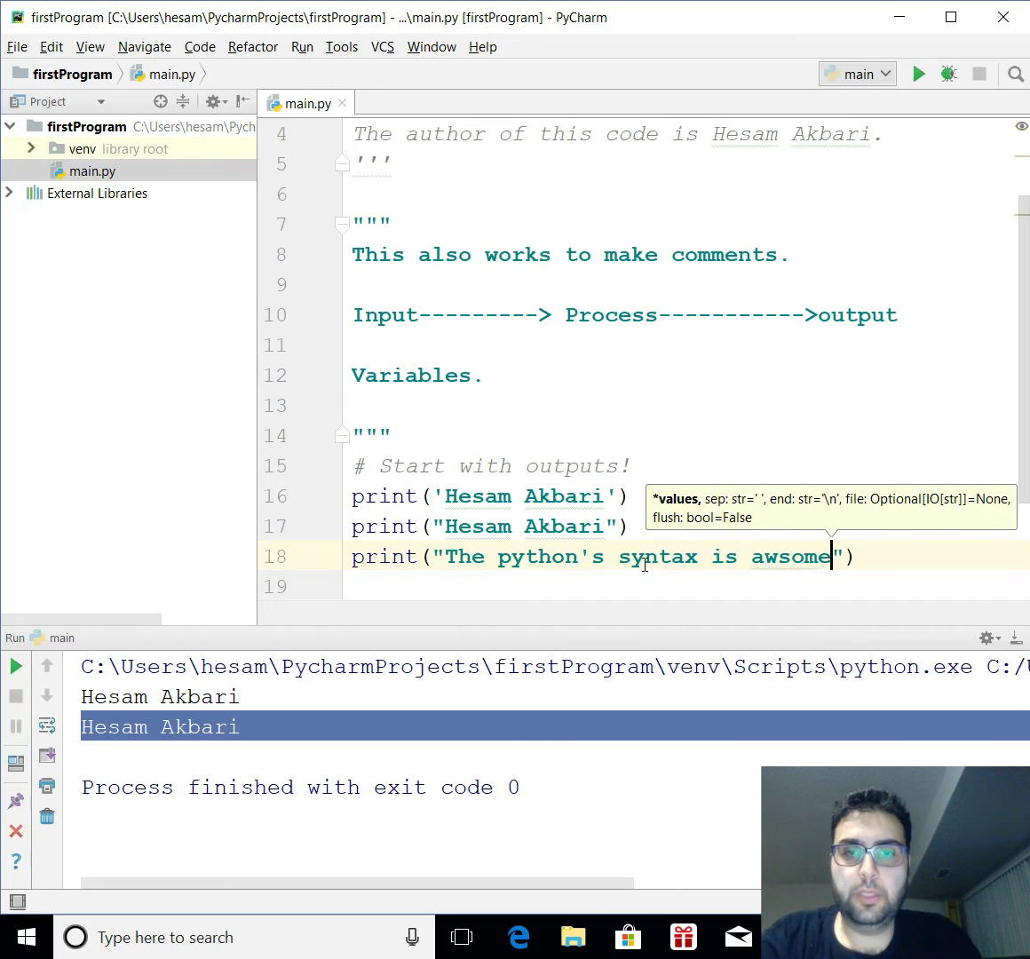
{"action": "type", "text": "."}
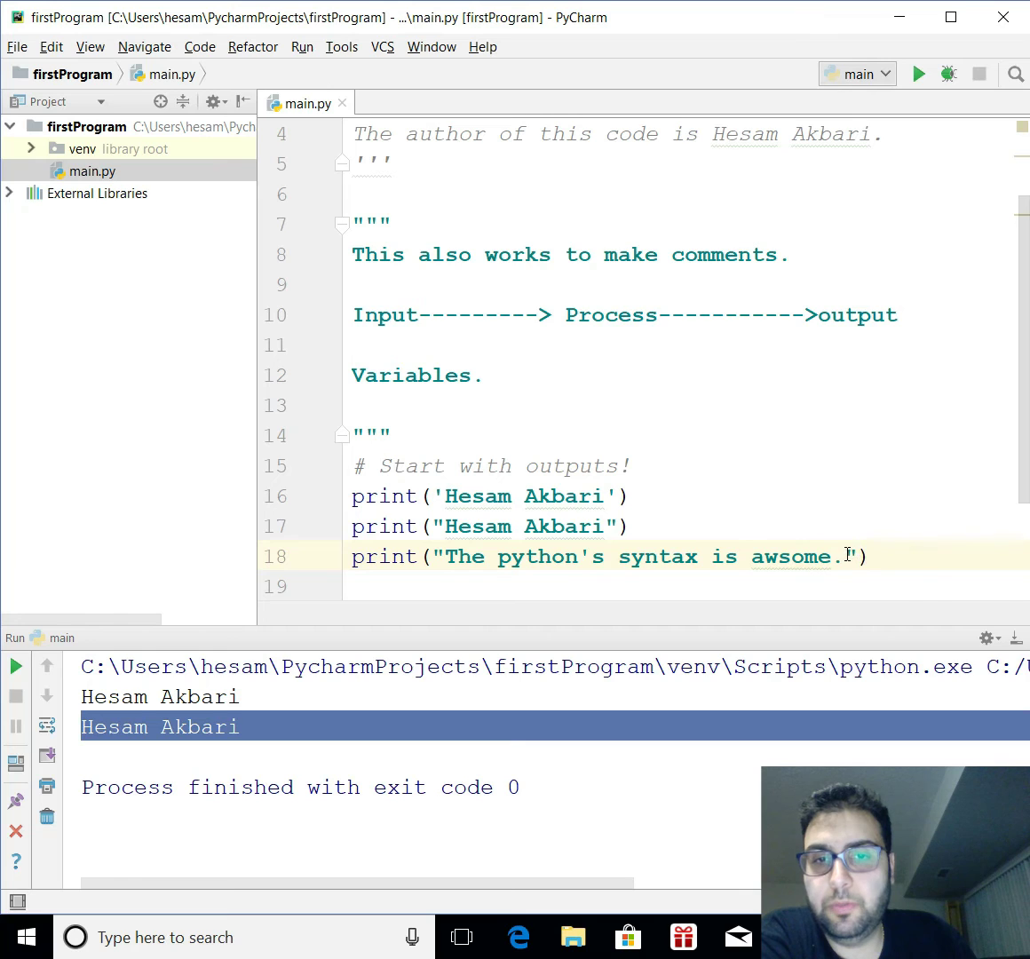
{"action": "left_click", "coordinate": [822, 557]}
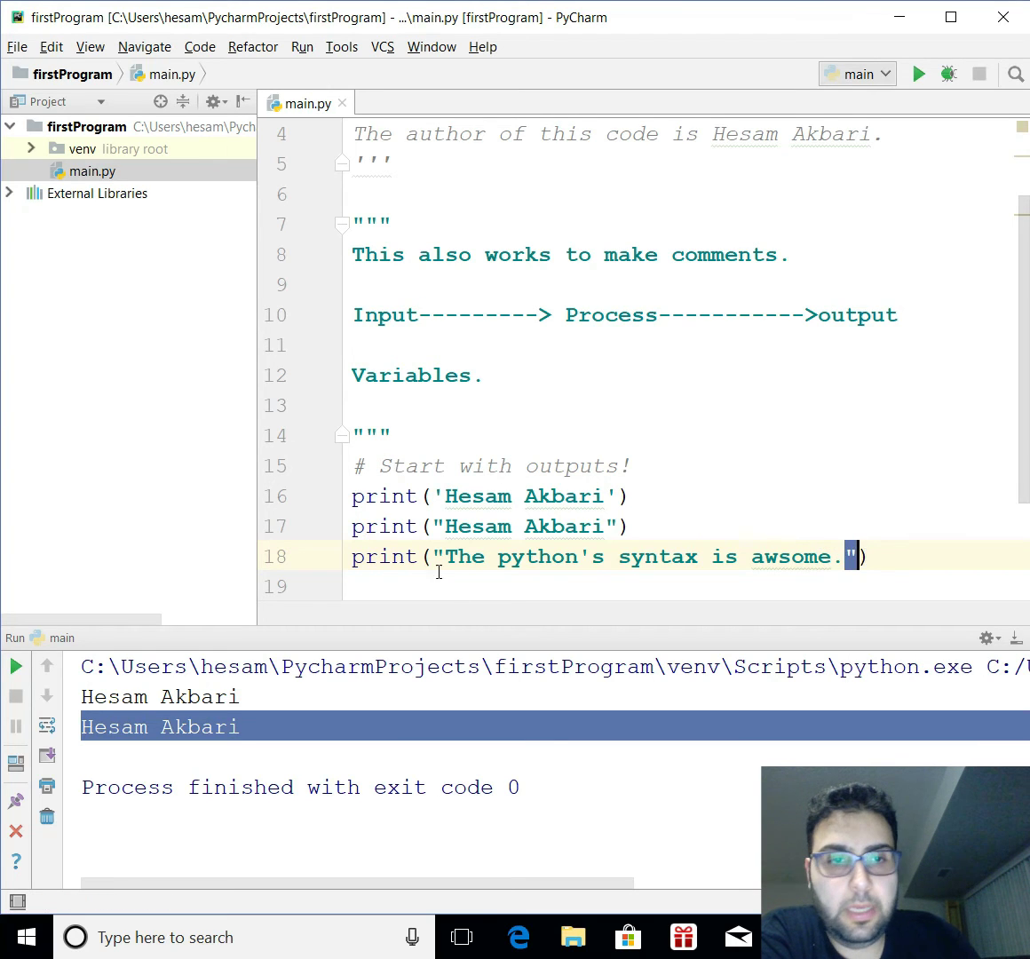
{"action": "left_click", "coordinate": [437, 557]}
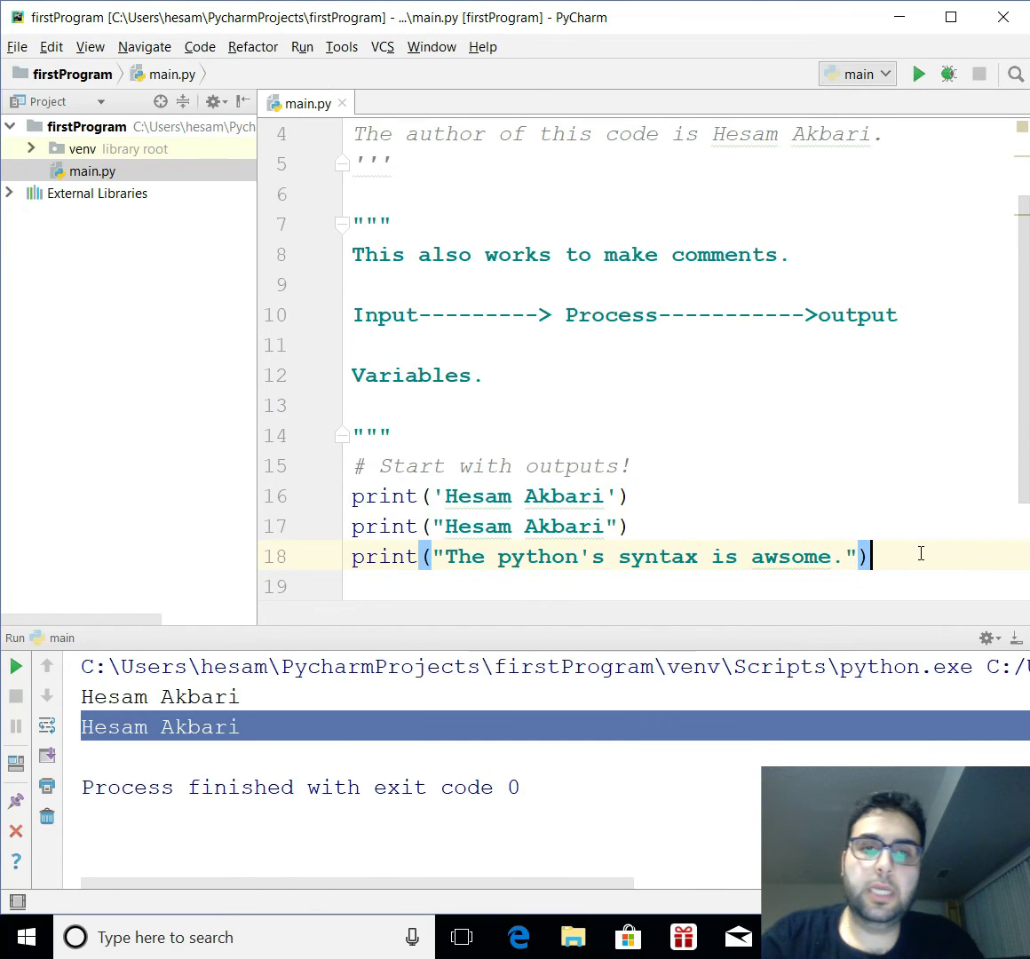
{"action": "key", "text": "enter"}
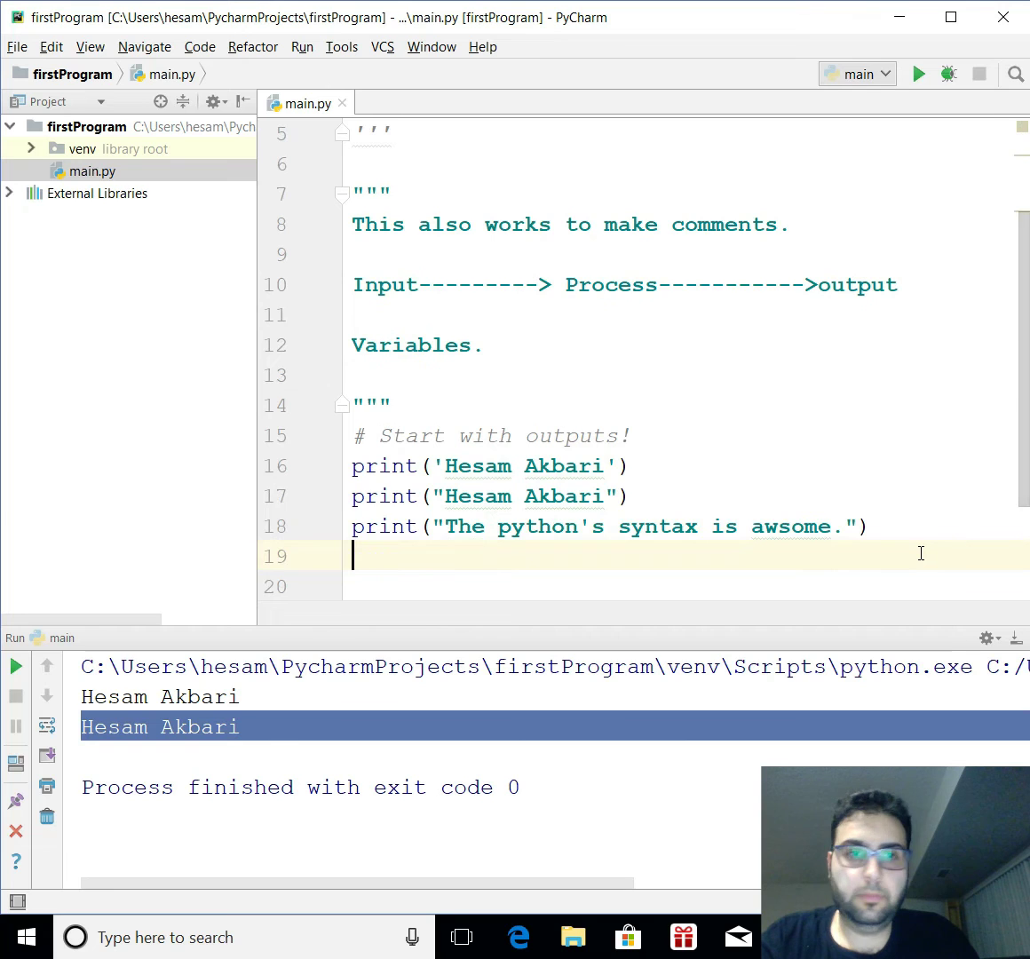
- Write print('The python is the "greatest" language of all' 'the time.') across lines 19–20
{"action": "type", "text": "print"}
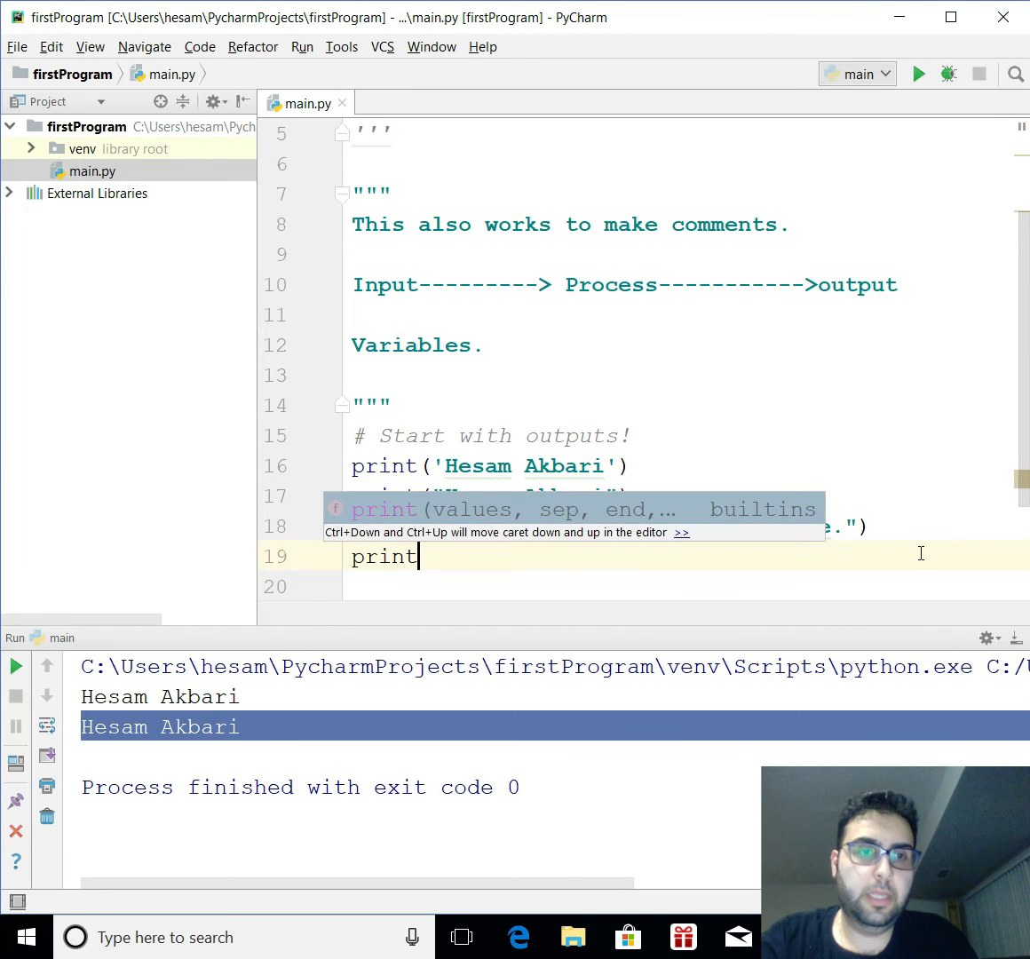
{"action": "type", "text": "()"}
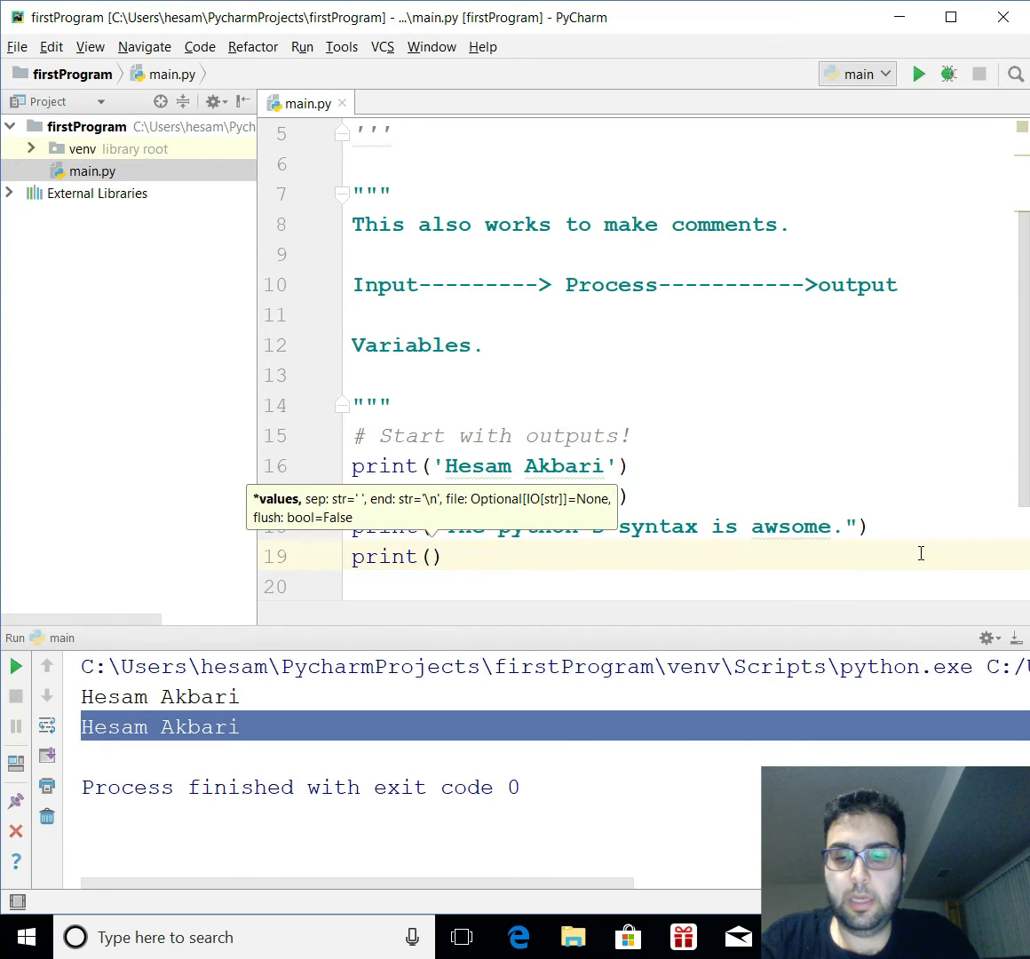
{"action": "type", "text": "Th'"}
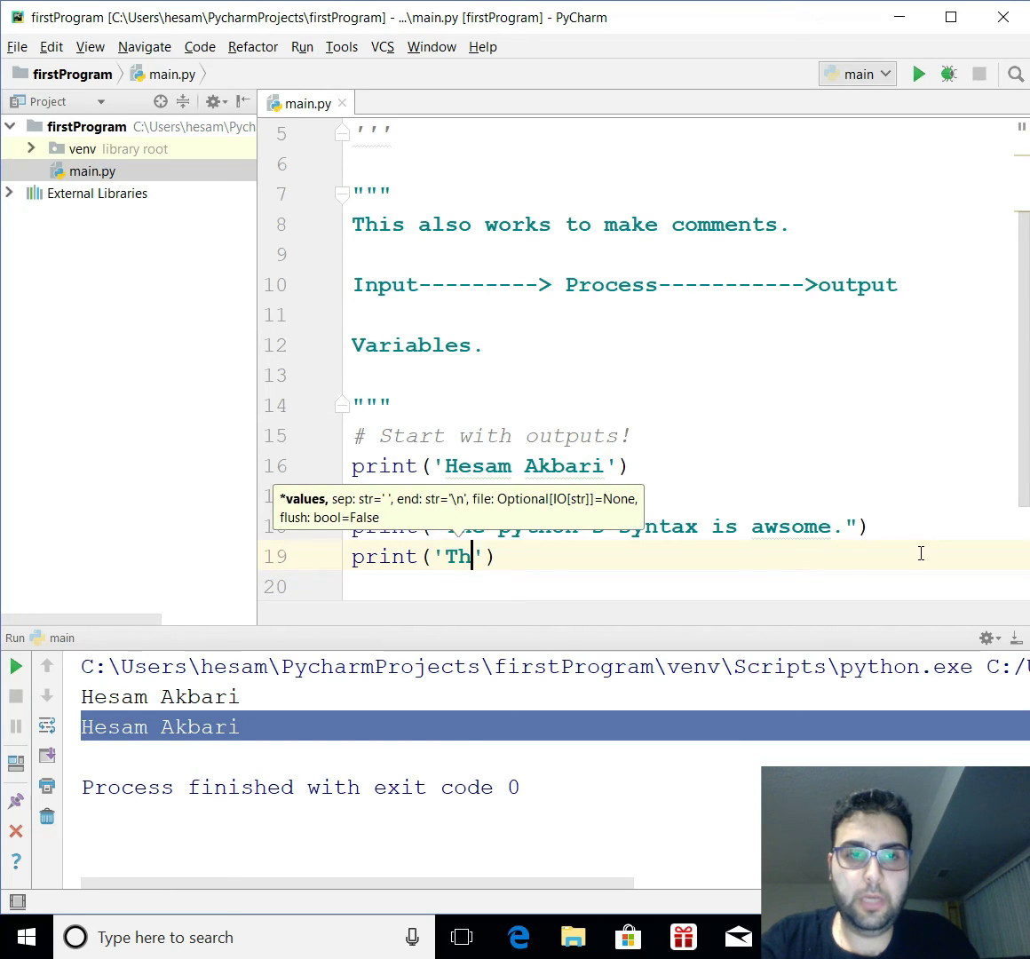
{"action": "type", "text": "e"}
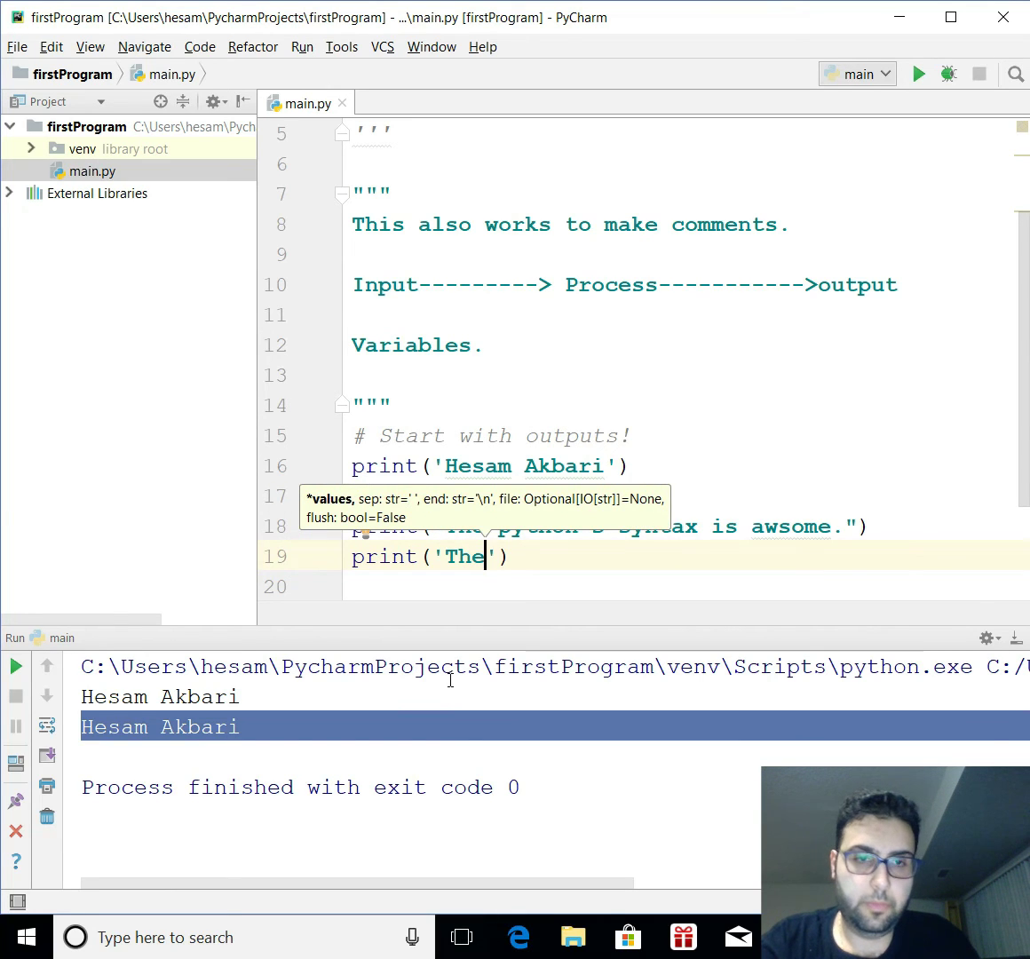
{"action": "type", "text": "\" \""}
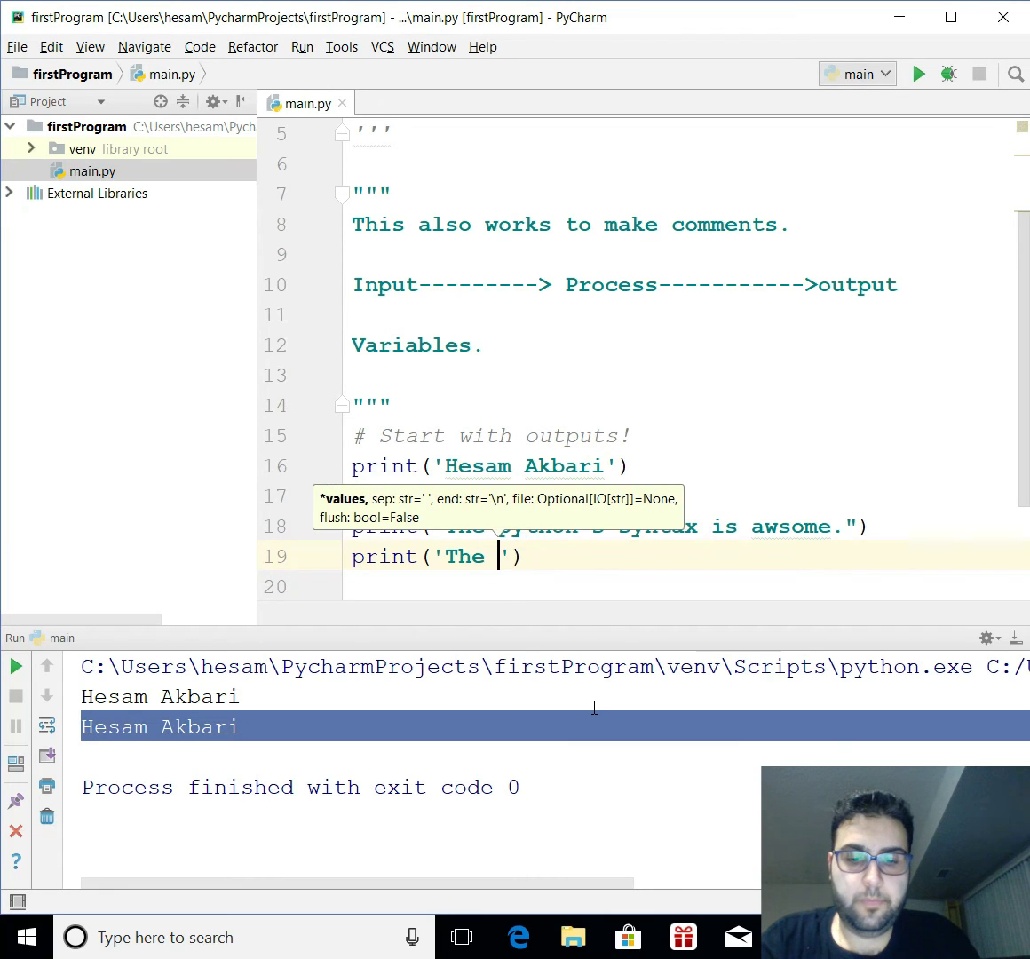
{"action": "type", "text": "python is the"}
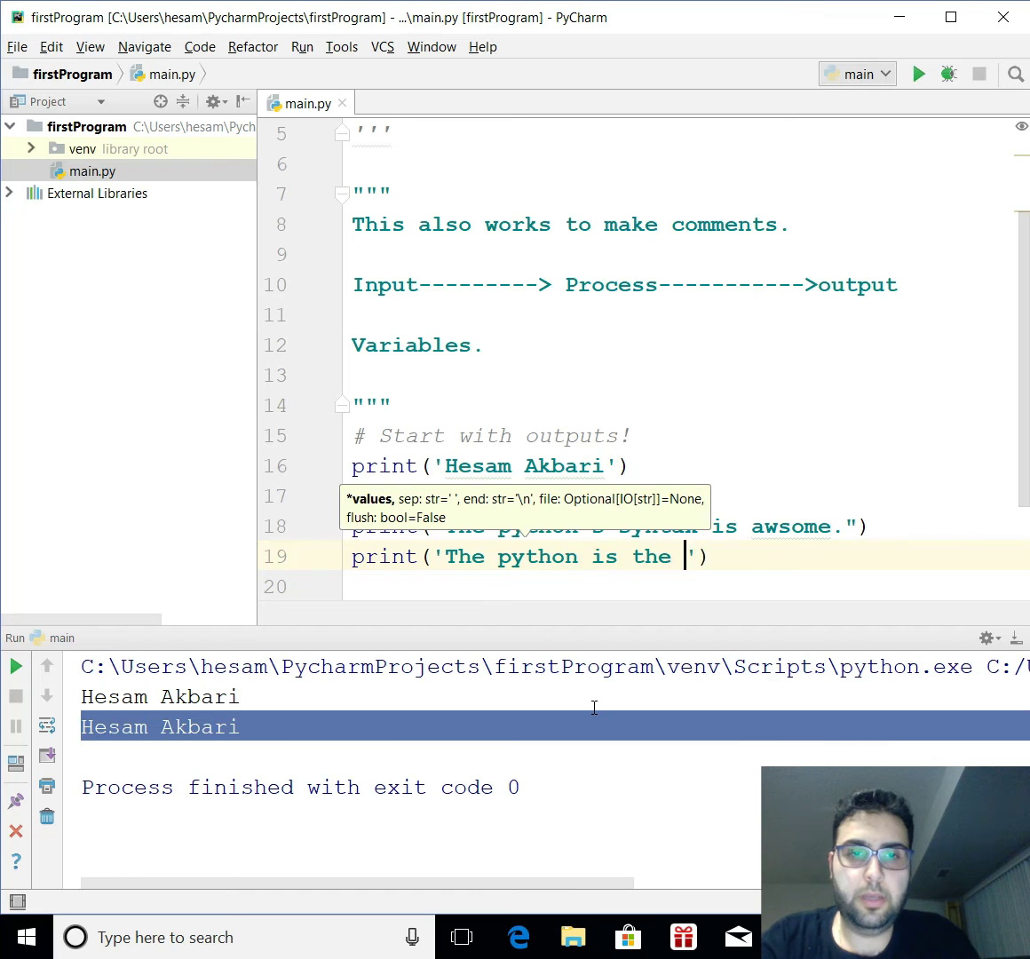
{"action": "type", "text": "greates"}
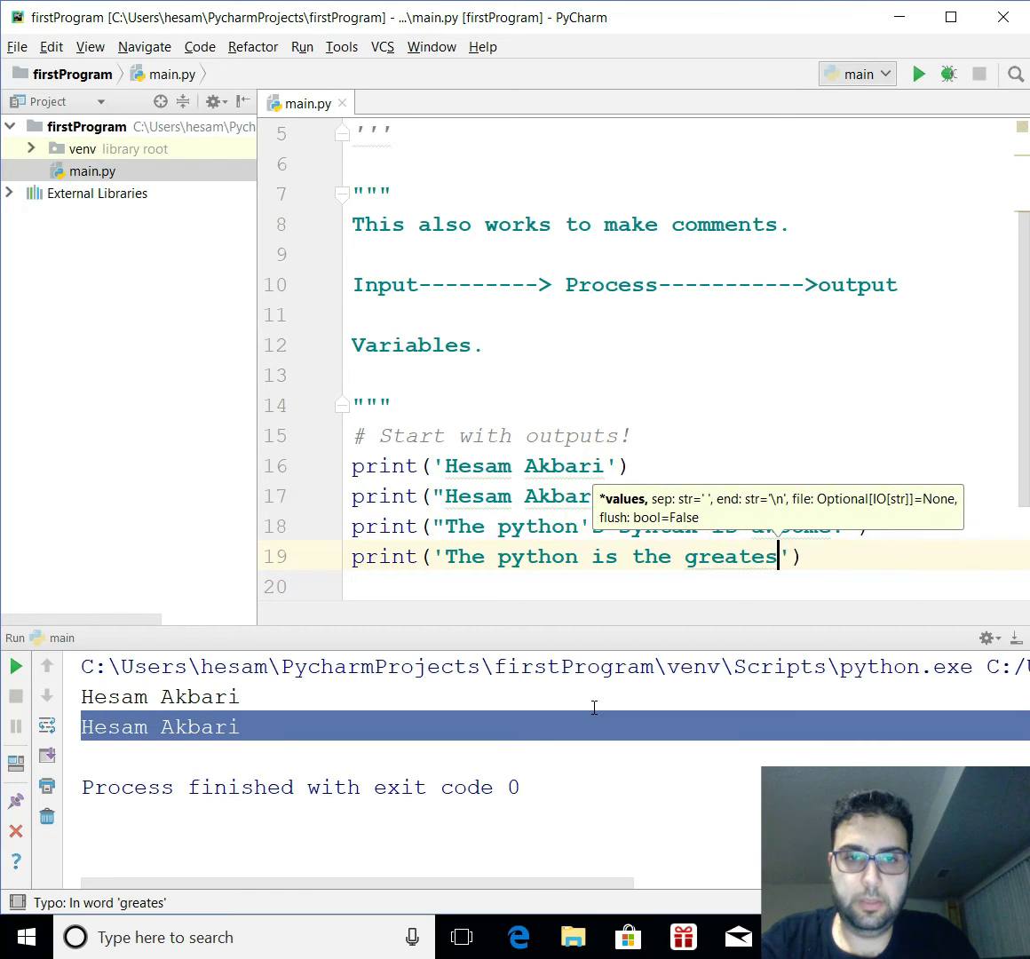
{"action": "type", "text": "t"}
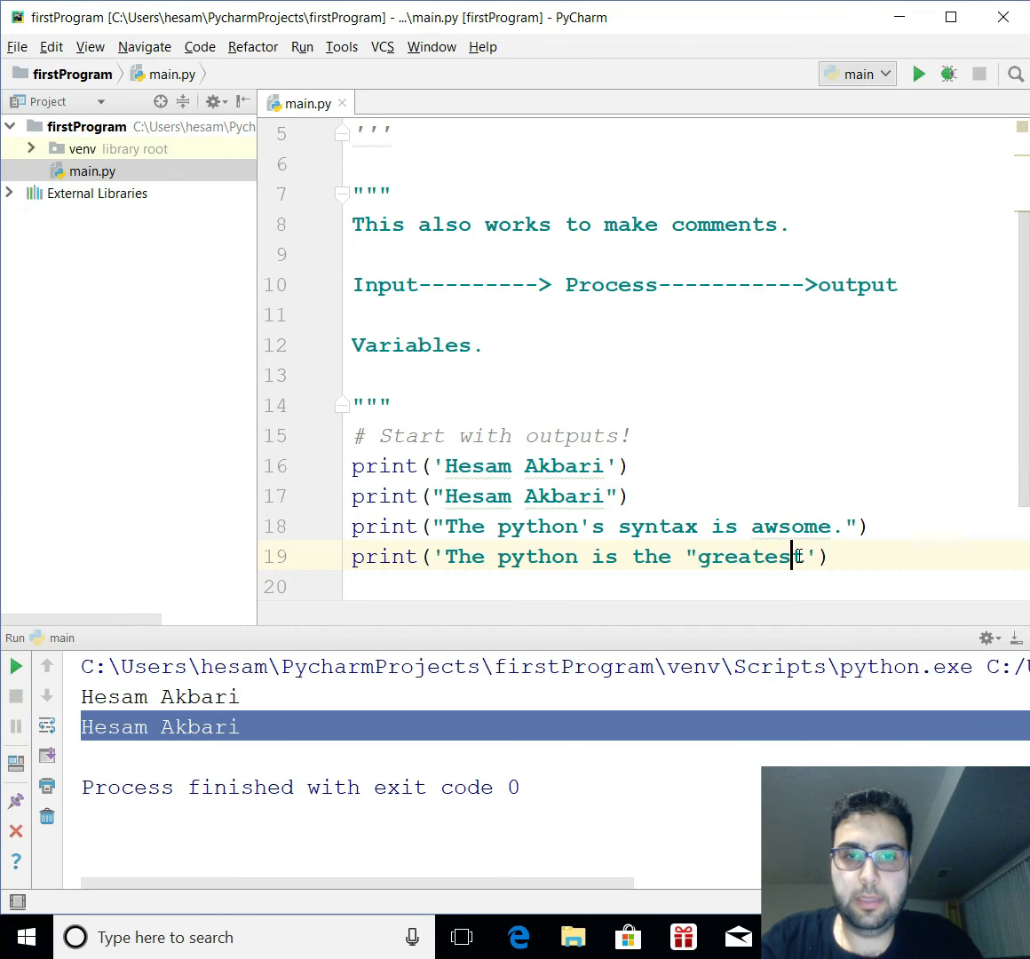
{"action": "right_click", "coordinate": [791, 557]}
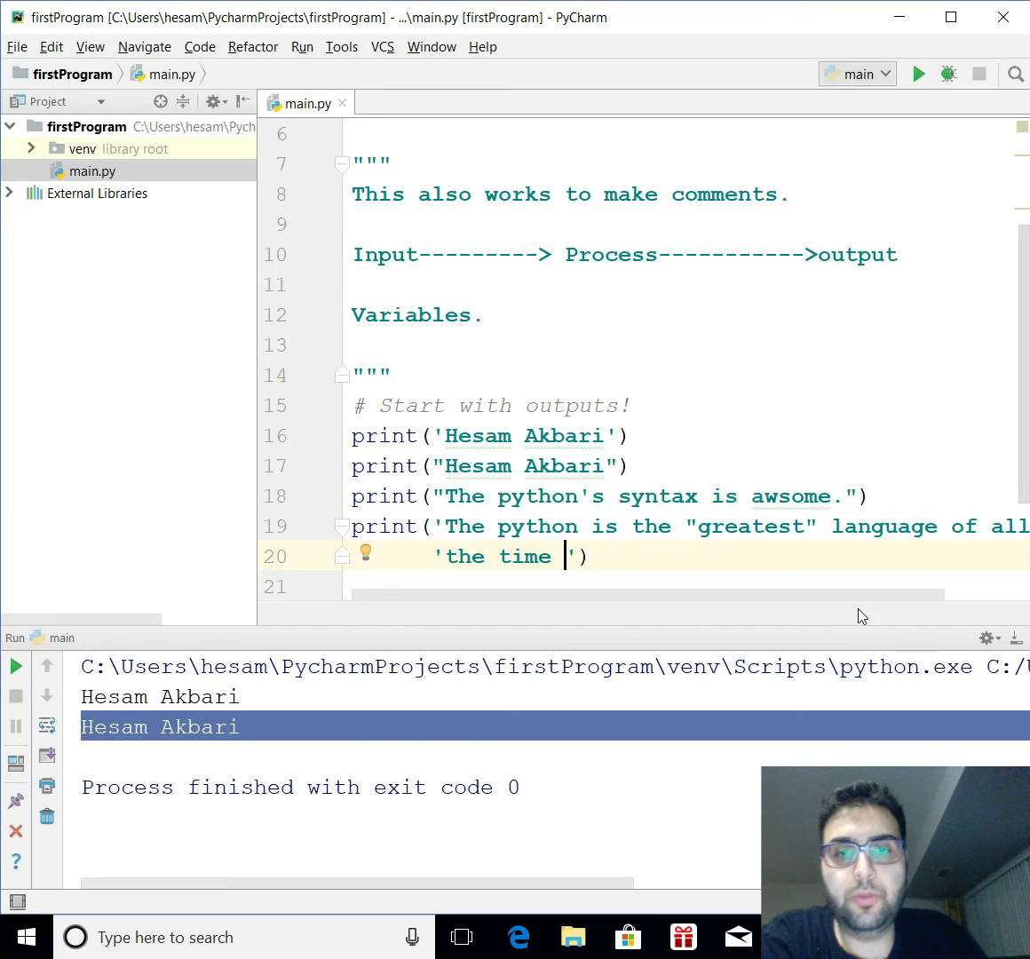
{"action": "scroll", "scroll_direction": "right", "scroll_amount": 3}
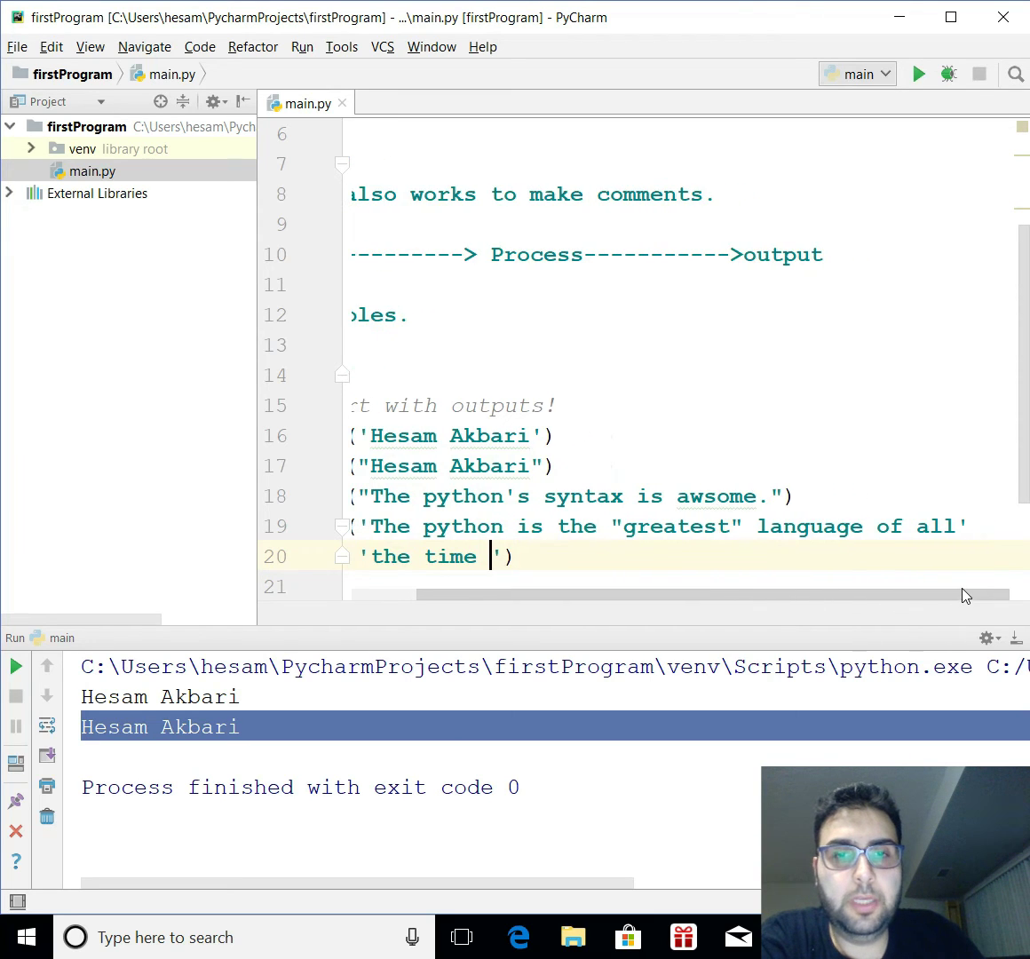
{"action": "scroll", "scroll_direction": "left", "scroll_amount": 3}
{"action": "type", "text": "."}
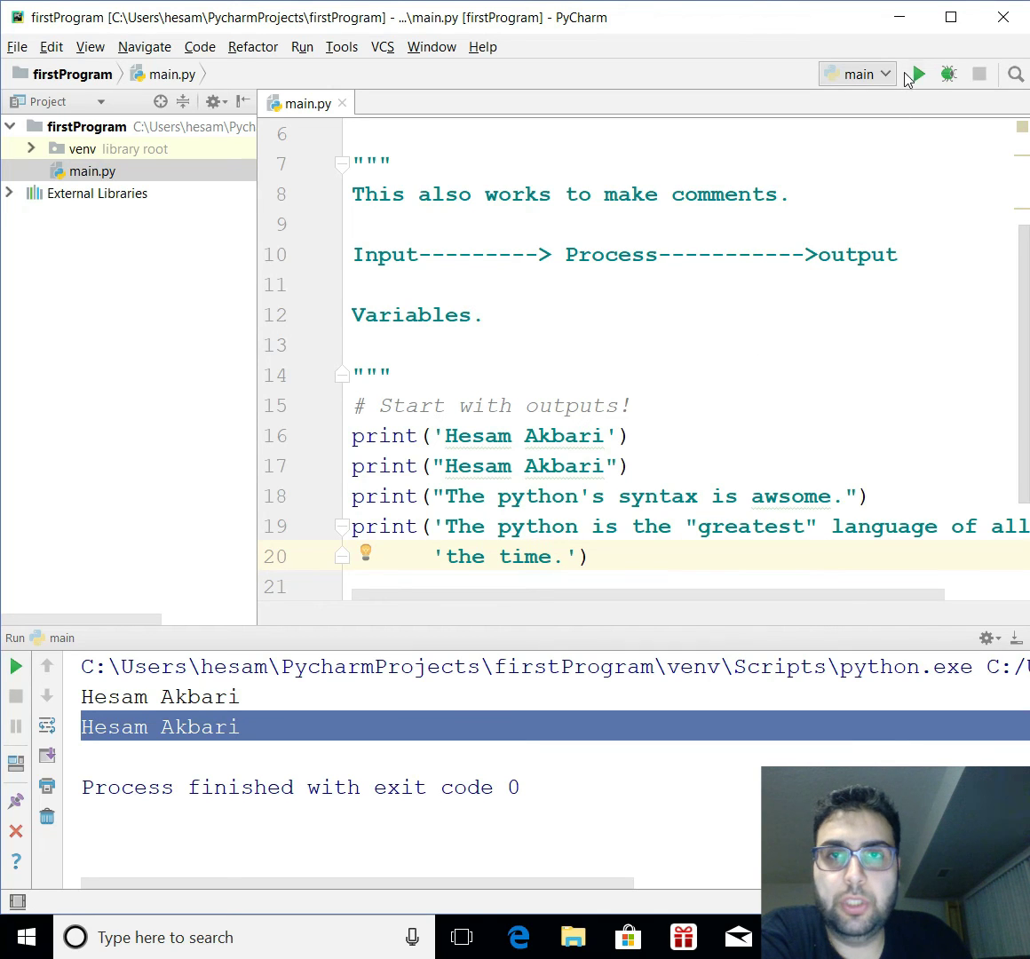
- Rerun main.py to show the apostrophe and "greatest" sentences in the Run panel
{"action": "left_click", "coordinate": [917, 74]}
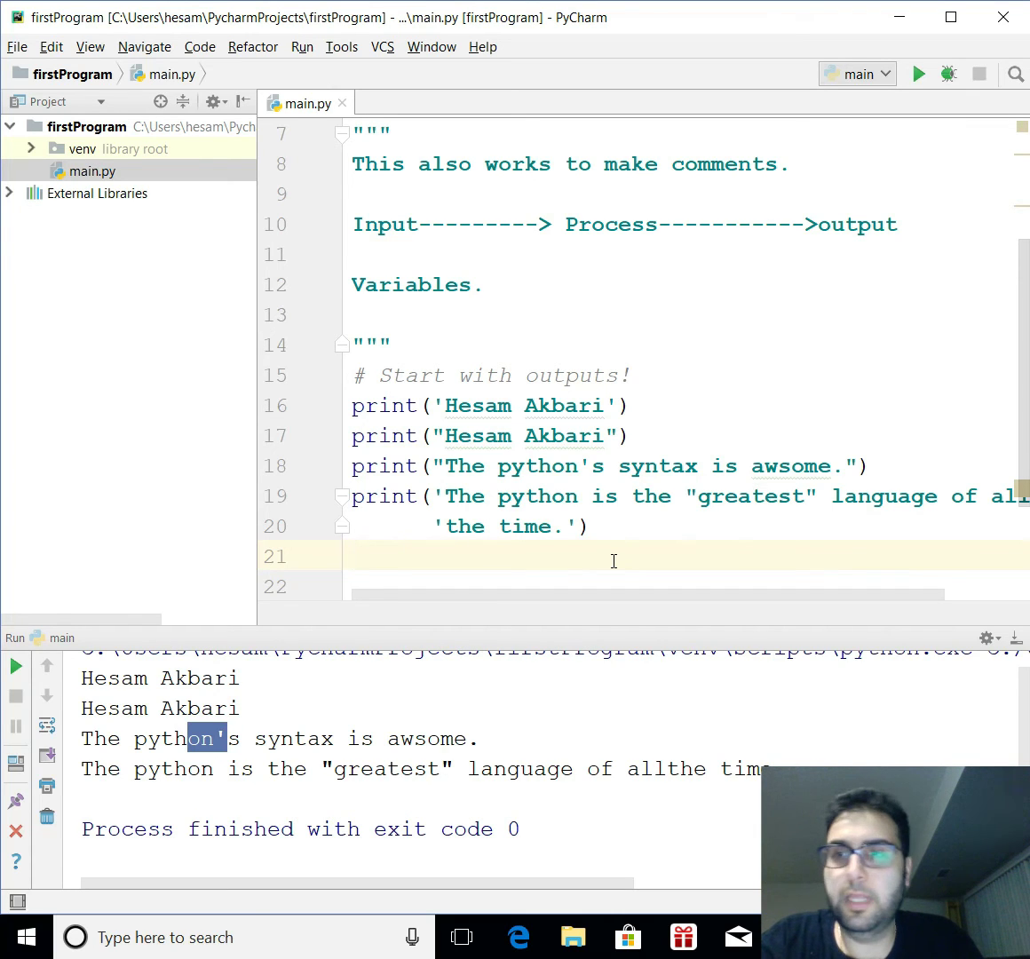
- Write print("""python's syntax is "awsome". """) on line 21 using triple double quotes
{"action": "type", "text": "p"}
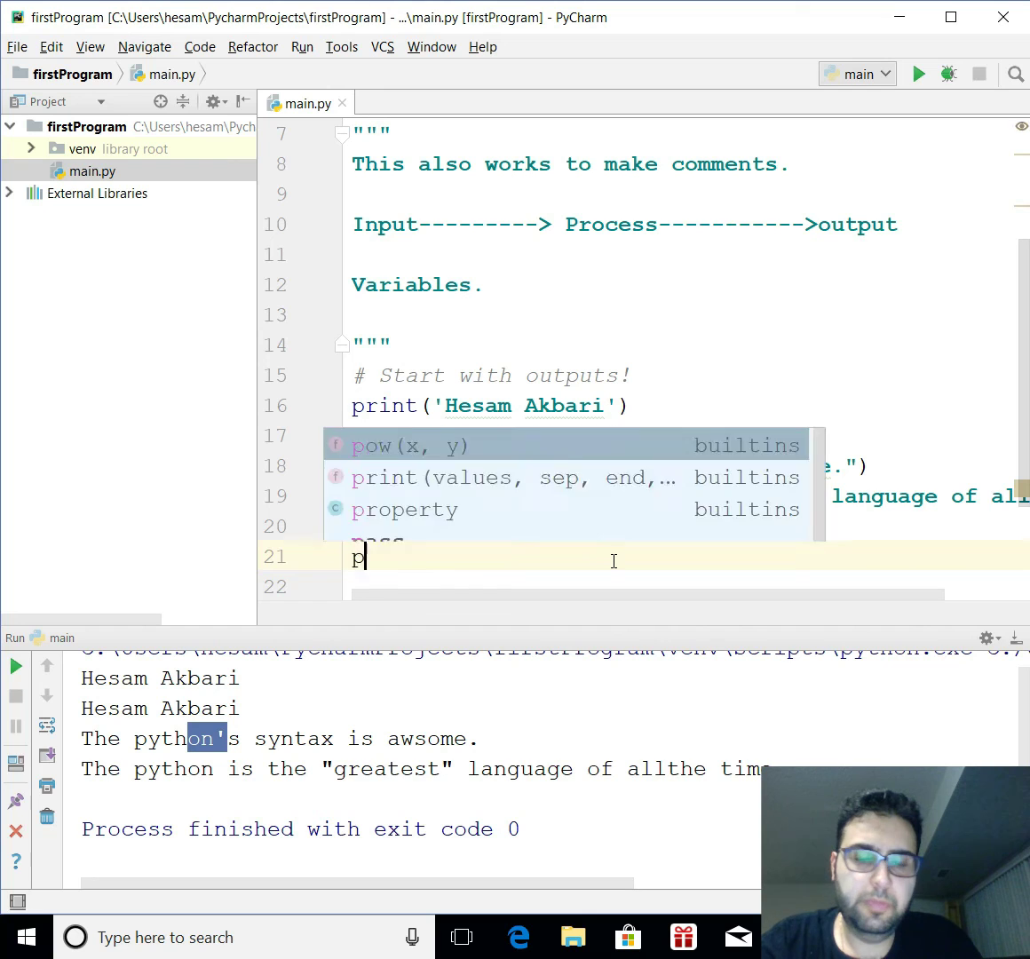
{"action": "type", "text": "rint("}
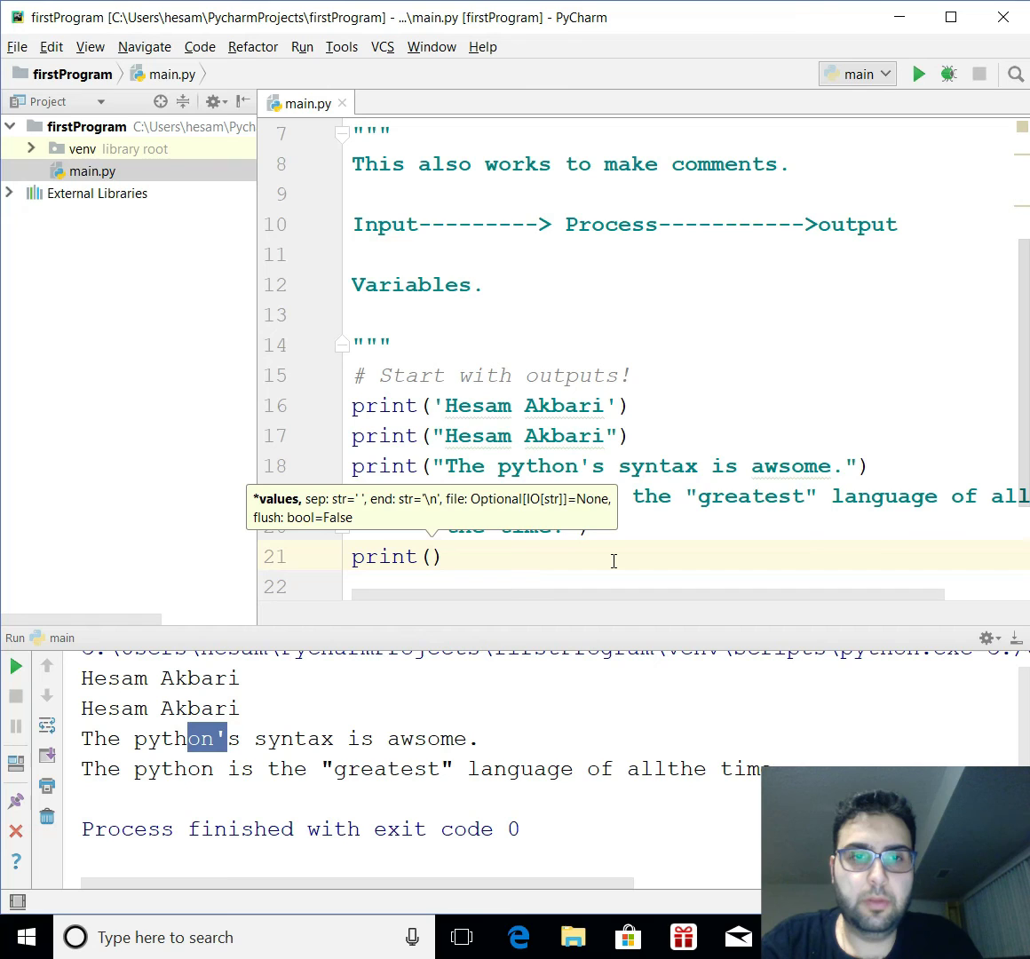
{"action": "type", "text": "py"}
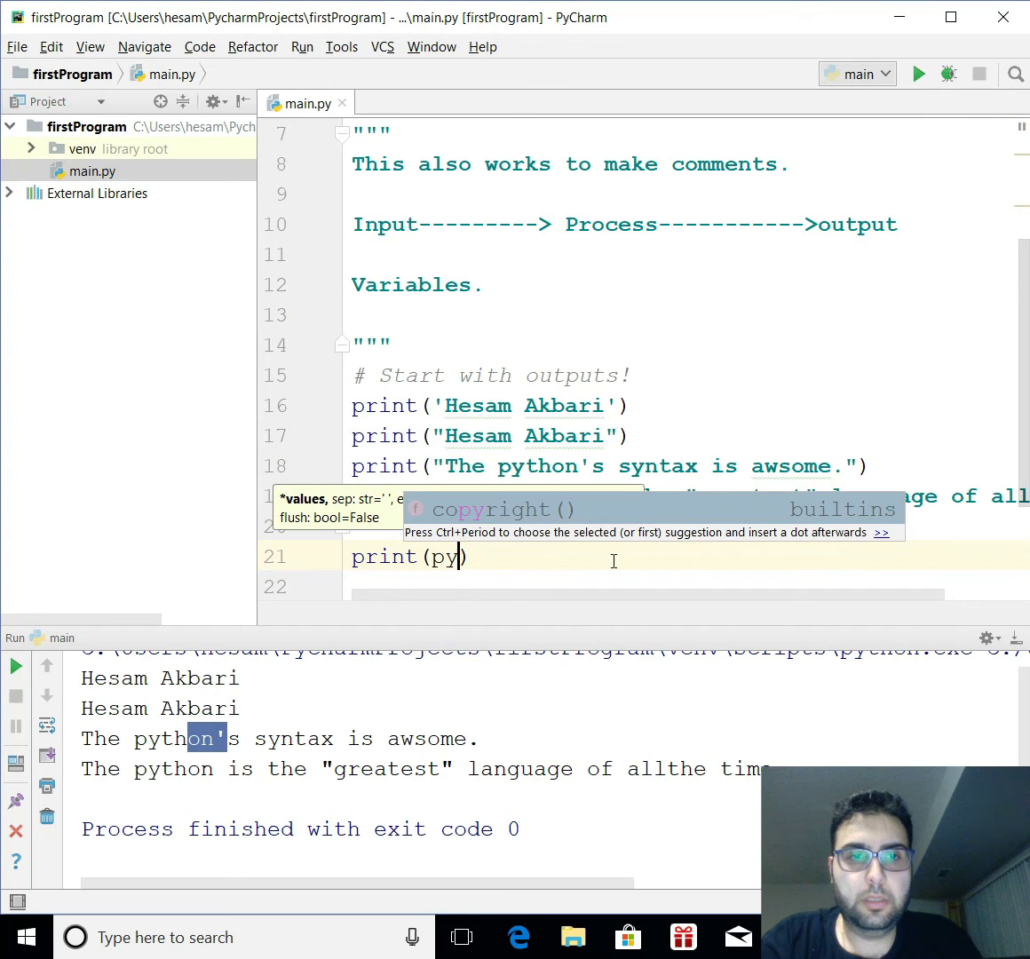
{"action": "type", "text": "thon"}
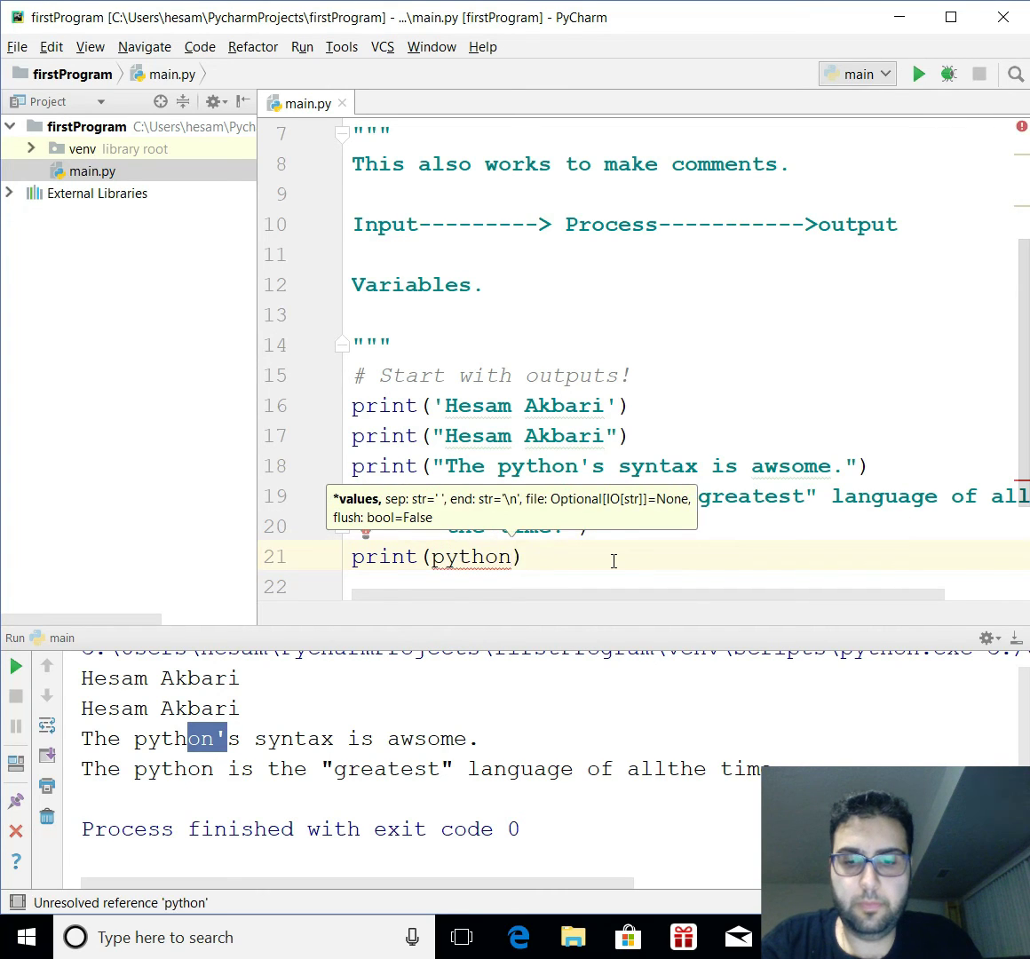
{"action": "type", "text": "'s"}
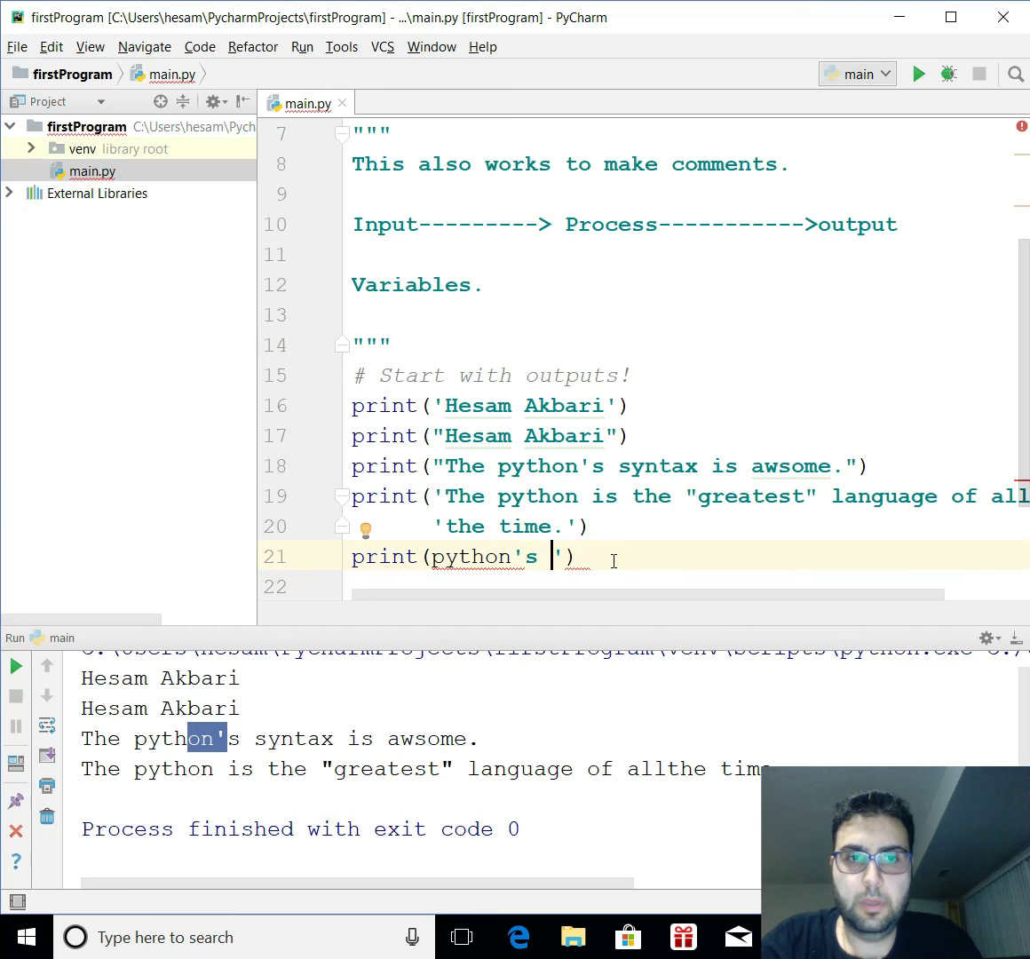
{"action": "type", "text": "syntac"}
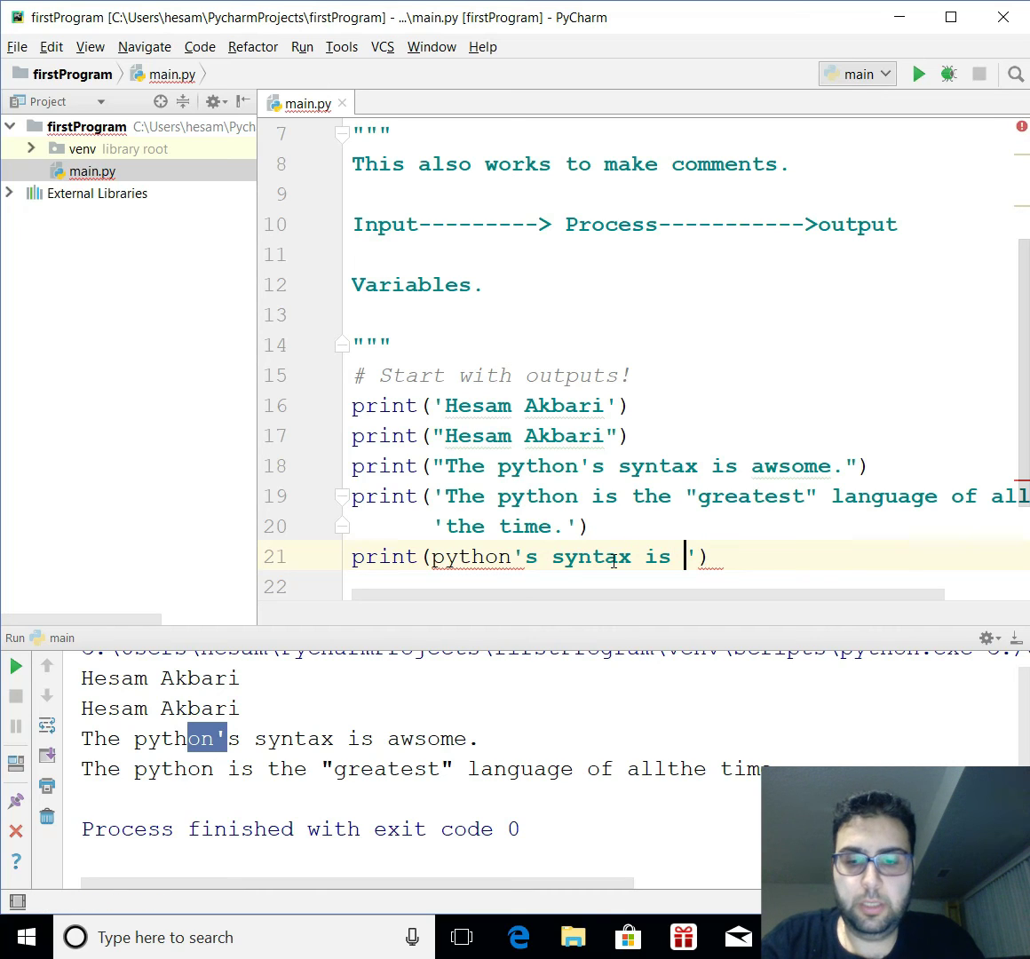
{"action": "type", "text": "\"awsom"}
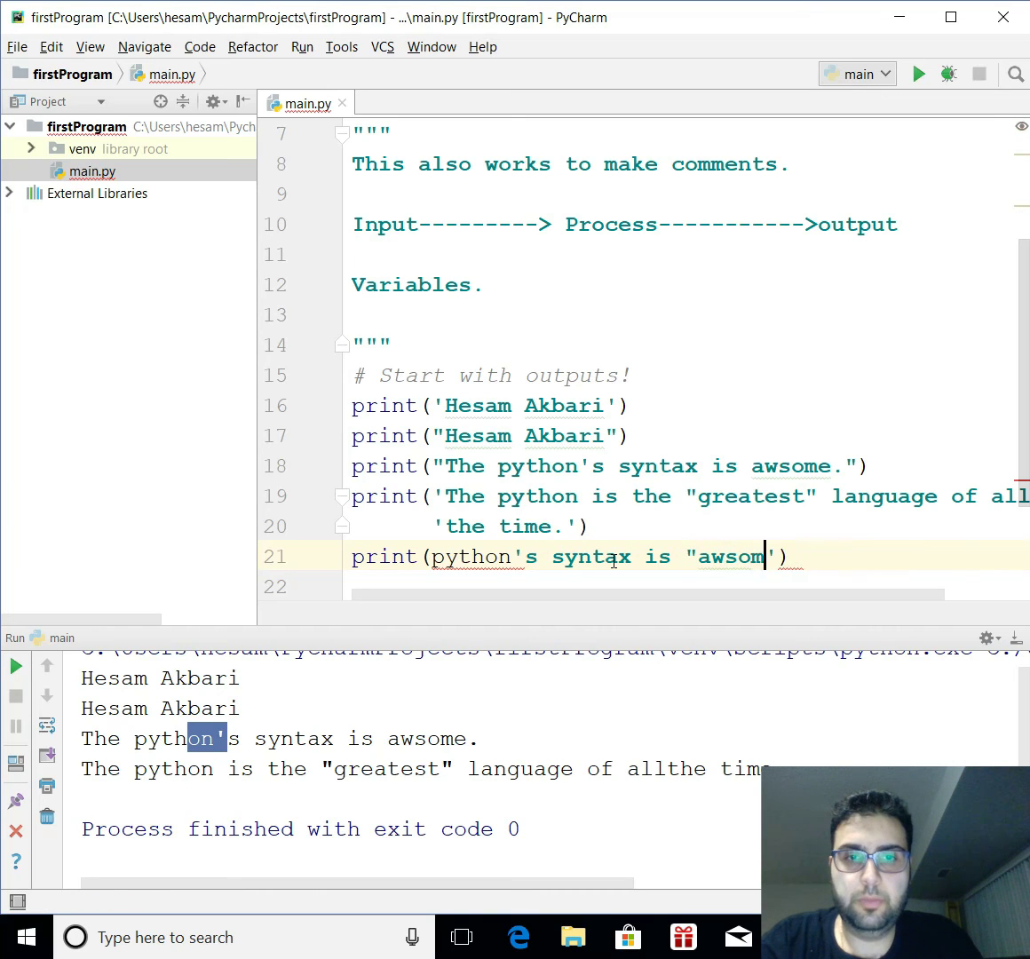
{"action": "type", "text": "e\"."}
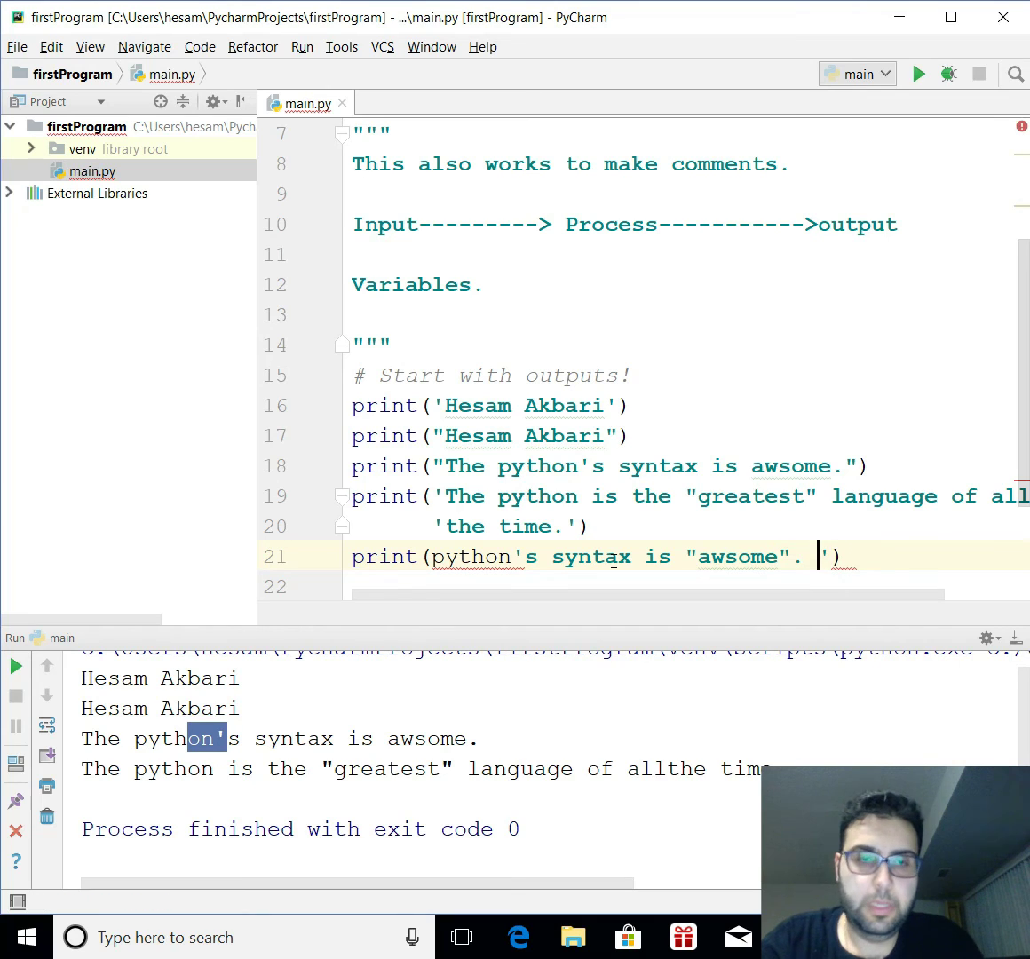
{"action": "mouse_move", "coordinate": [471, 556]}
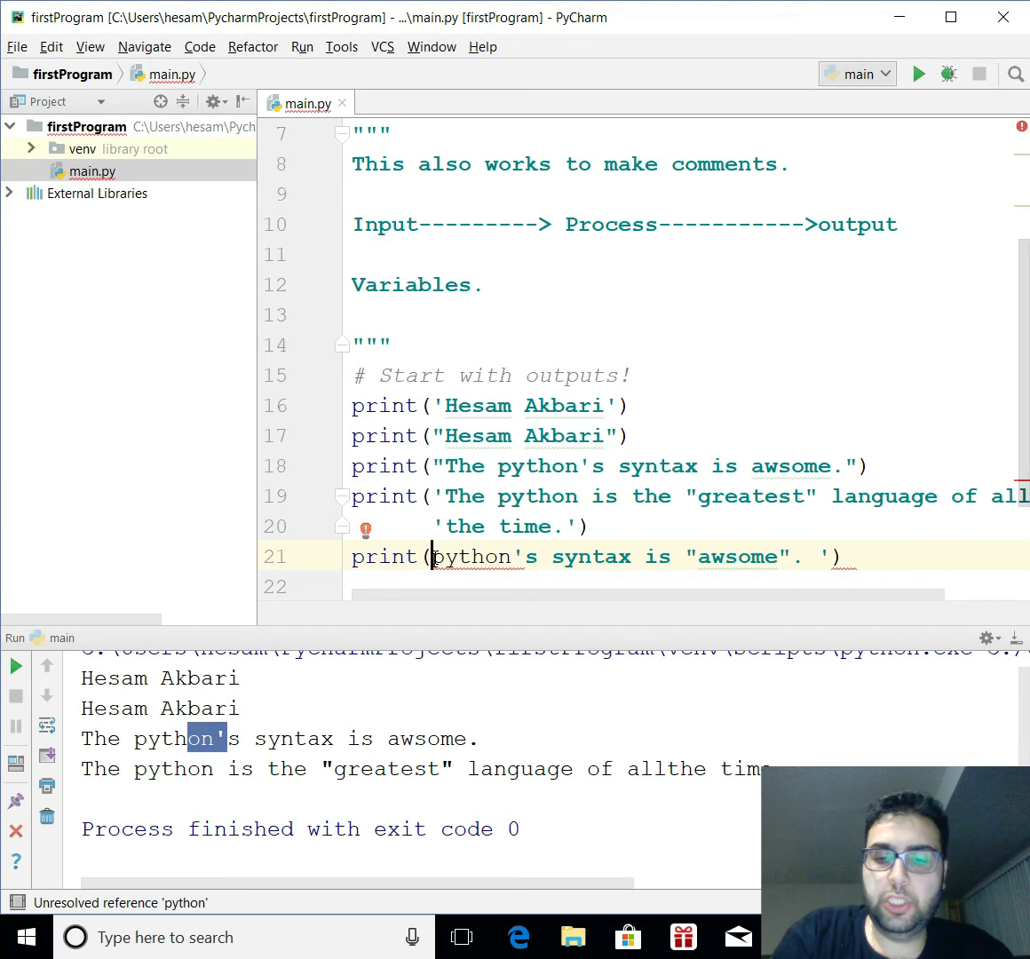
{"action": "type", "text": "\""}
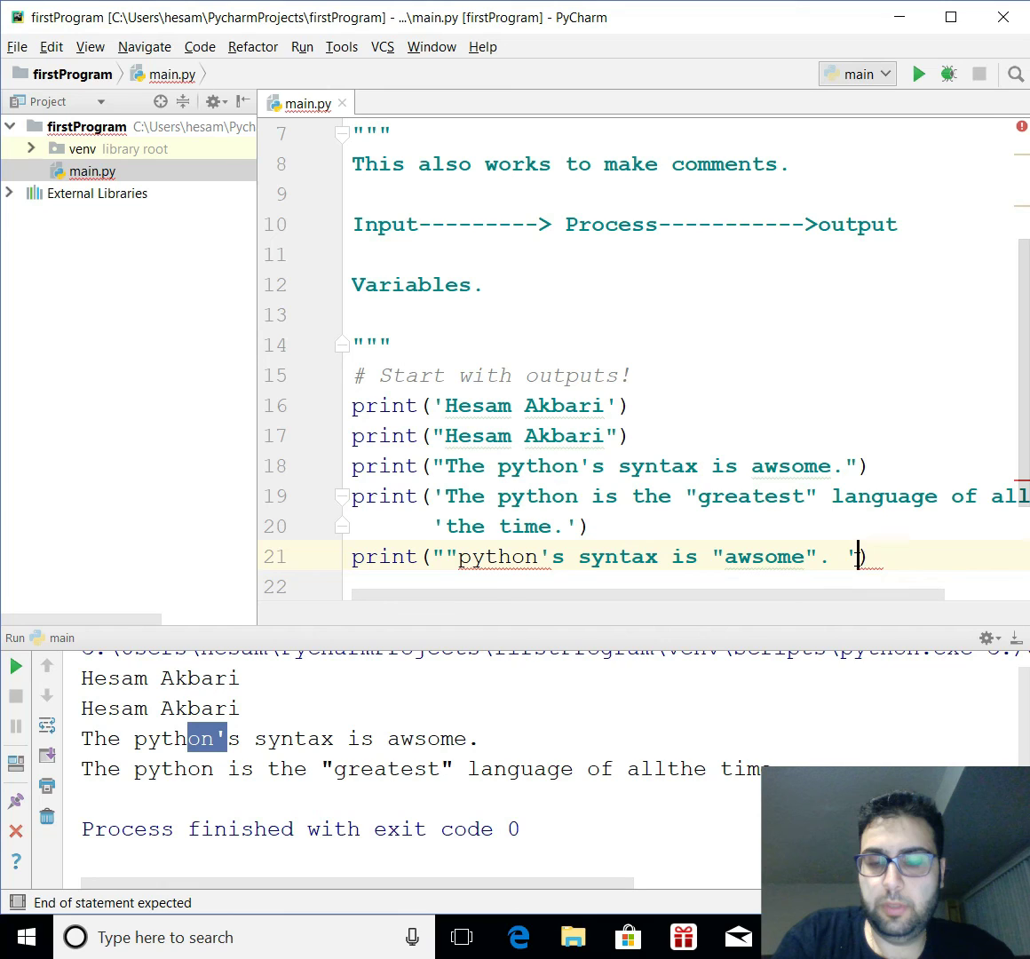
{"action": "type", "text": "\"\""}
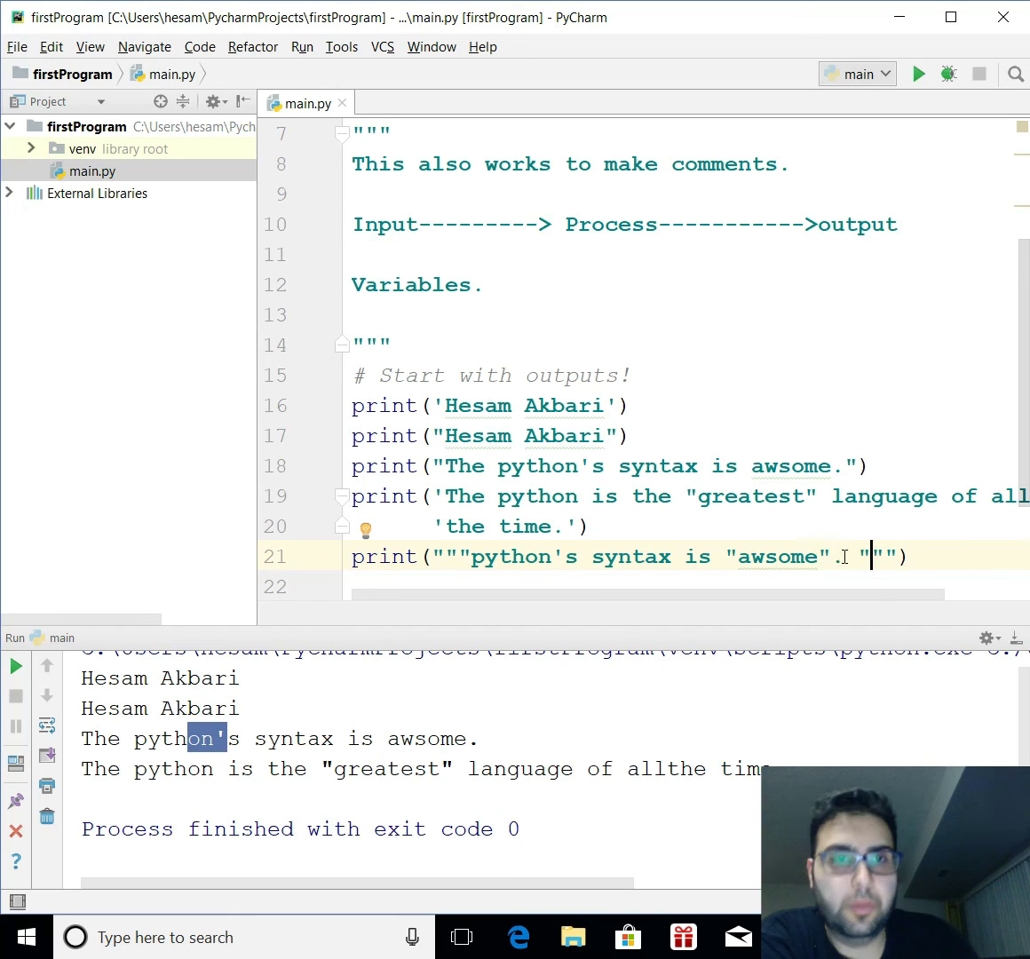
- Rerun main.py and scroll the output to see python's syntax is "awsome"
{"action": "left_click", "coordinate": [918, 74]}
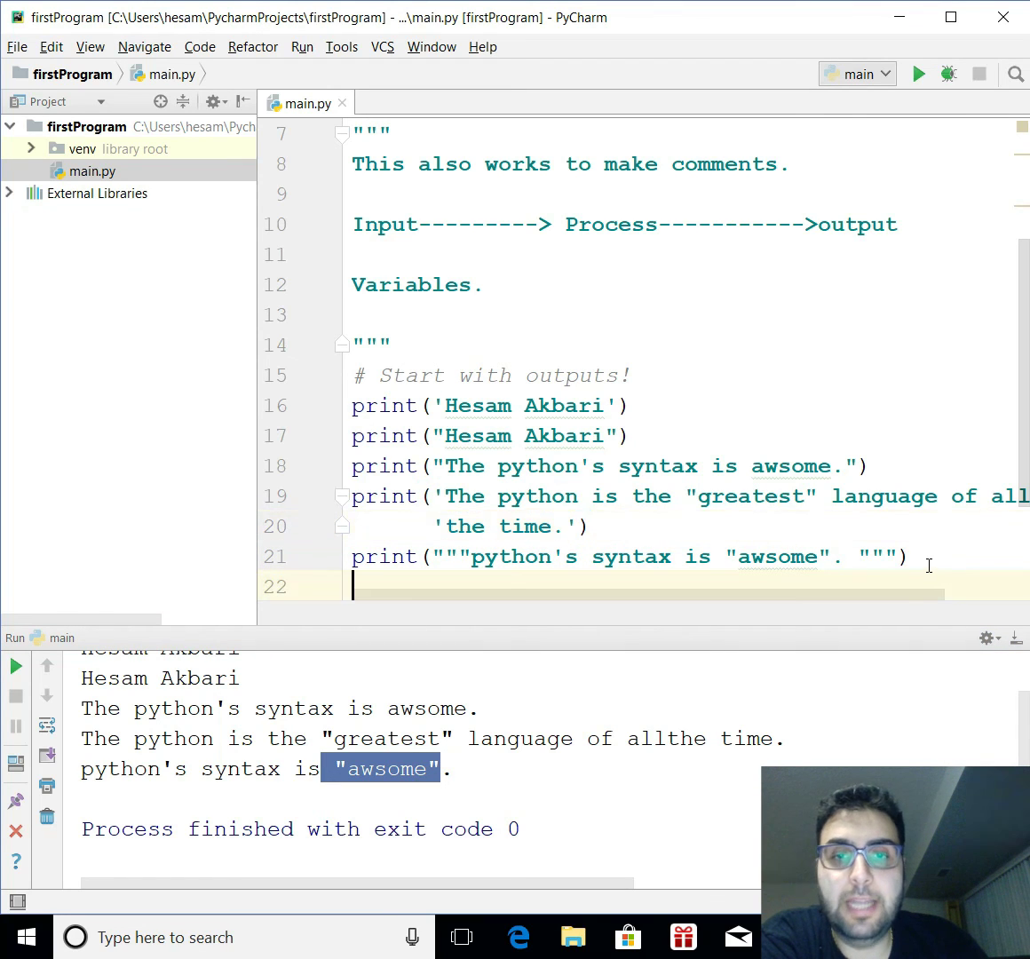
{"action": "scroll", "scroll_direction": "down", "scroll_amount": 3}
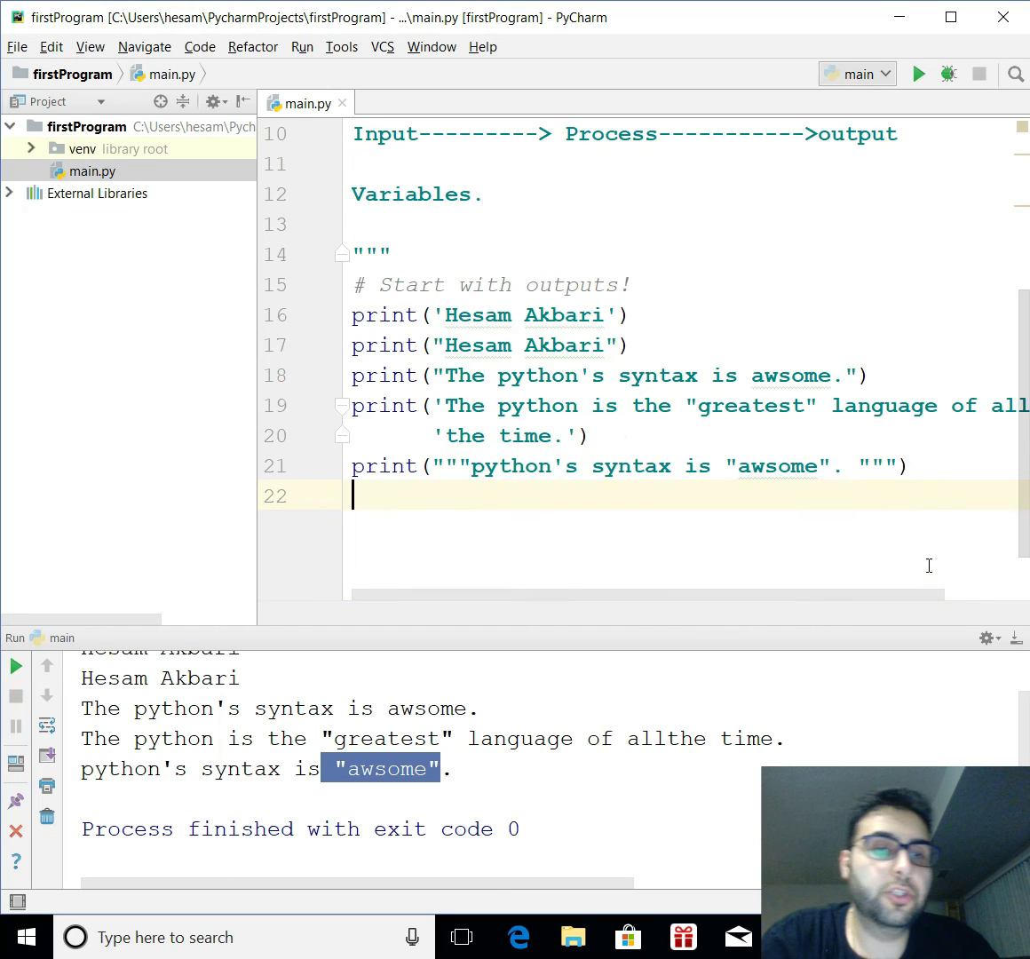
- Write print('Python is an awesome language.') on line 22 and fix 'awsome' spellings
{"action": "type", "text": "print"}
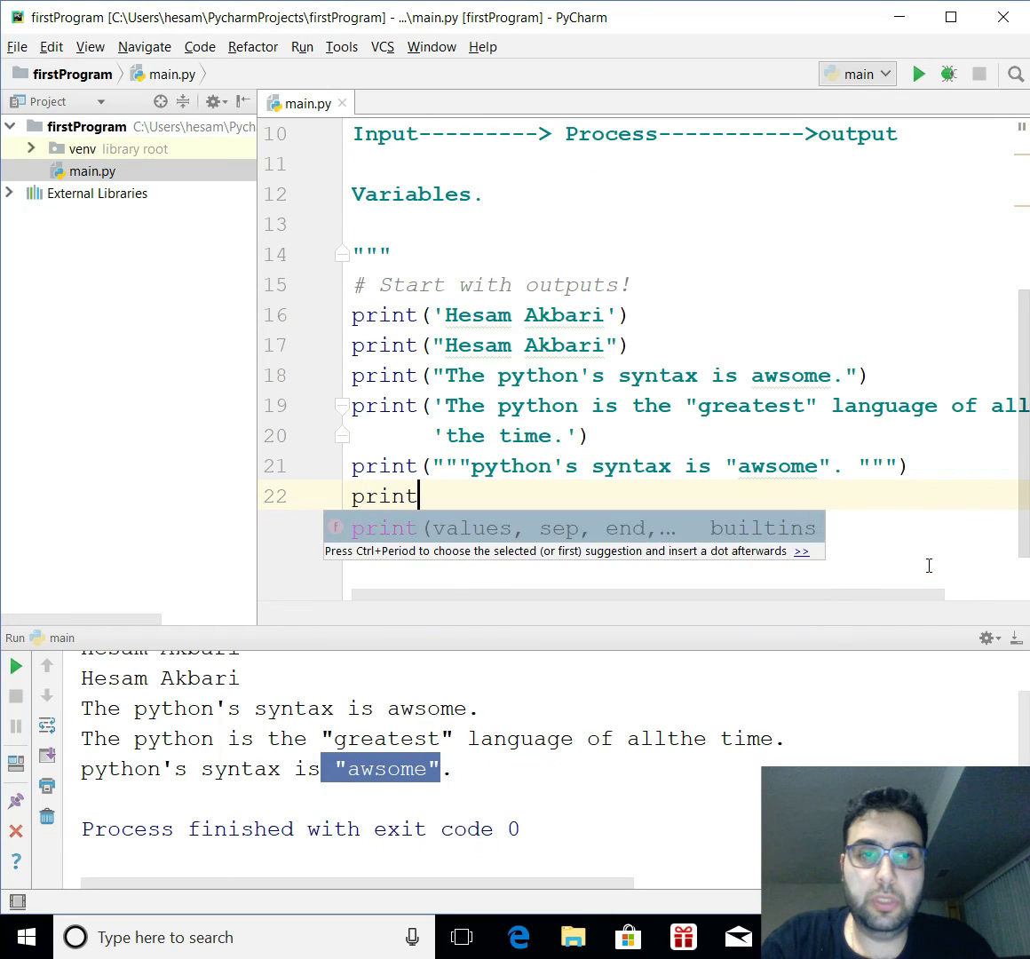
{"action": "type", "text": "('')"}
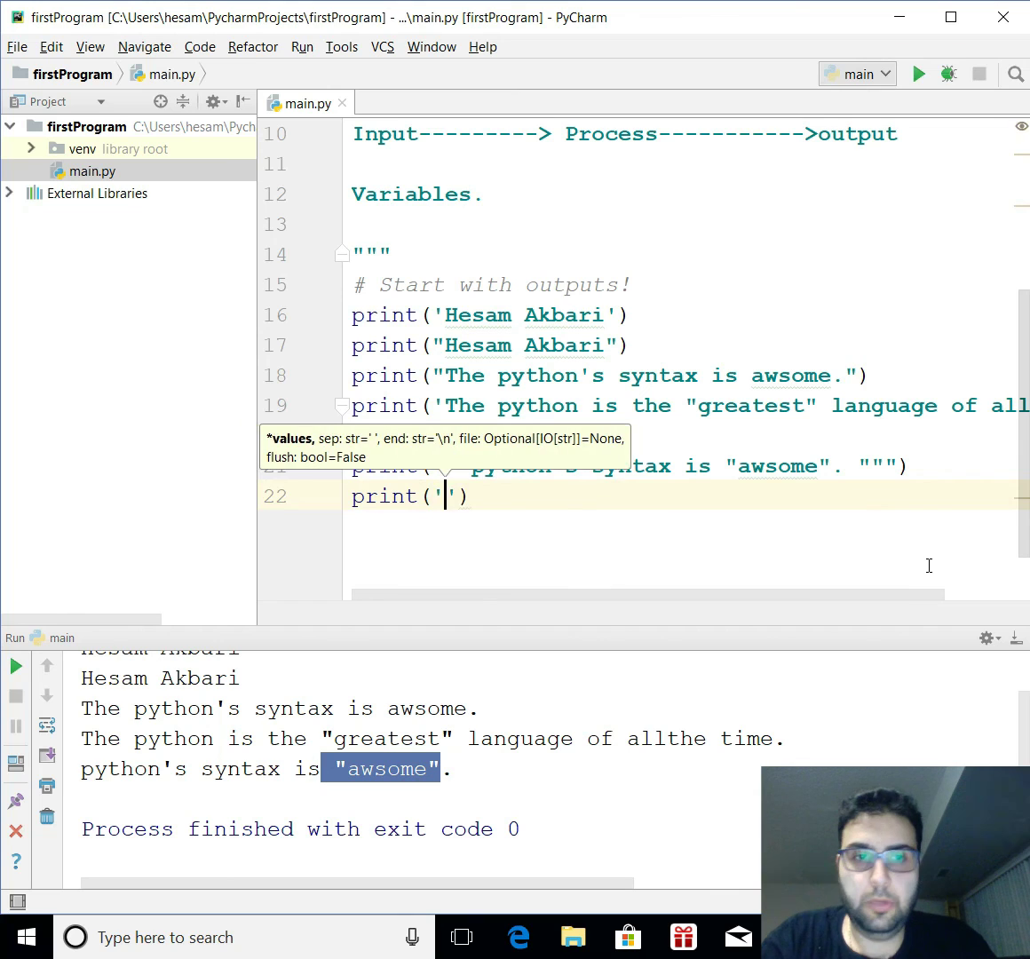
{"action": "type", "text": "Pyti"}
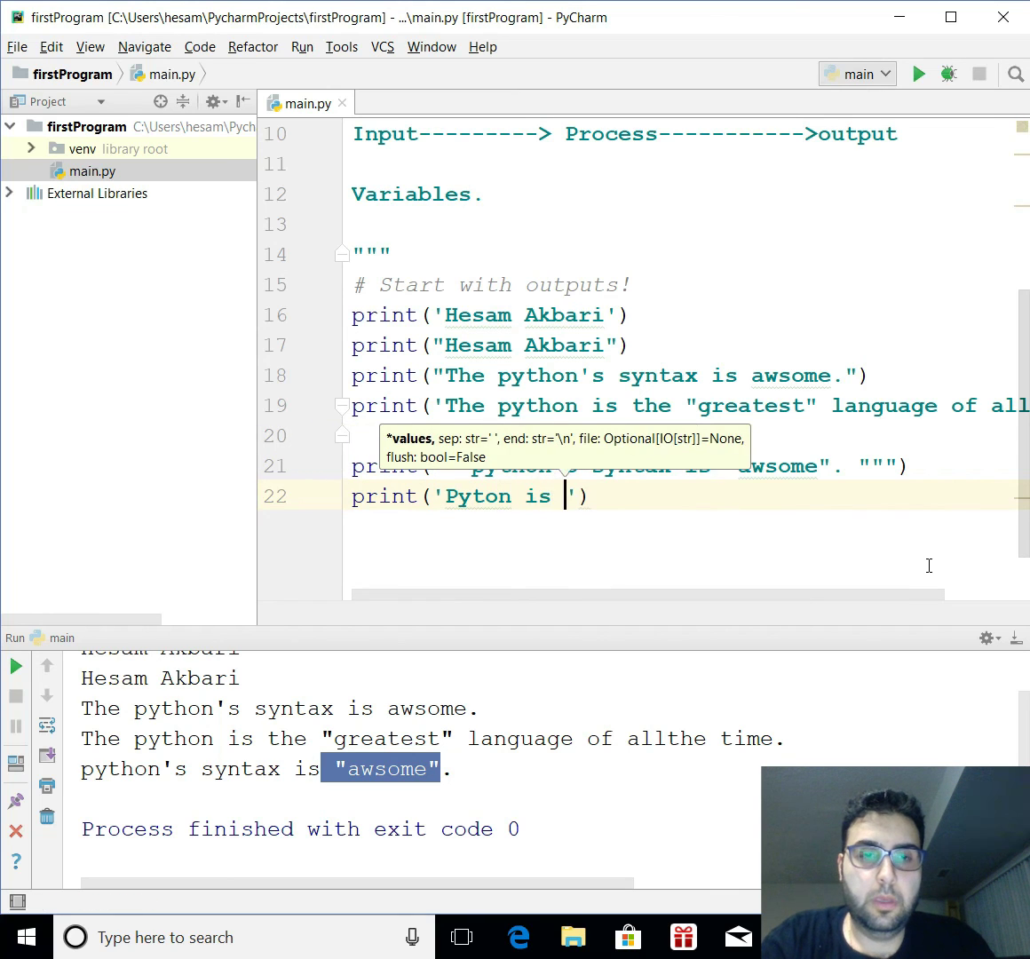
{"action": "mouse_move", "coordinate": [734, 518]}
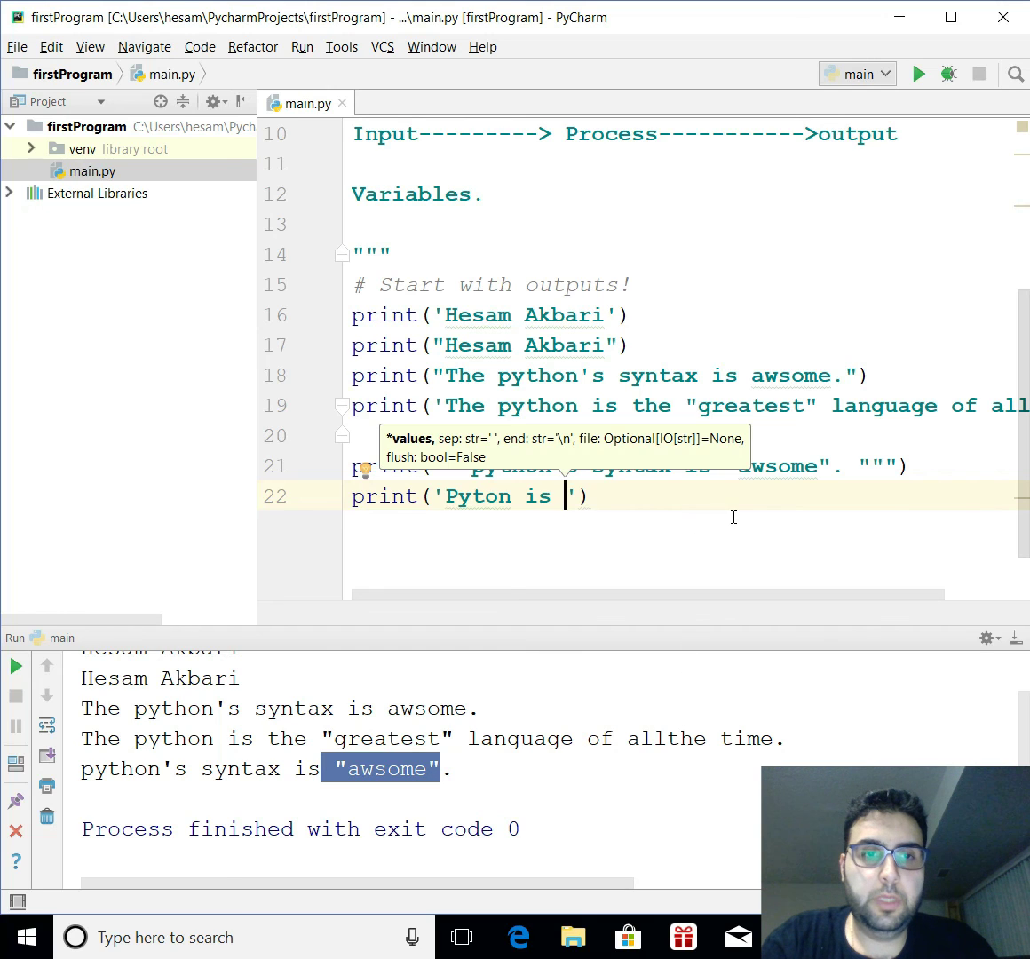
{"action": "type", "text": "an awsome language."}
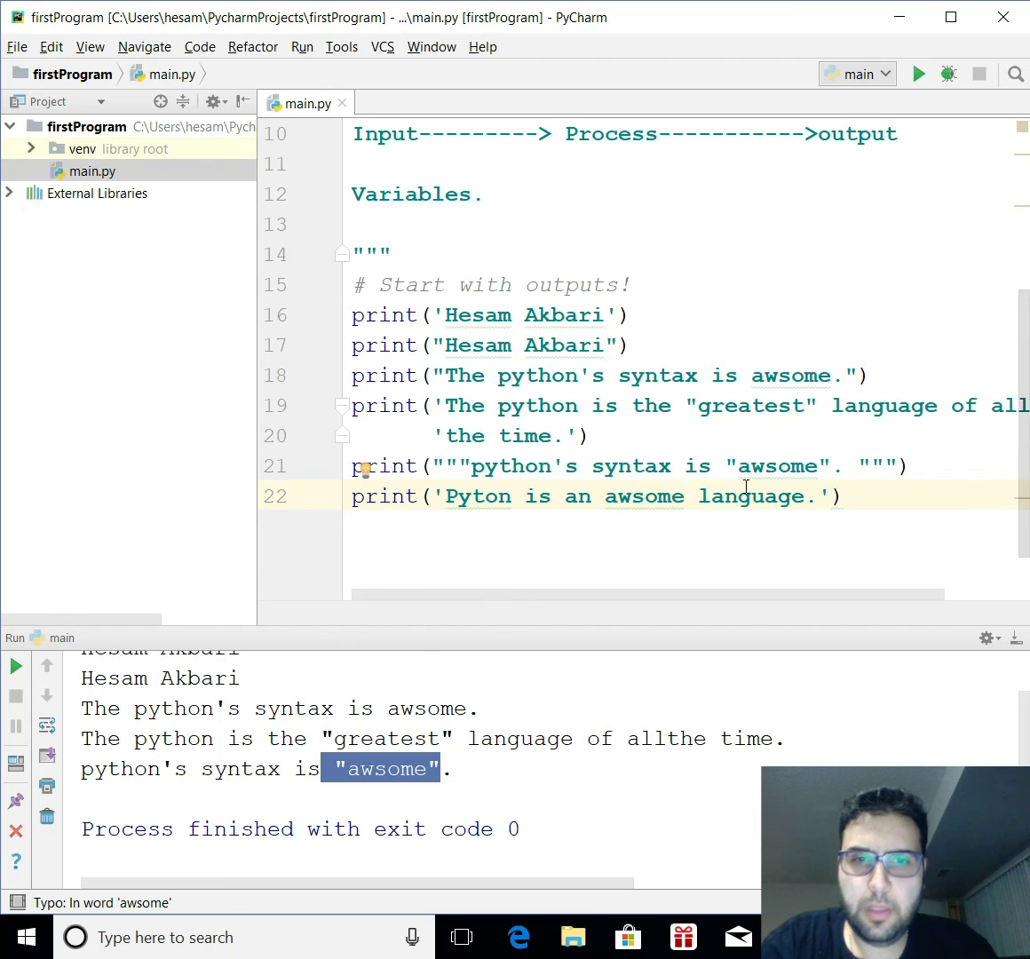
{"action": "mouse_move", "coordinate": [779, 466]}
{"action": "type", "text": "e"}
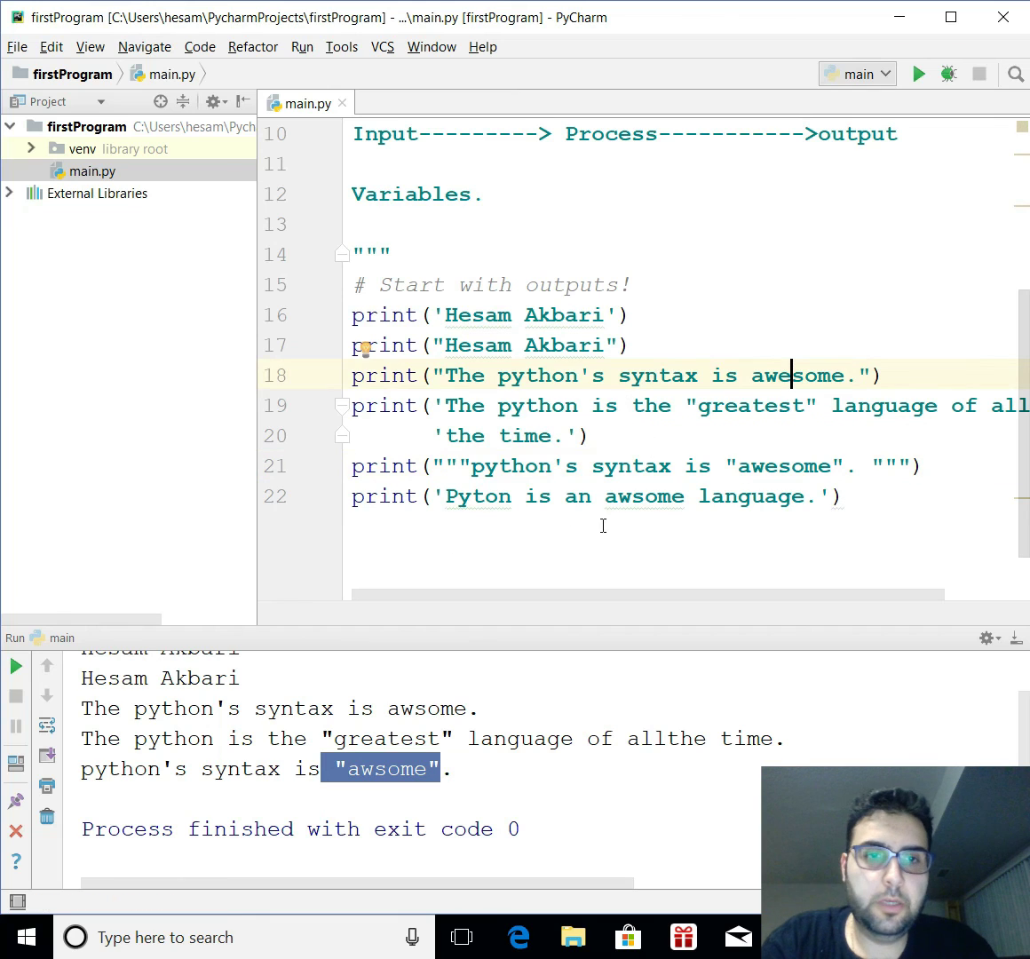
{"action": "left_click", "coordinate": [647, 496]}
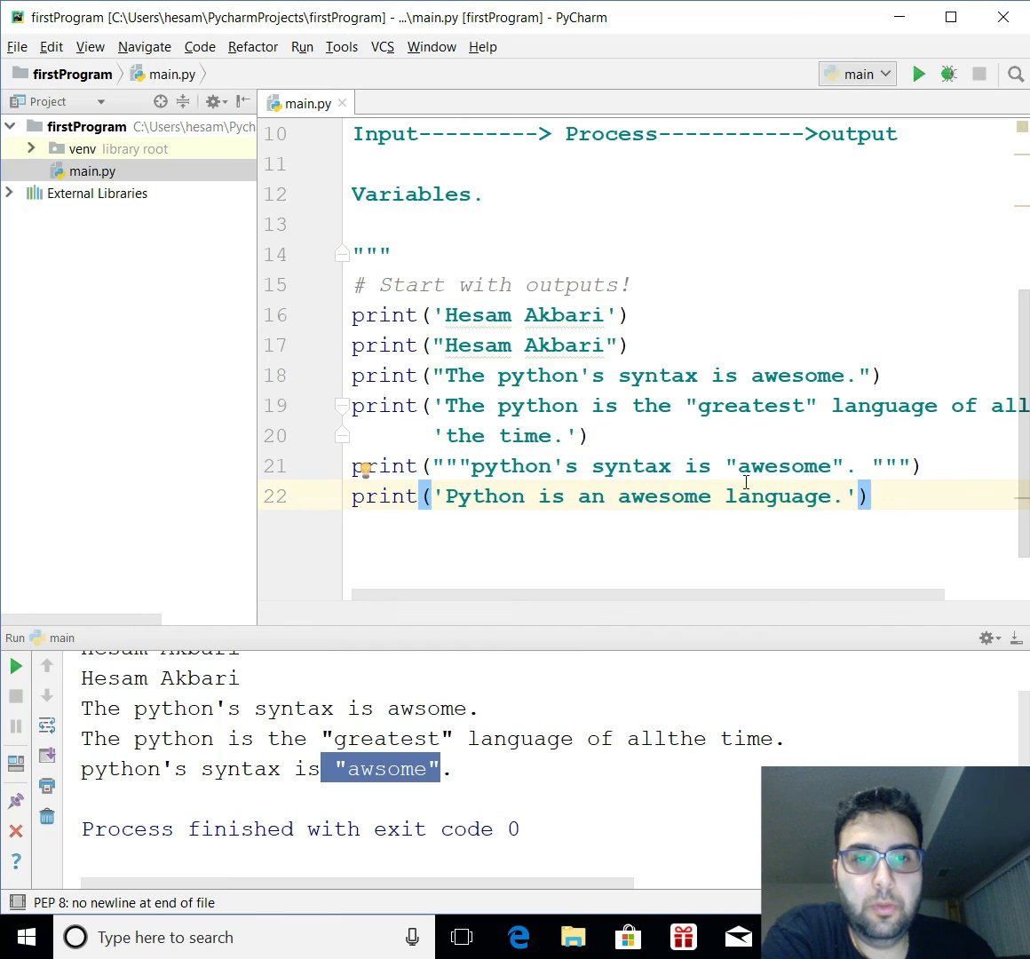
{"action": "mouse_move", "coordinate": [804, 483]}
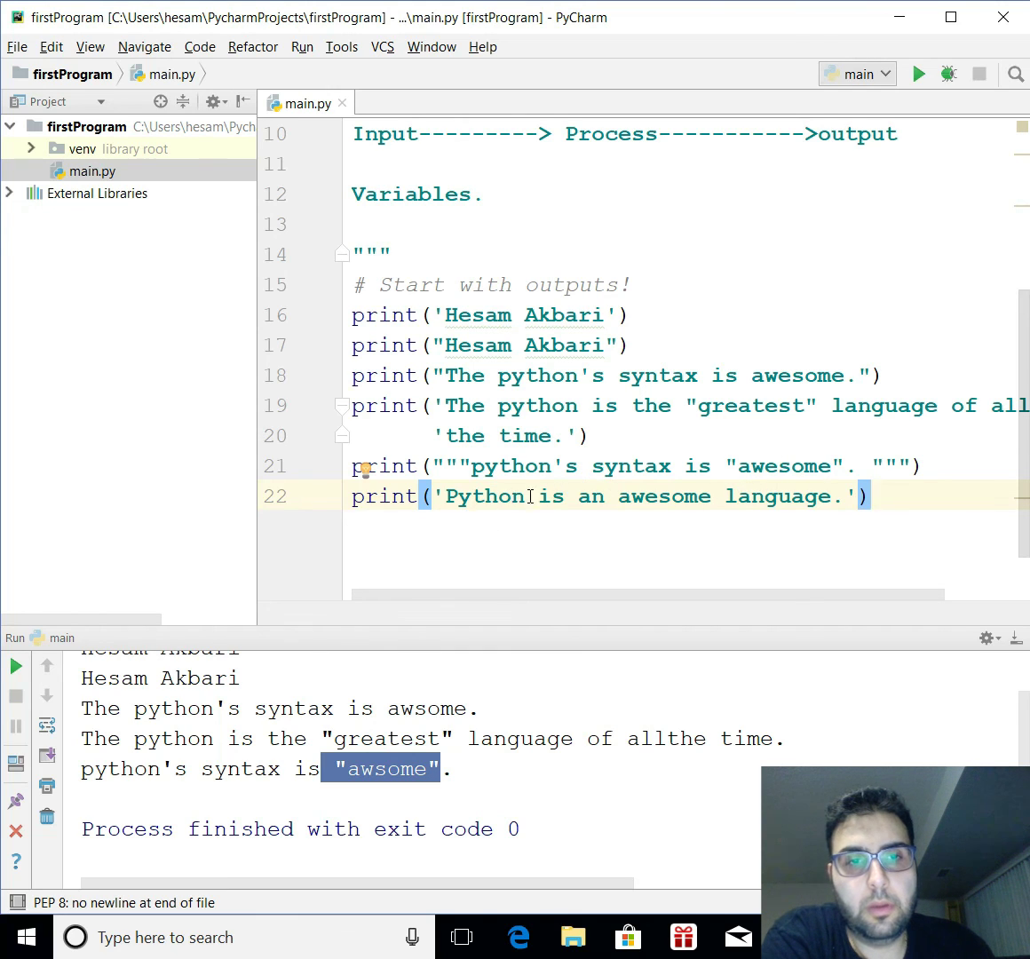
- Change line 22 to 'Python\'s is an \"awesome\" language.' with backslash-escaped quotes
{"action": "left_click", "coordinate": [533, 496]}
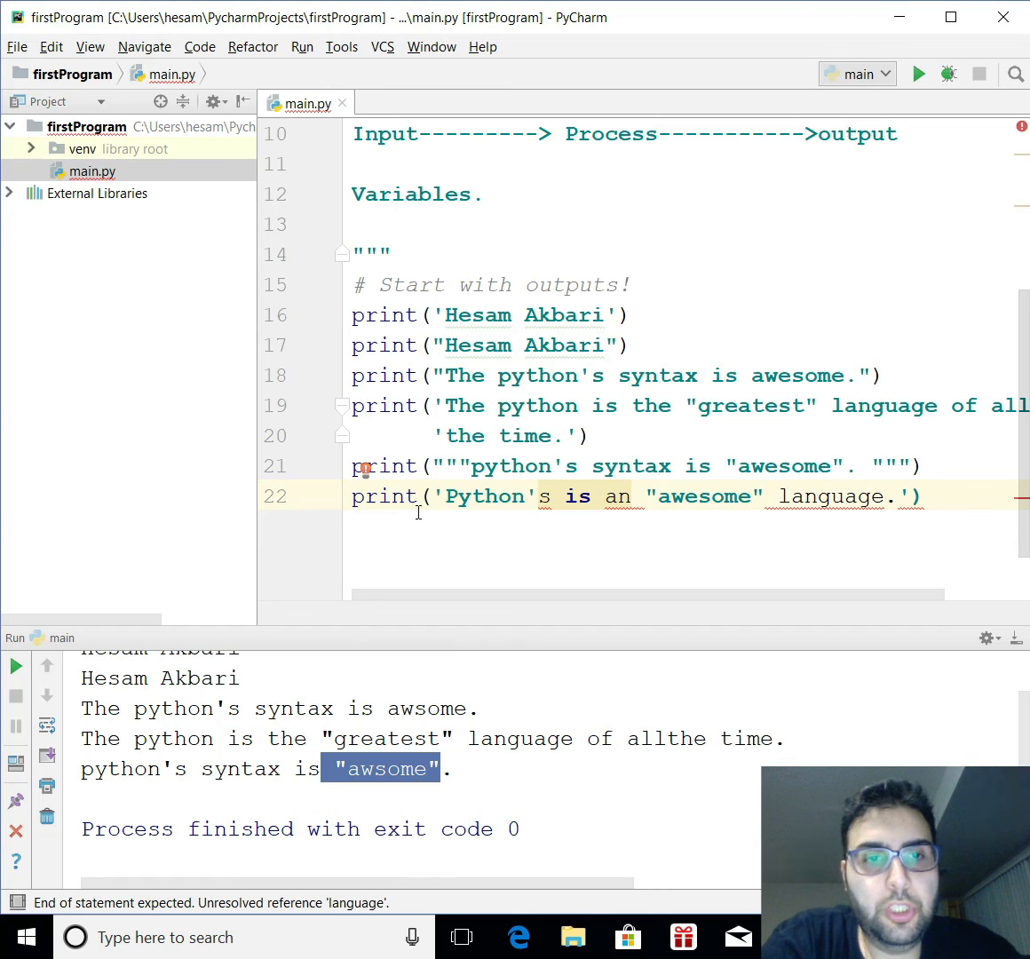
{"action": "mouse_move", "coordinate": [531, 496]}
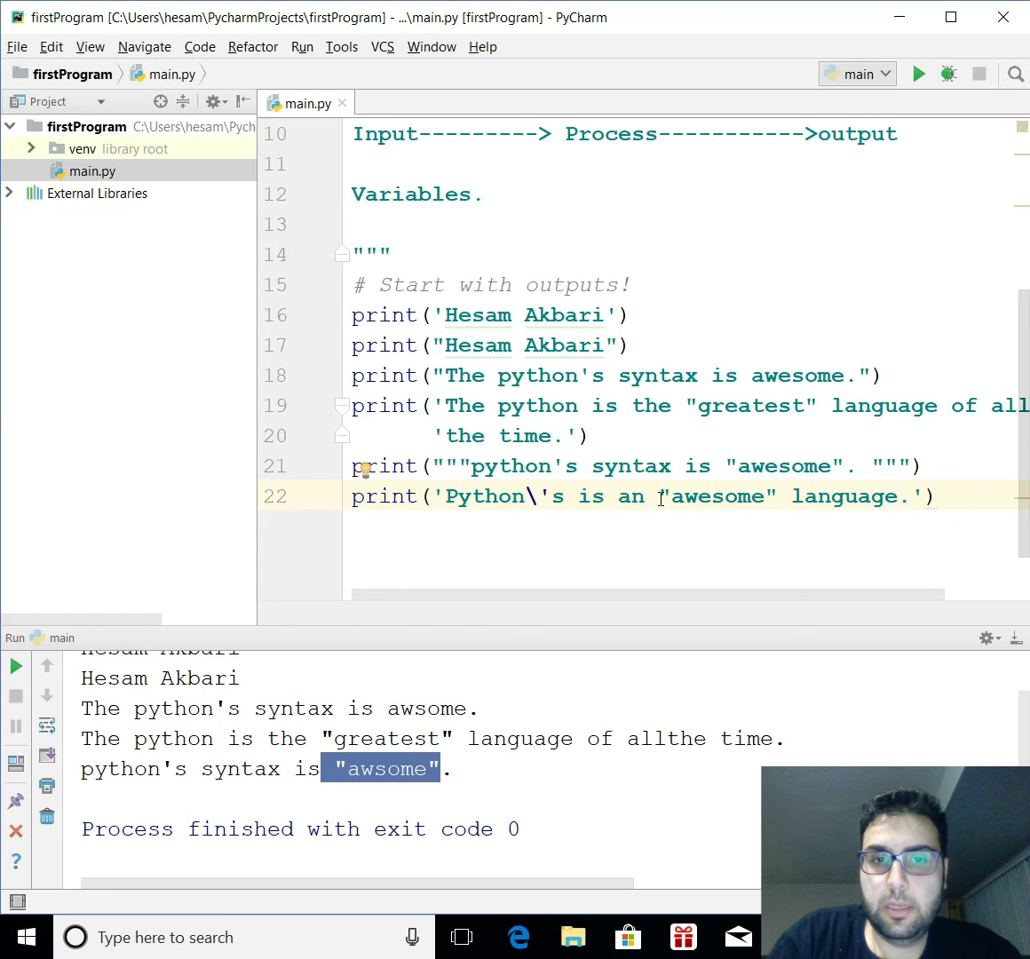
{"action": "type", "text": "\\"}
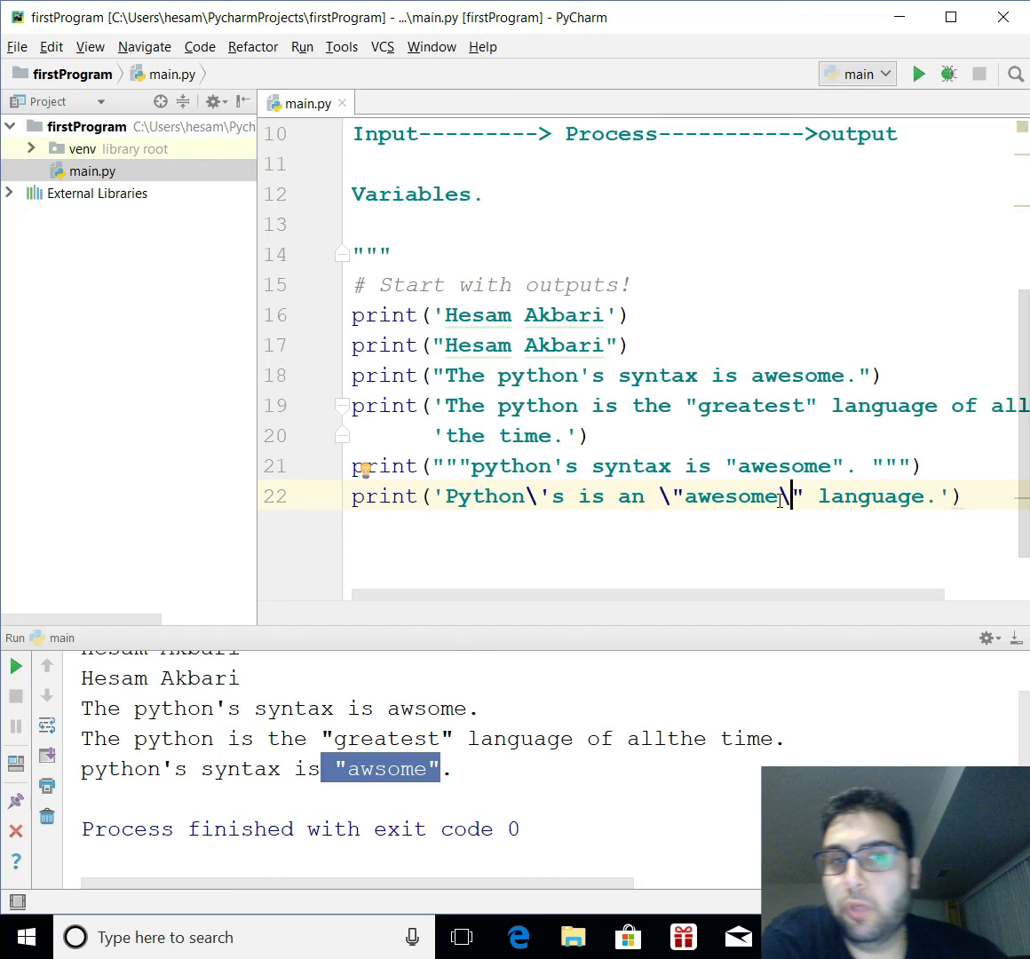
{"action": "mouse_move", "coordinate": [920, 73]}
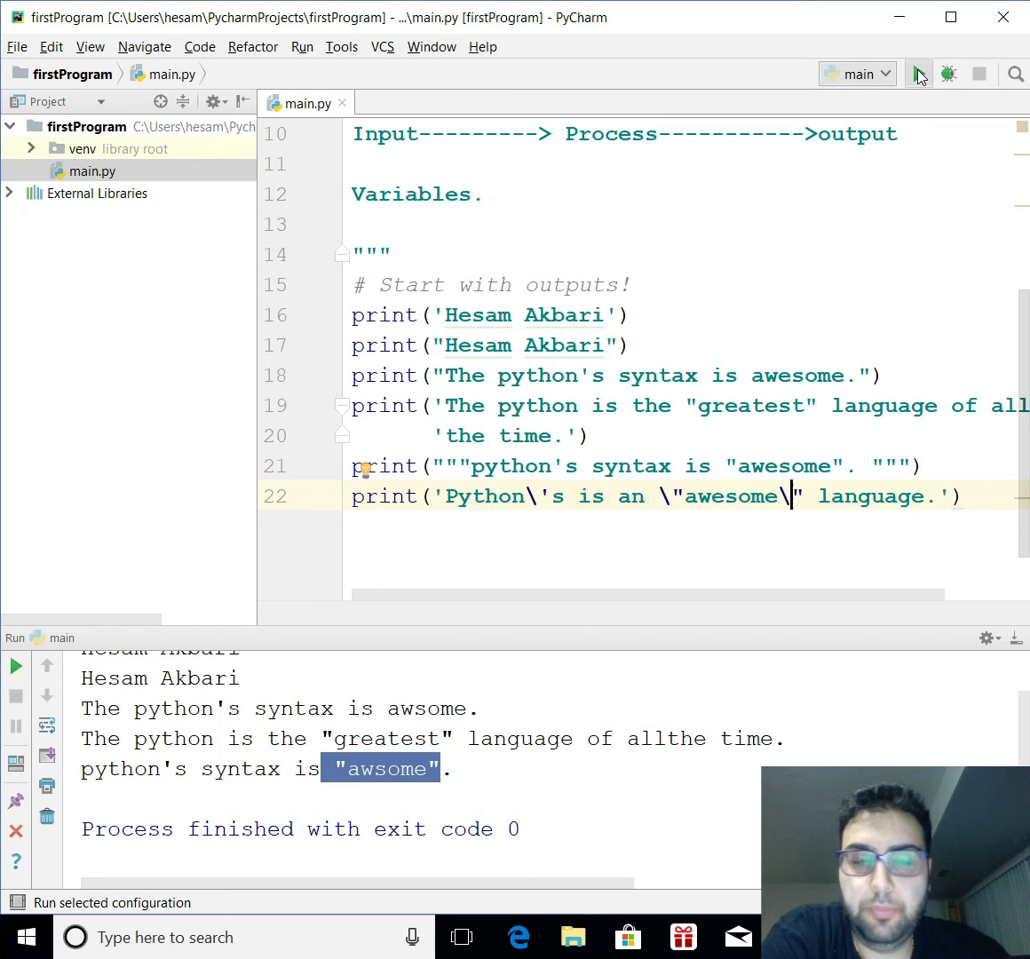
- Rerun main.py to confirm the last output line is Python's is an "awesome" language
{"action": "left_click", "coordinate": [919, 74]}
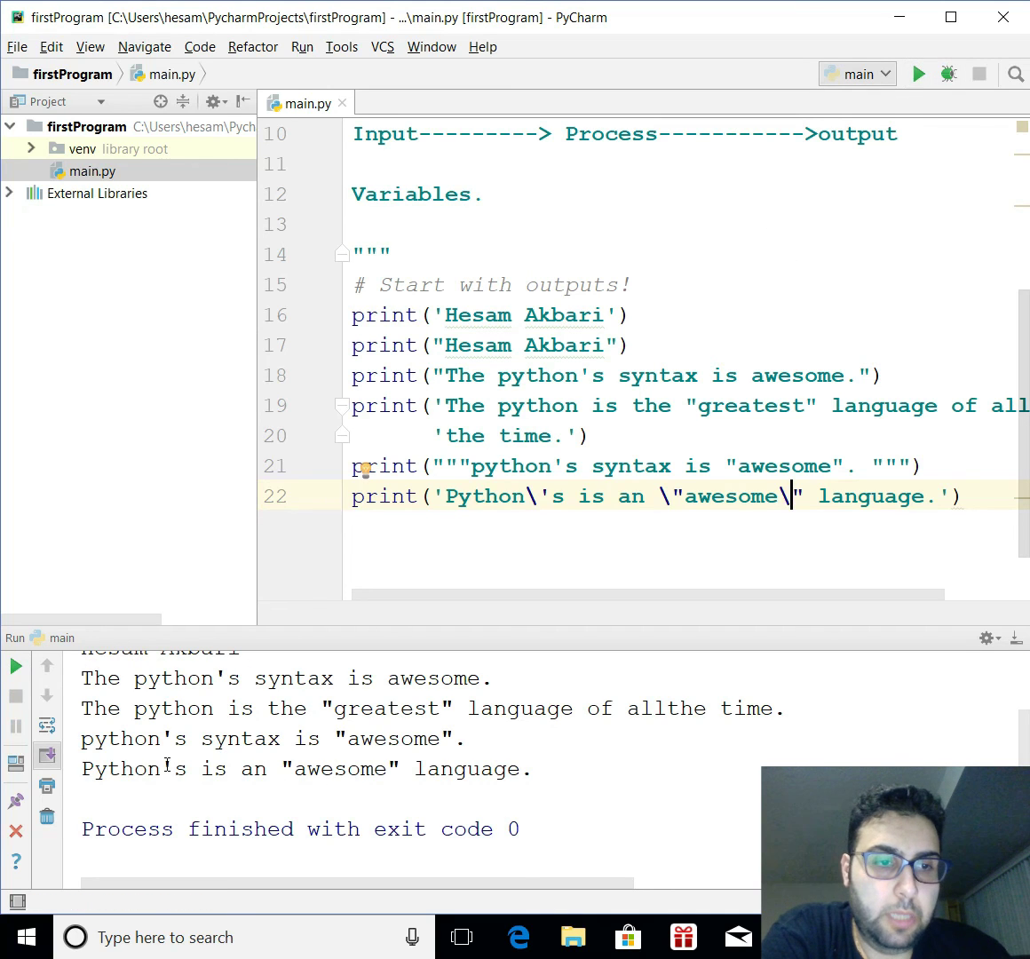
{"action": "mouse_move", "coordinate": [425, 625]}
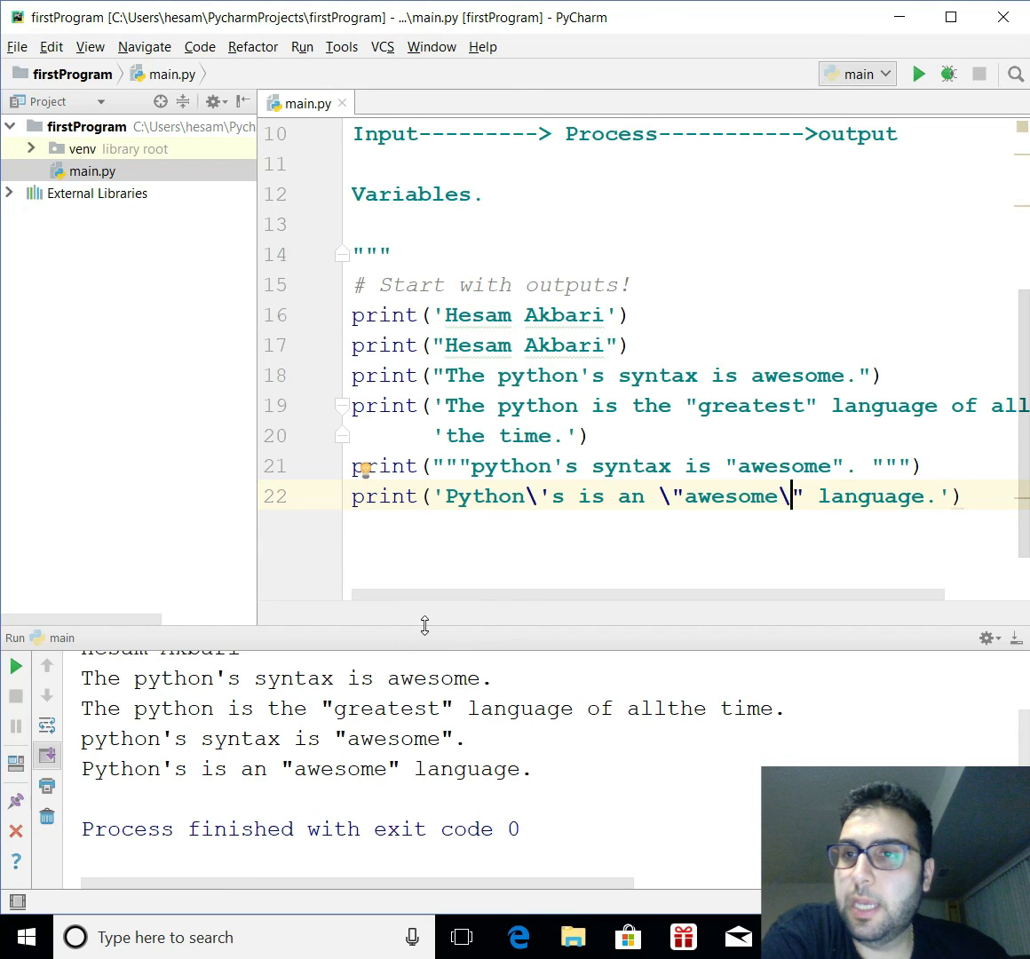